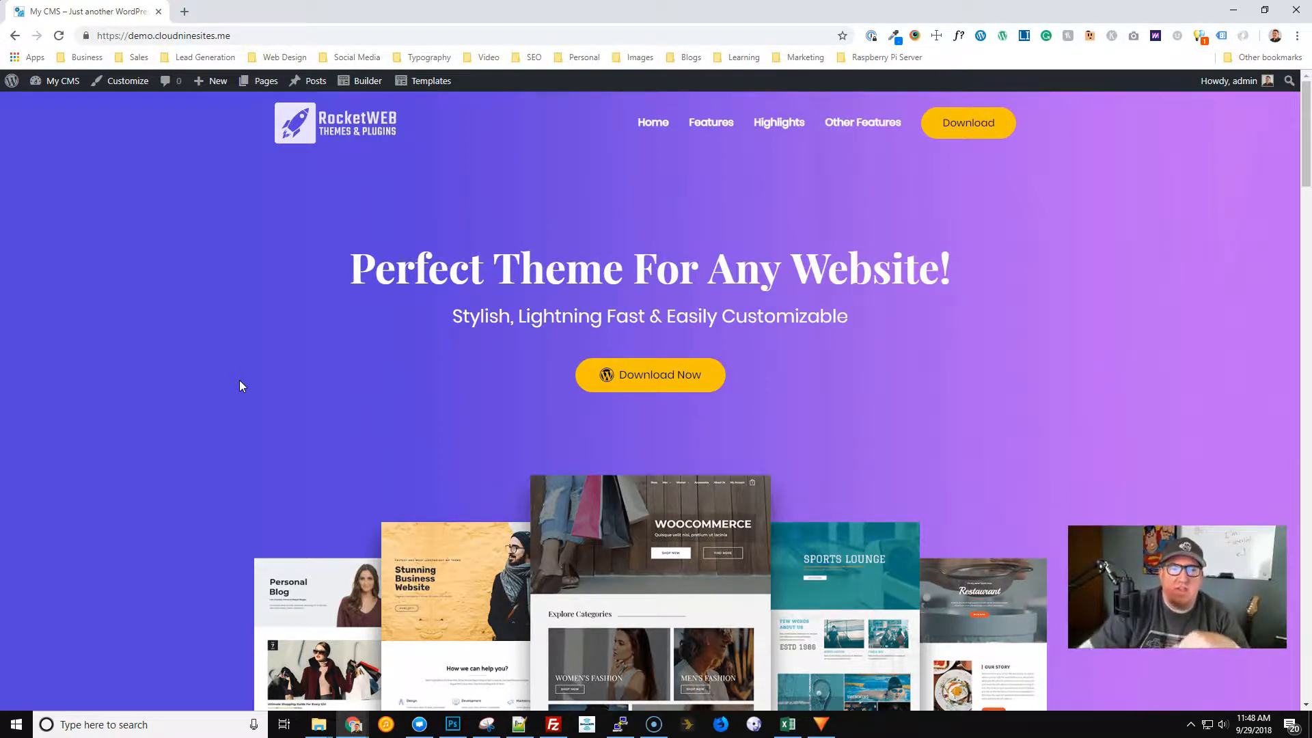
{"action": "mouse_move", "coordinate": [327, 138]}
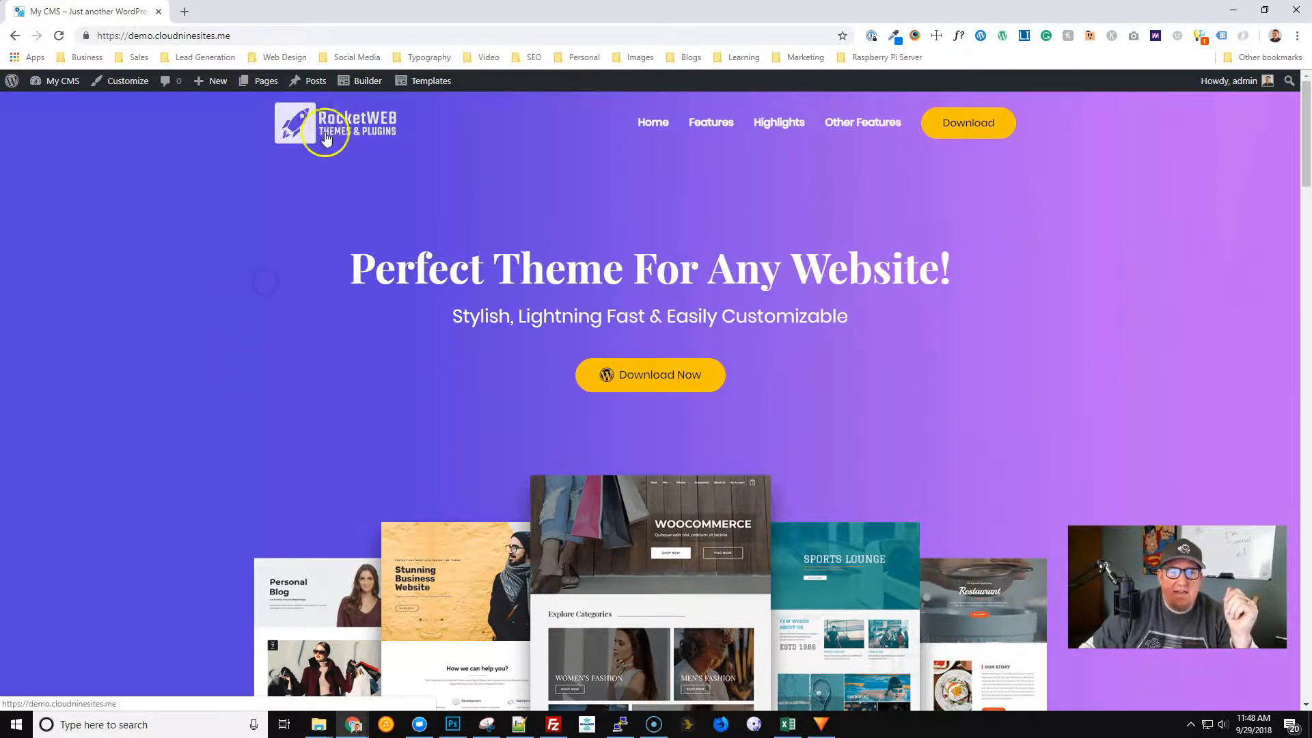
{"action": "mouse_move", "coordinate": [558, 171]}
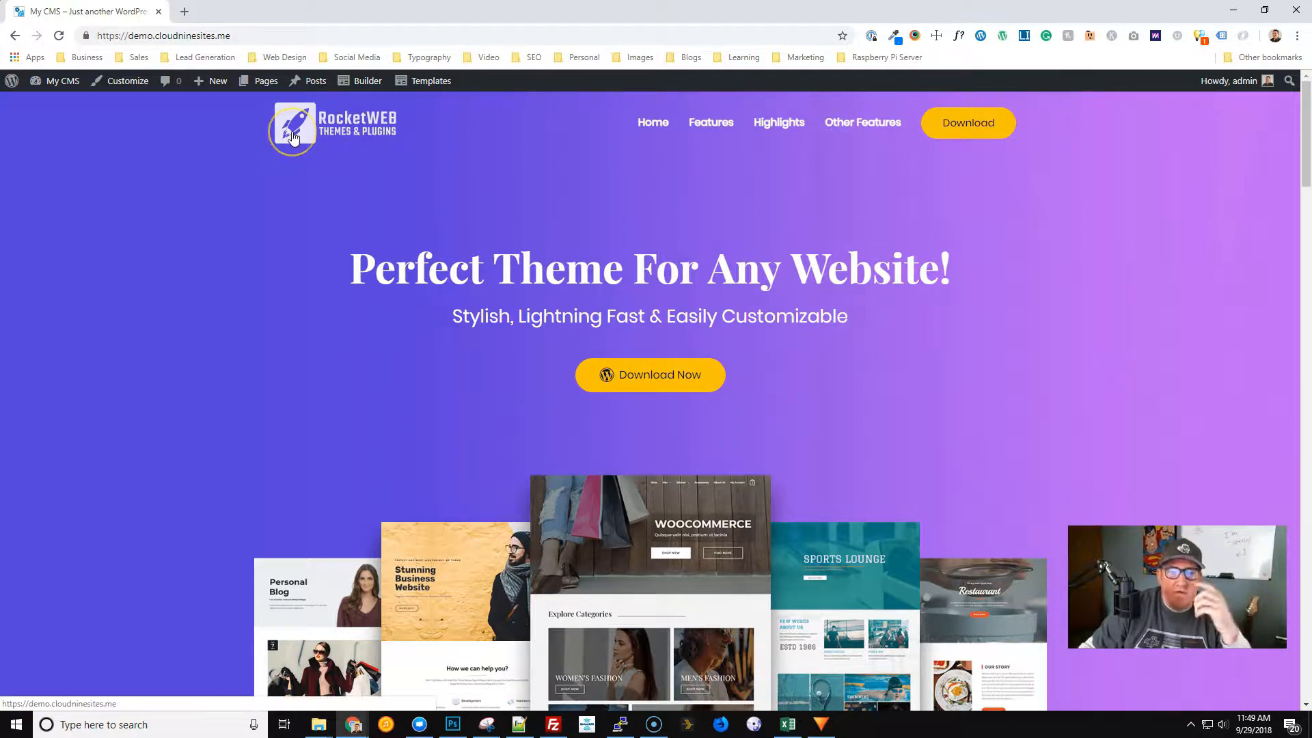
{"action": "mouse_move", "coordinate": [902, 136]}
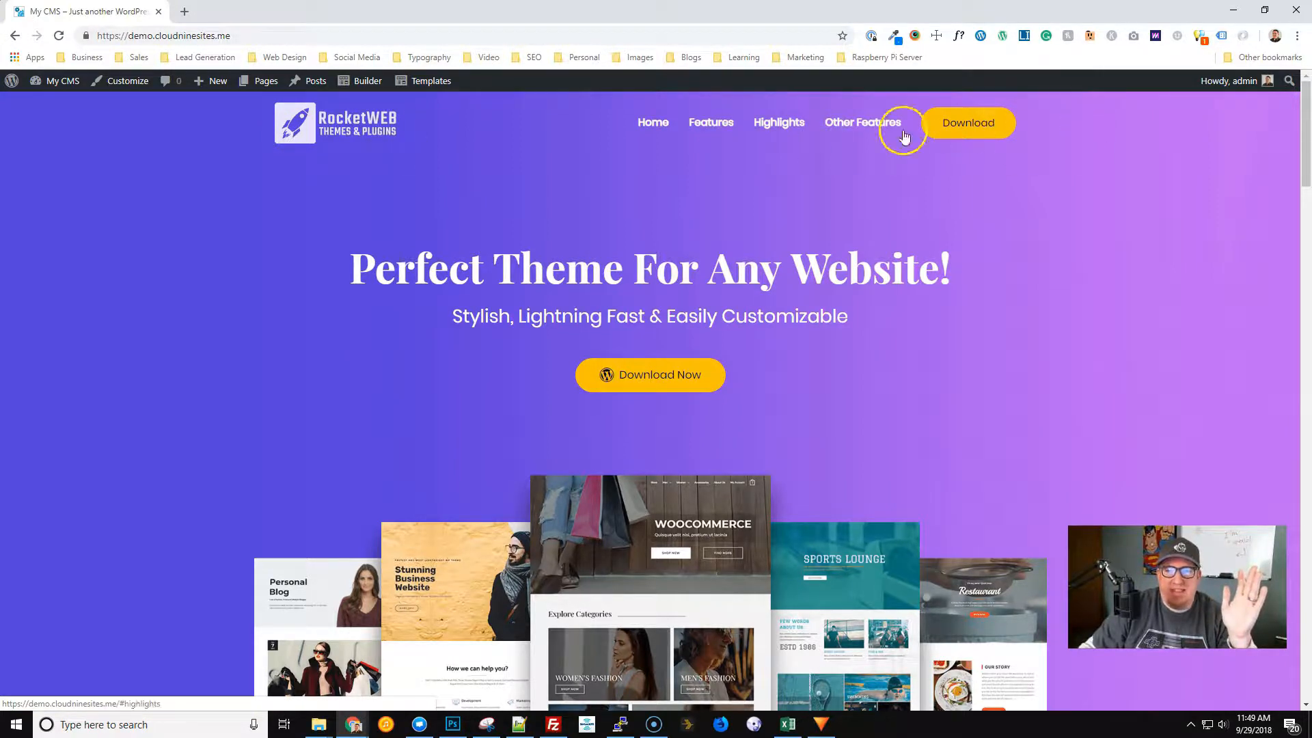
{"action": "mouse_move", "coordinate": [351, 217]}
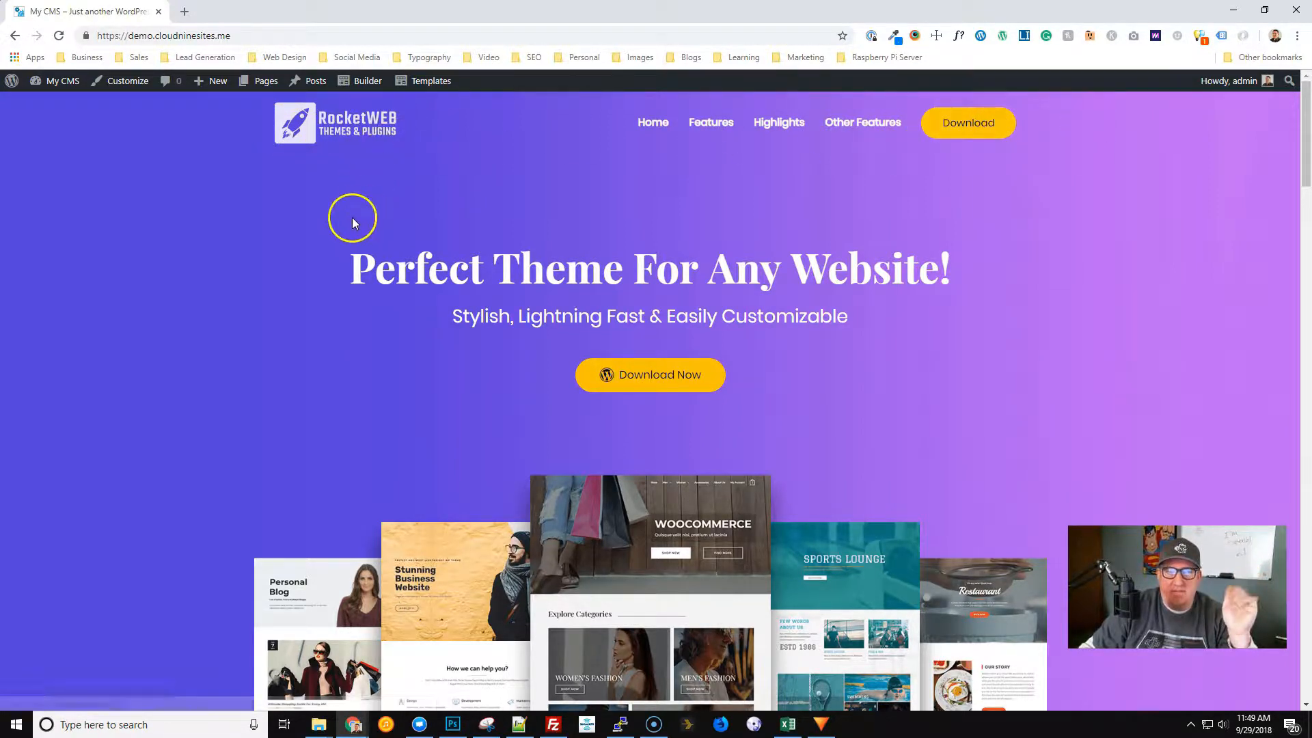
{"action": "mouse_move", "coordinate": [63, 81]}
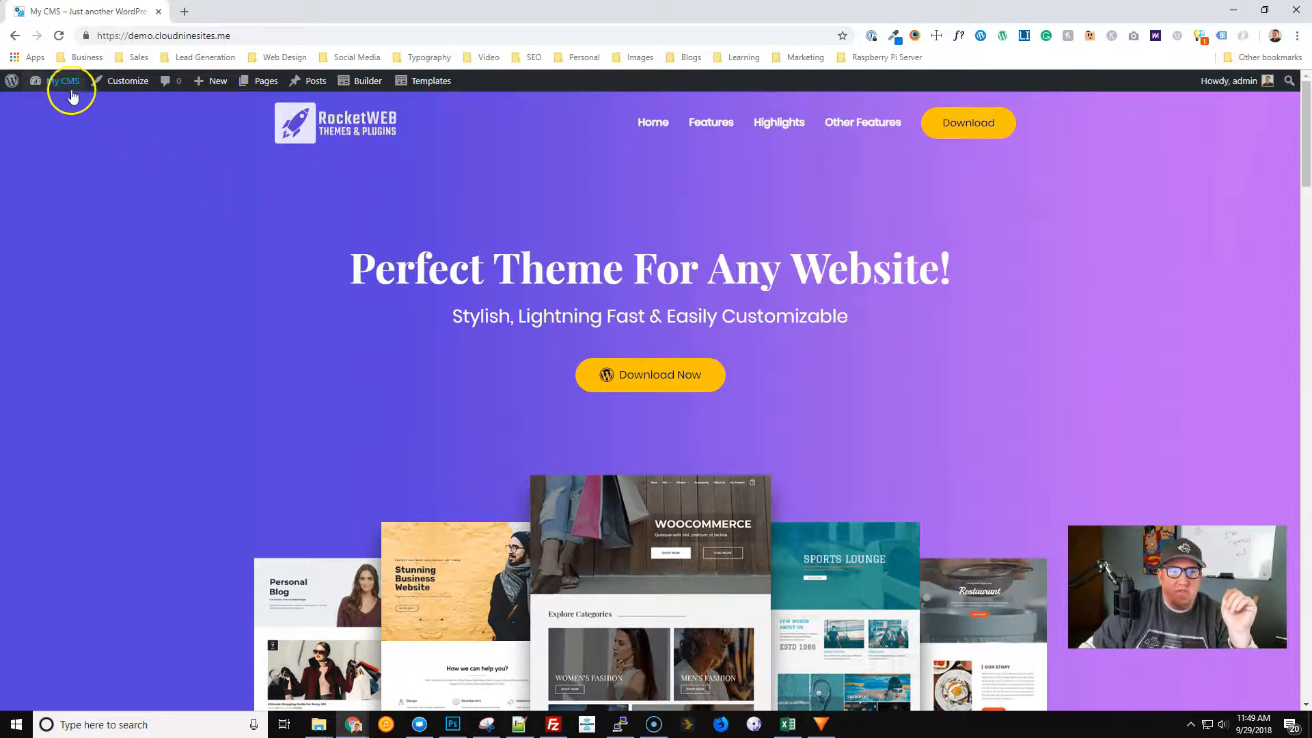
Go to the WordPress dashboard via My CMS, then to Beaver Builder's Themer Layouts list.
{"action": "left_click", "coordinate": [61, 81]}
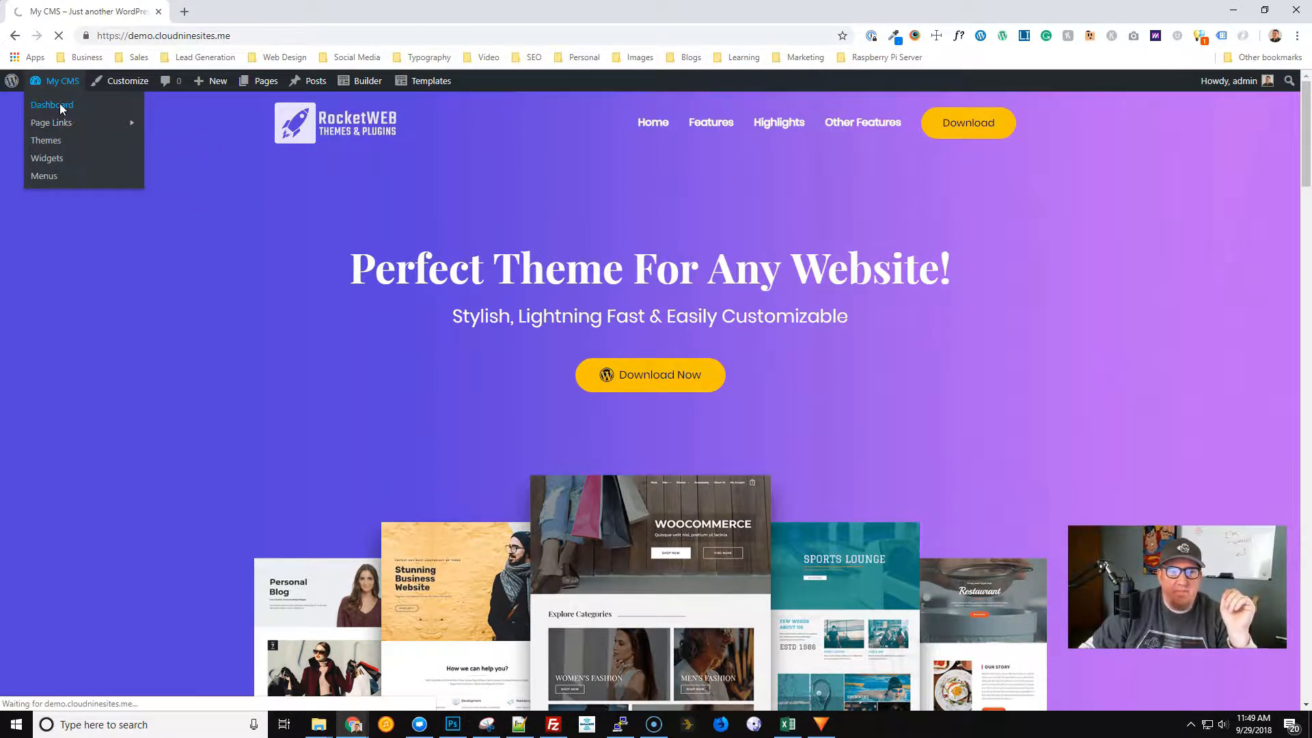
{"action": "left_click", "coordinate": [52, 104]}
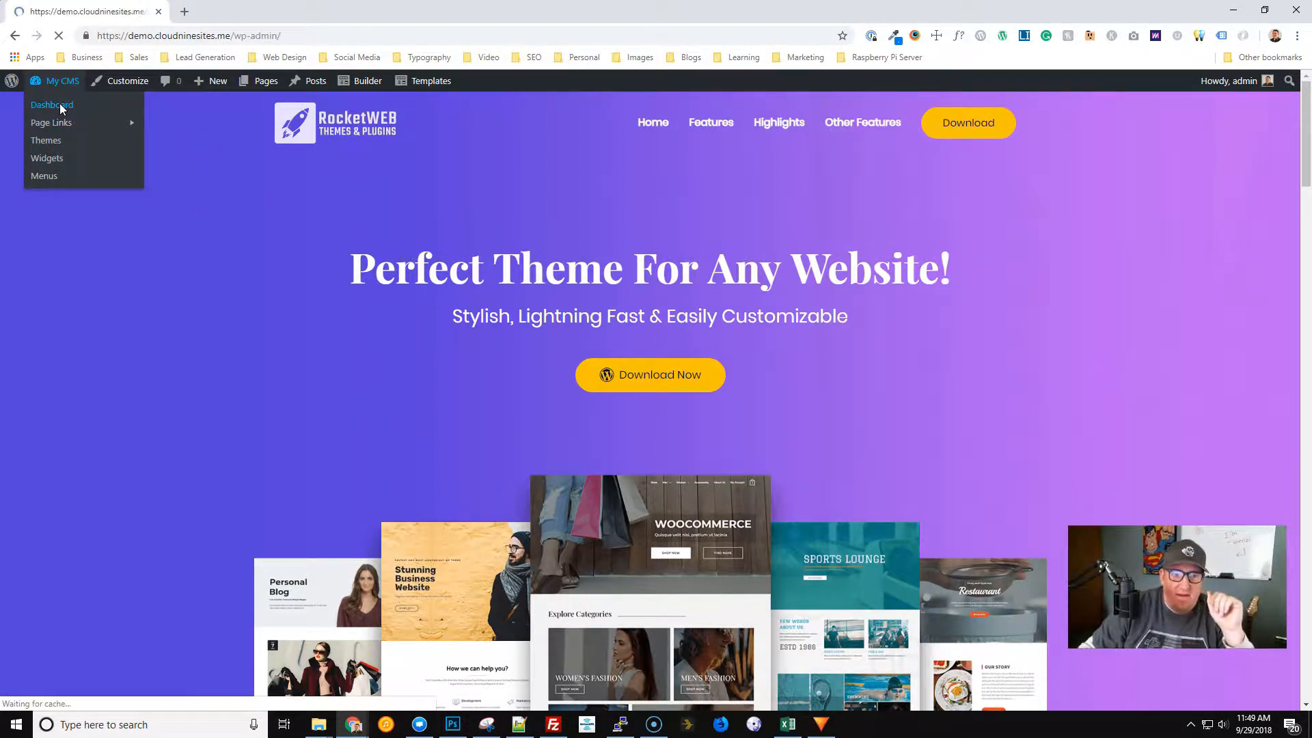
{"action": "left_click", "coordinate": [50, 106]}
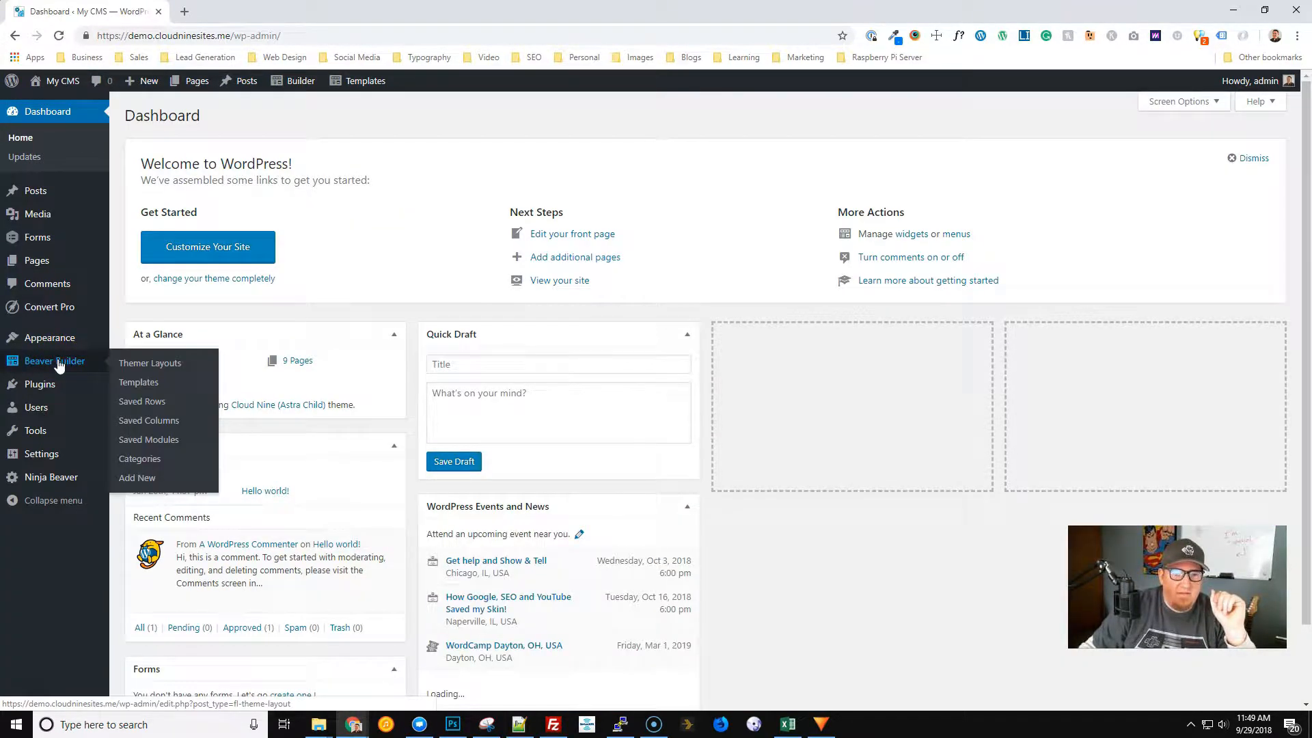
{"action": "left_click", "coordinate": [151, 362]}
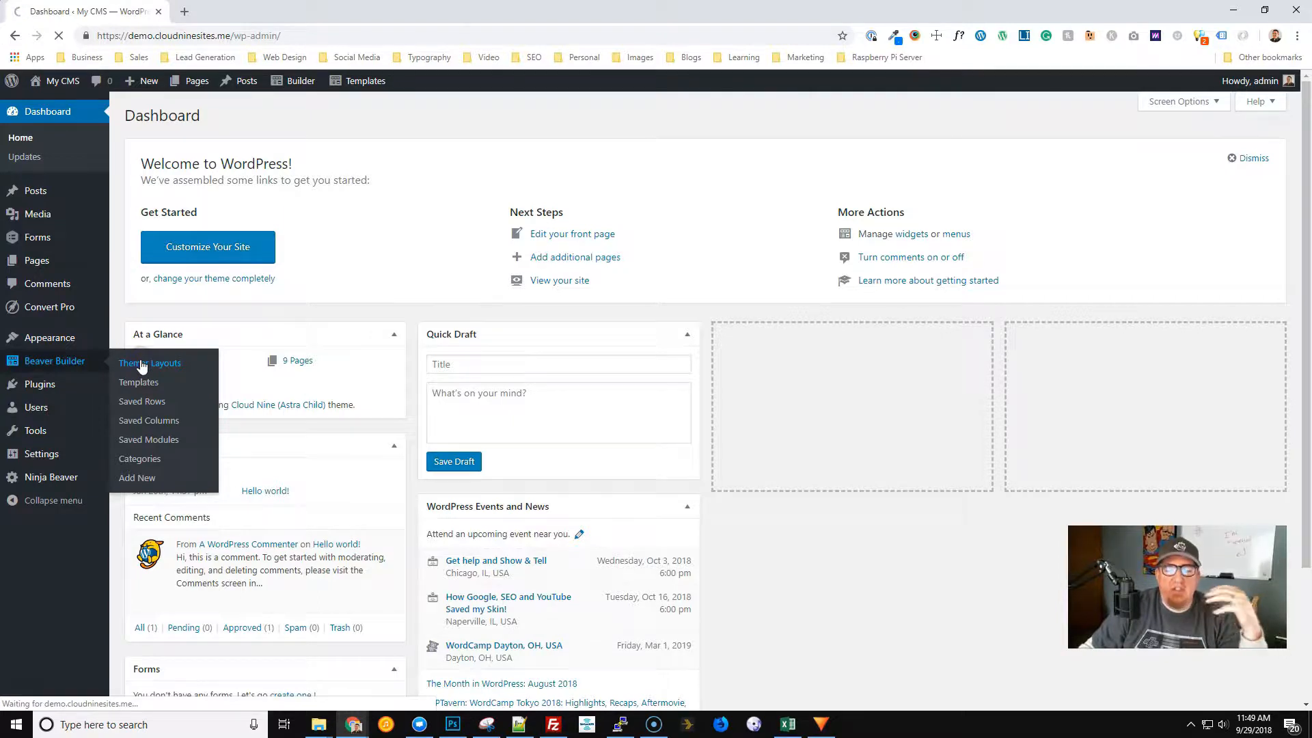
{"action": "left_click", "coordinate": [149, 363]}
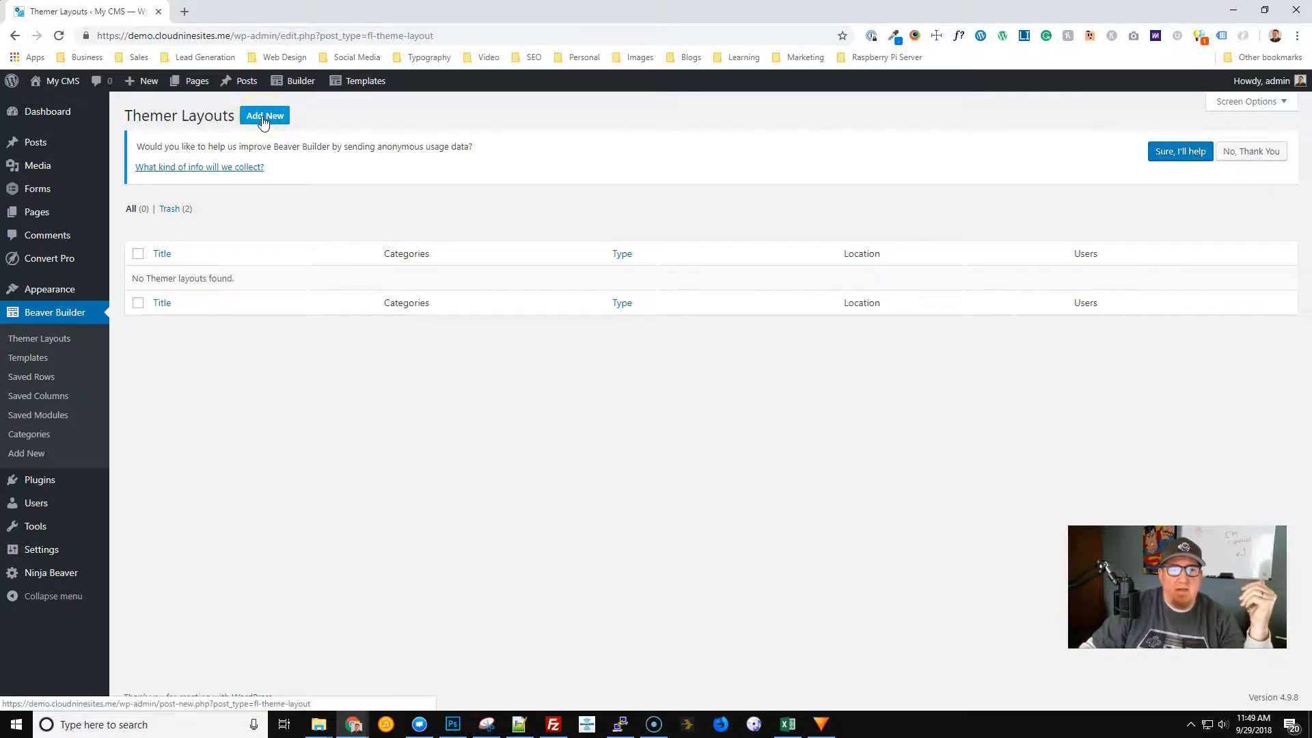
Add a new Themer layout titled 'Flipped Header' with Layout set to Header.
{"action": "left_click", "coordinate": [264, 115]}
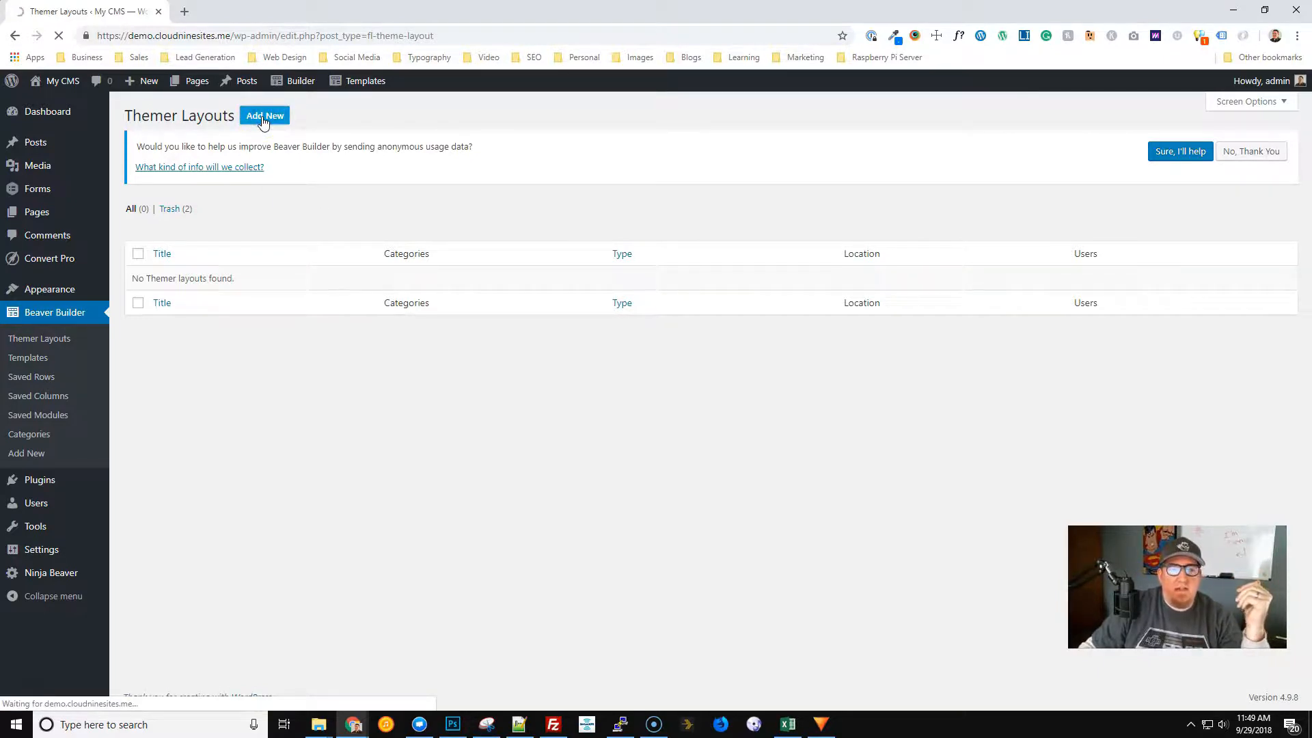
{"action": "left_click", "coordinate": [264, 115]}
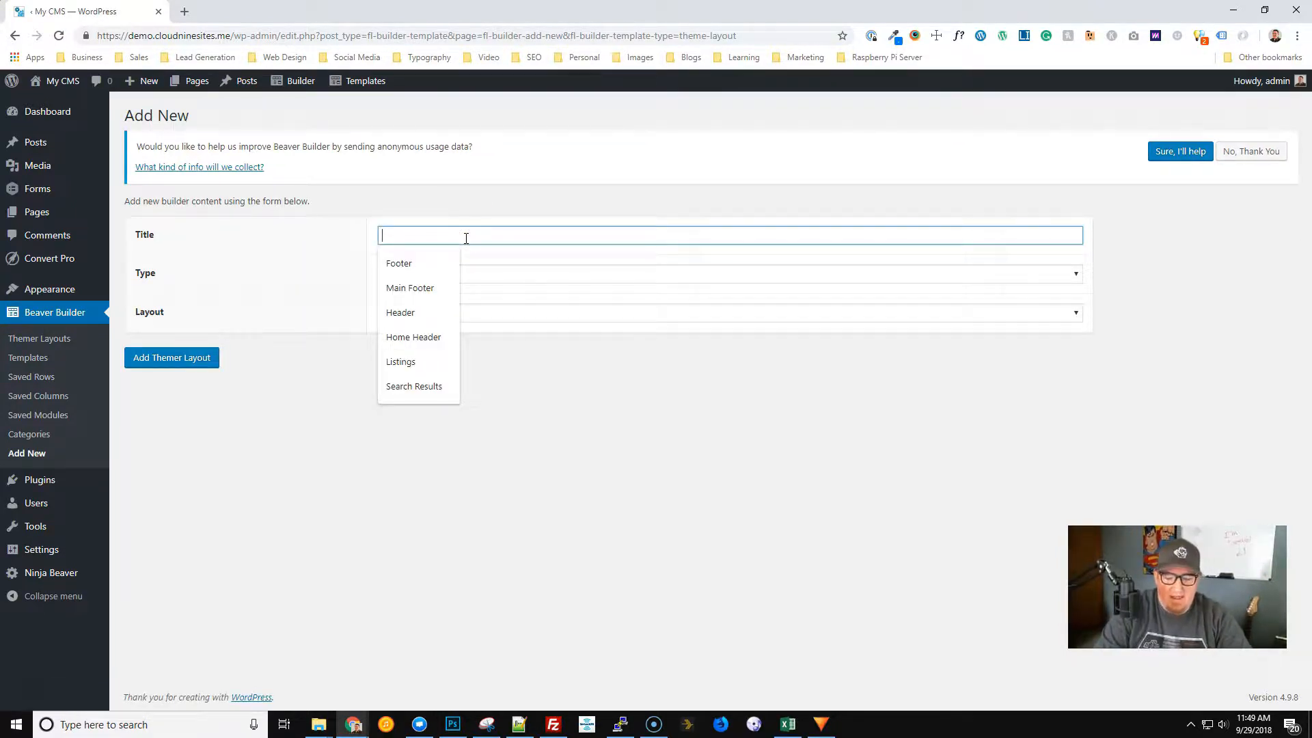
{"action": "type", "text": "Flipped Header"}
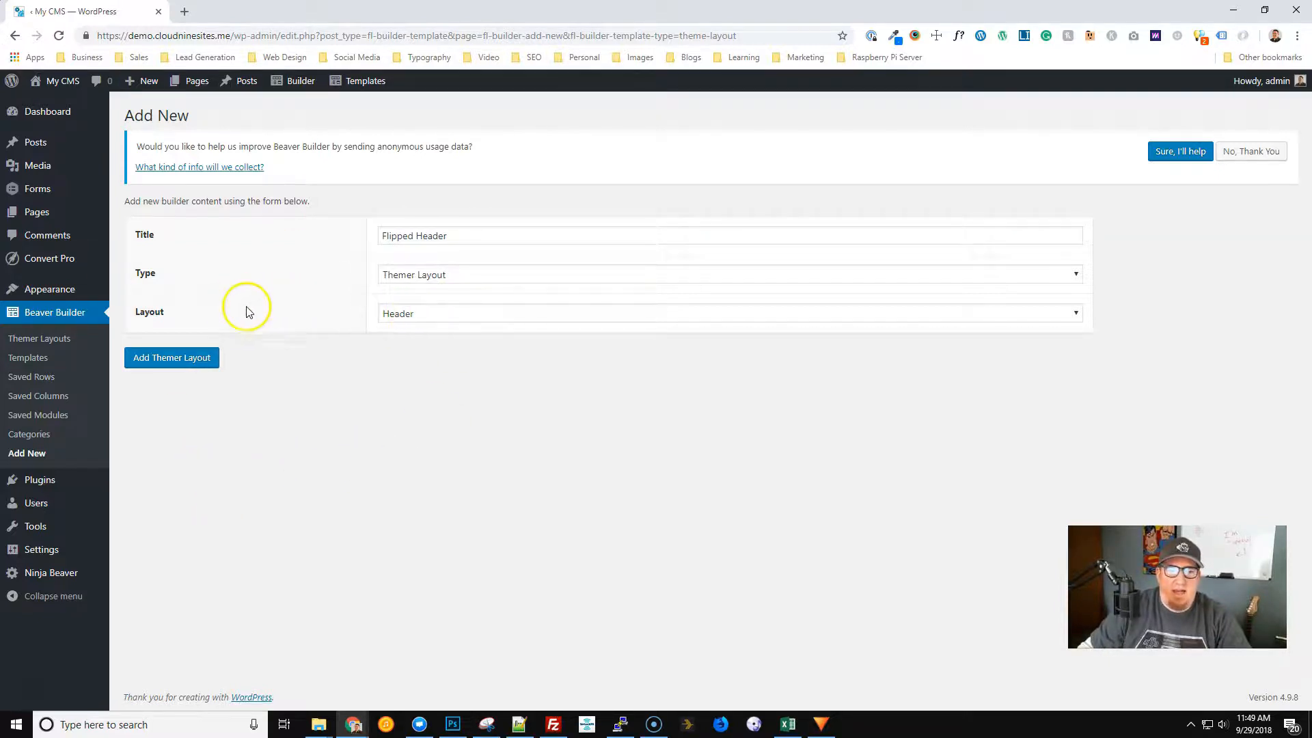
{"action": "mouse_move", "coordinate": [422, 318]}
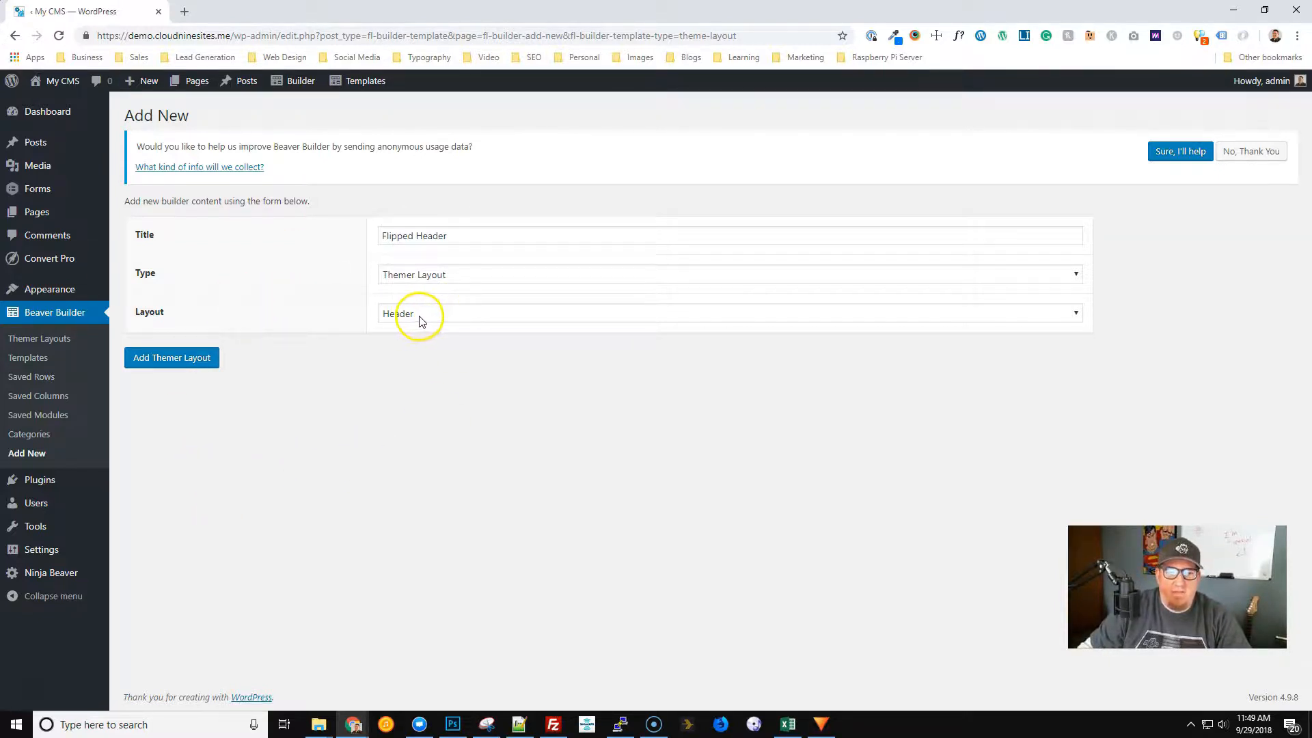
{"action": "left_click", "coordinate": [171, 357]}
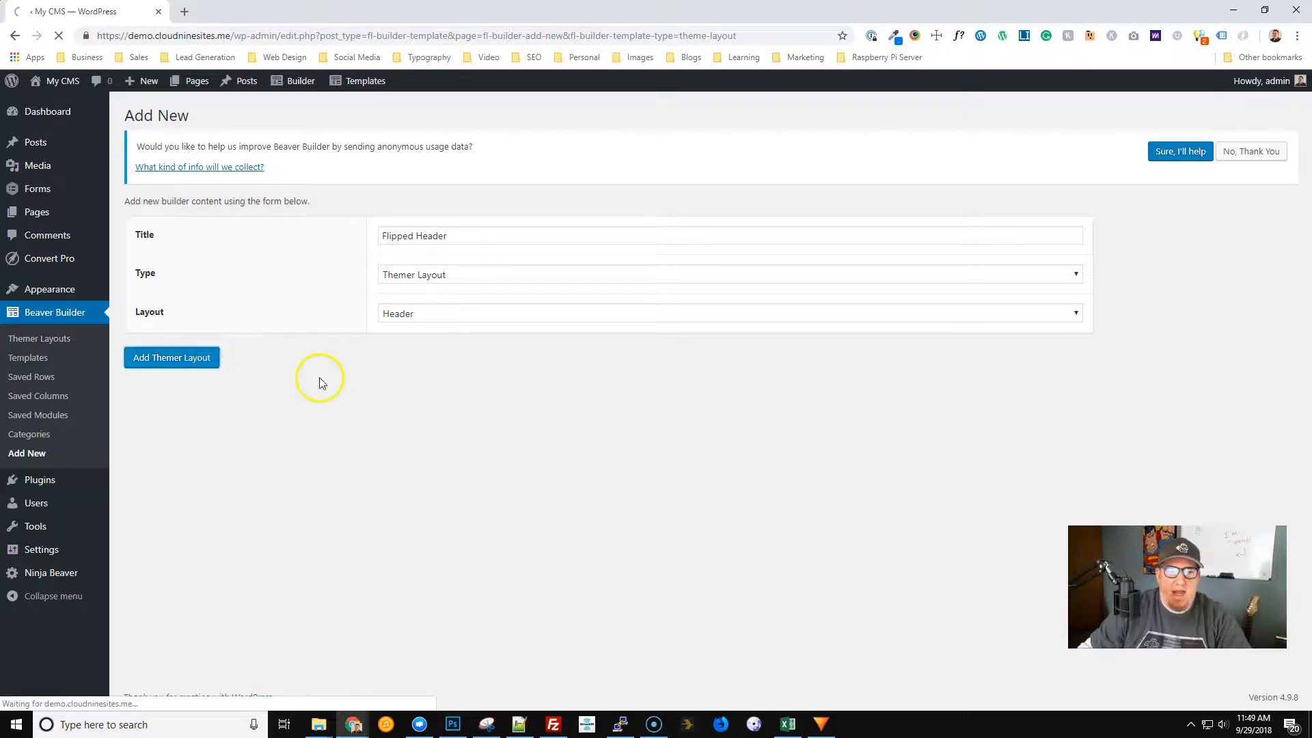
{"action": "left_click", "coordinate": [171, 357]}
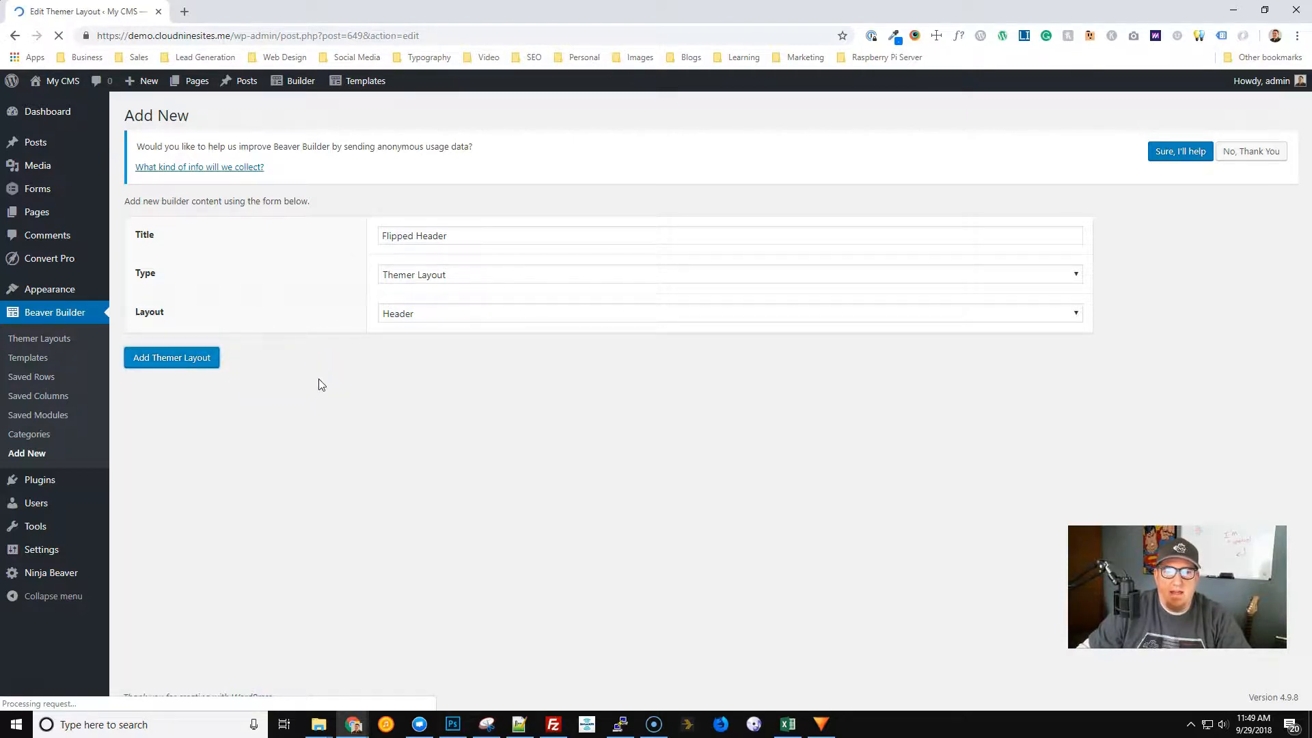
Make the header a sticky transparent overlay applied to the Entire Site and publish it.
{"action": "left_click", "coordinate": [173, 357]}
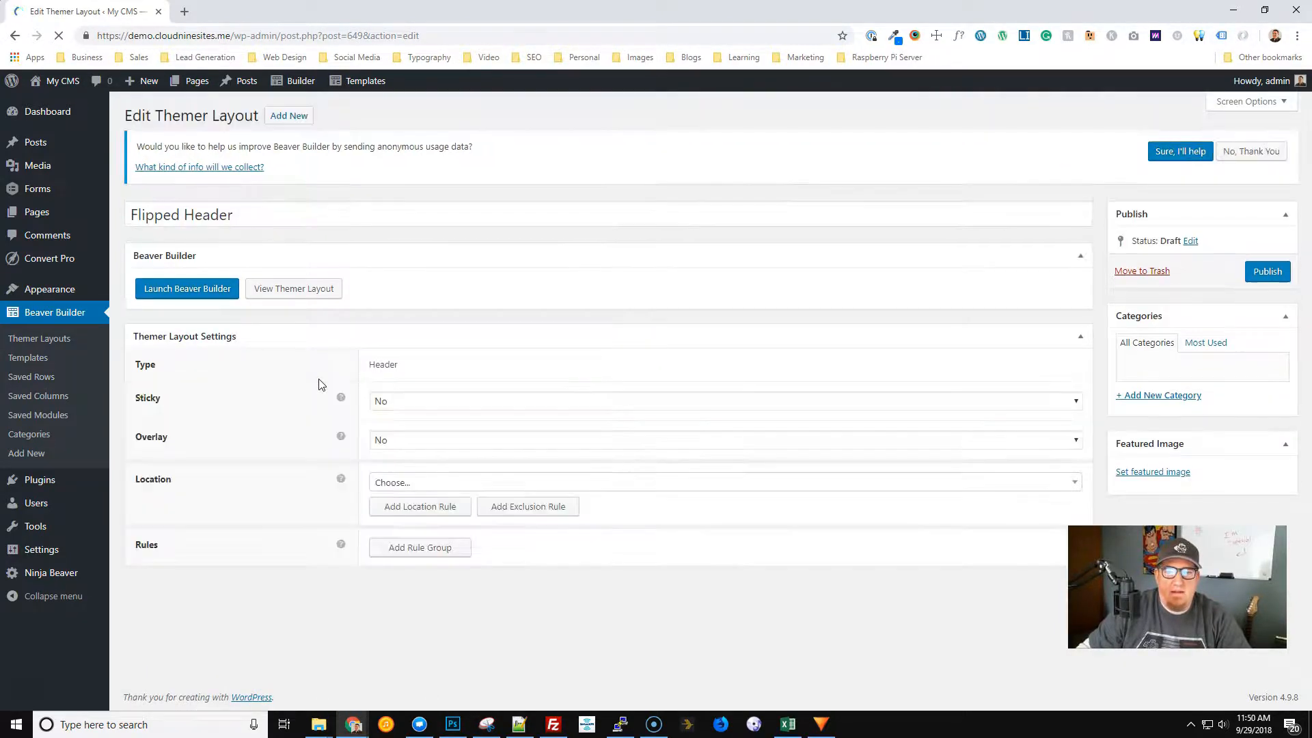
{"action": "mouse_move", "coordinate": [402, 374]}
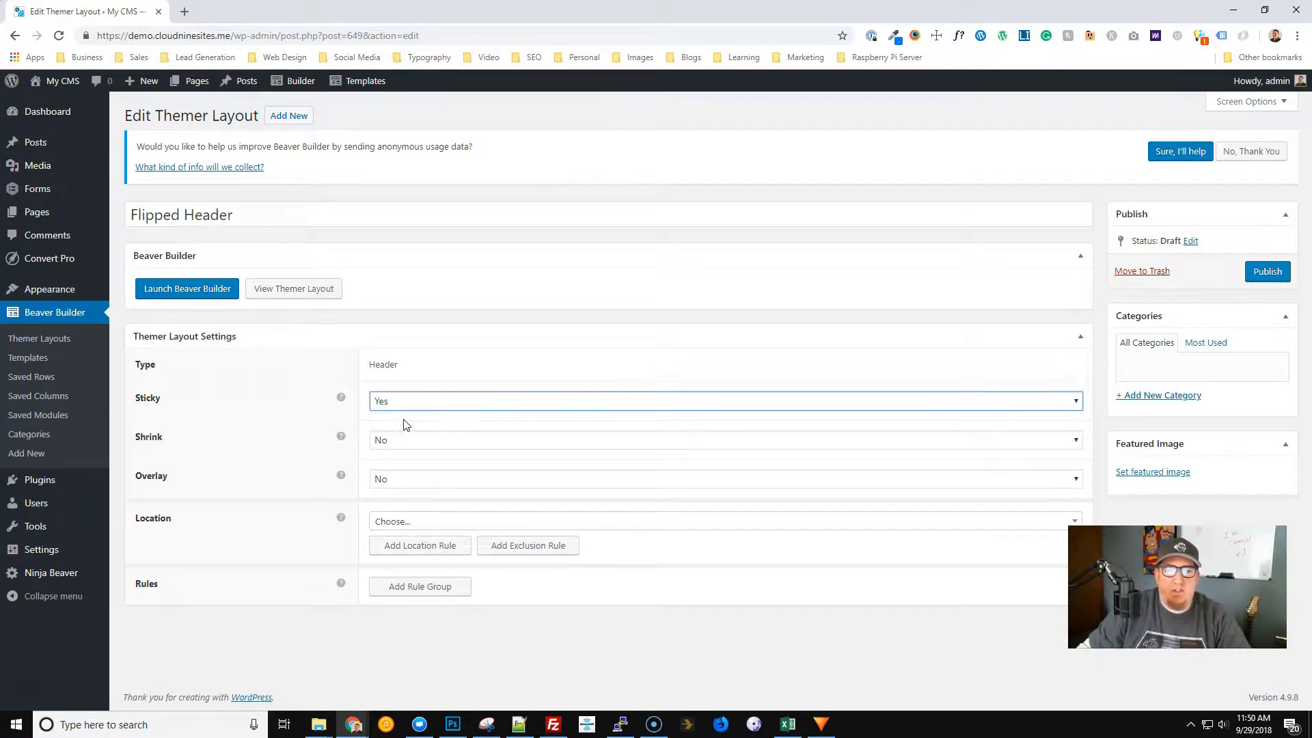
{"action": "mouse_move", "coordinate": [403, 442]}
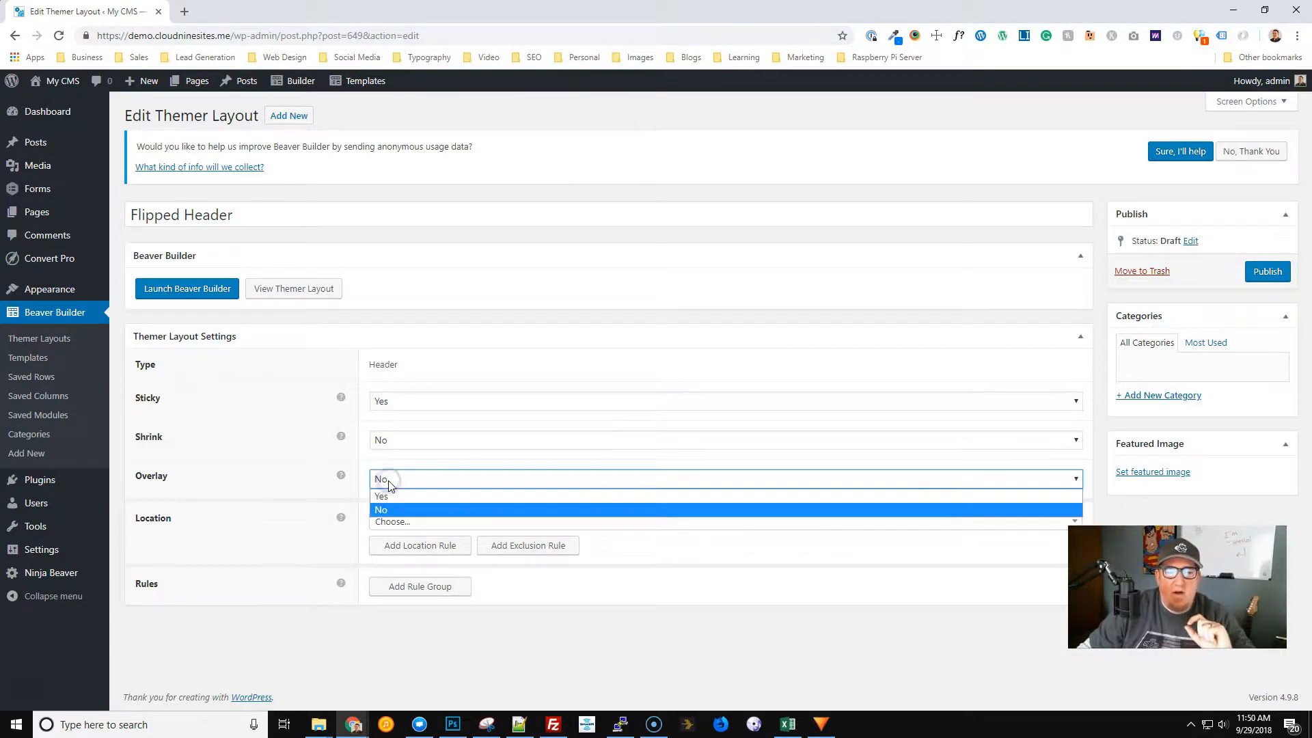
{"action": "left_click", "coordinate": [381, 496]}
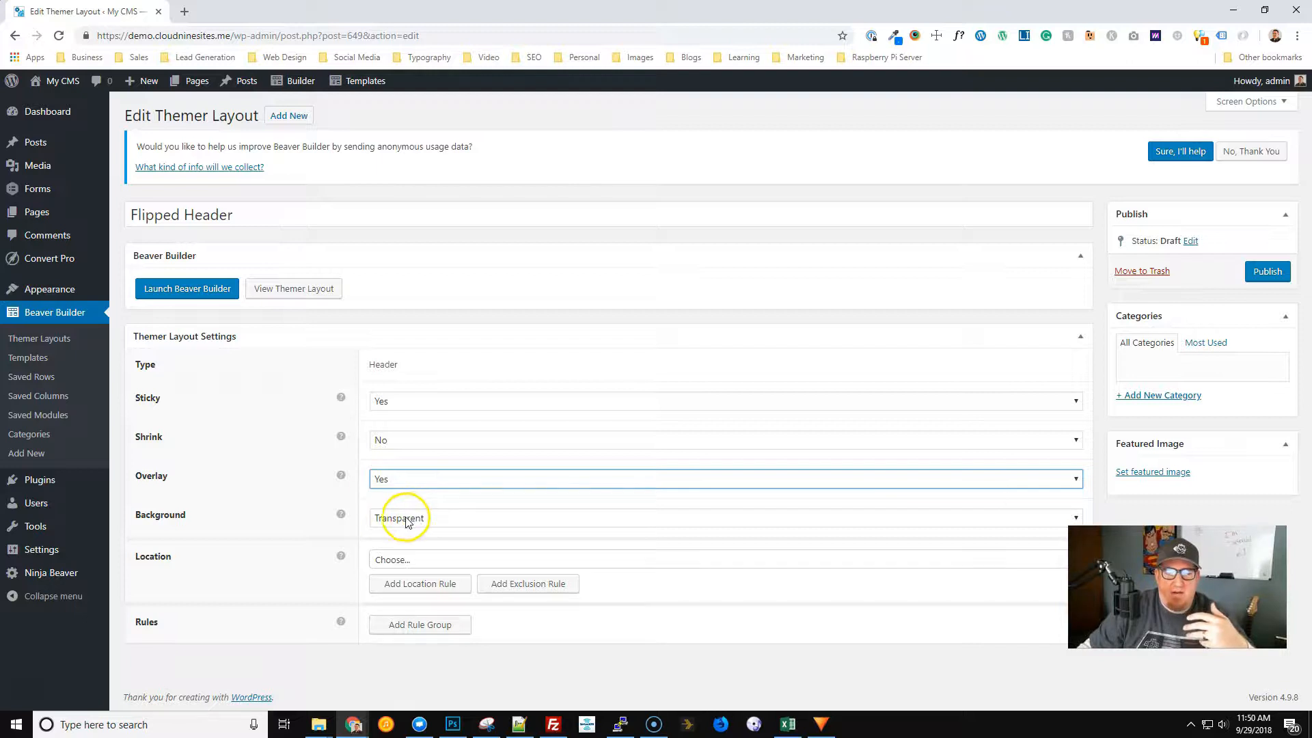
{"action": "mouse_move", "coordinate": [498, 548]}
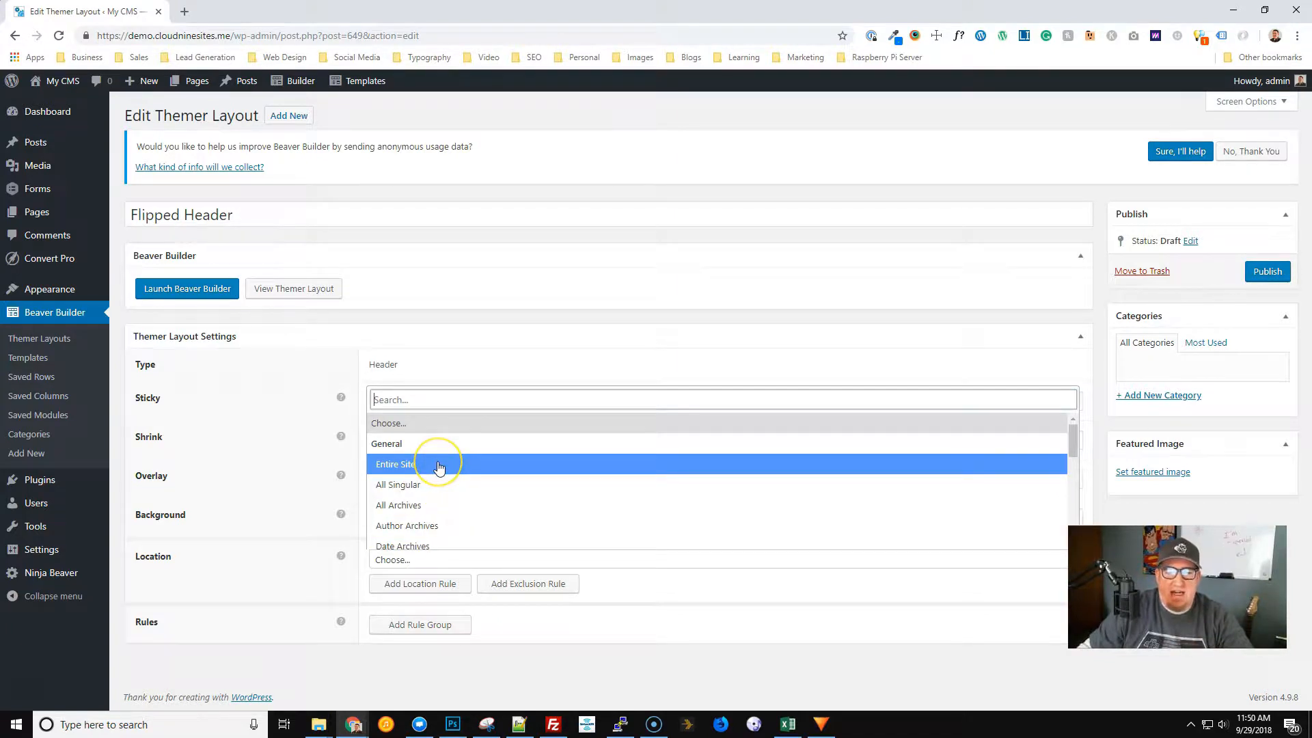
{"action": "mouse_move", "coordinate": [439, 465]}
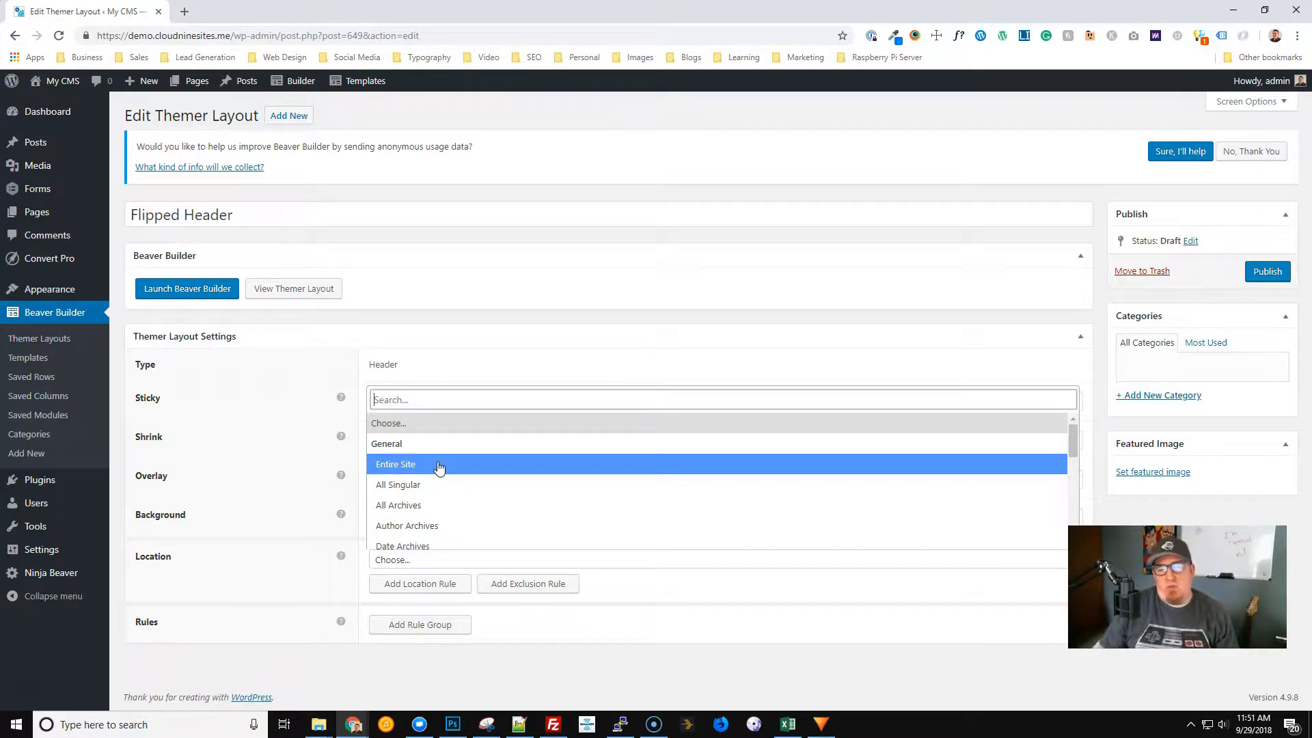
{"action": "left_click", "coordinate": [397, 464]}
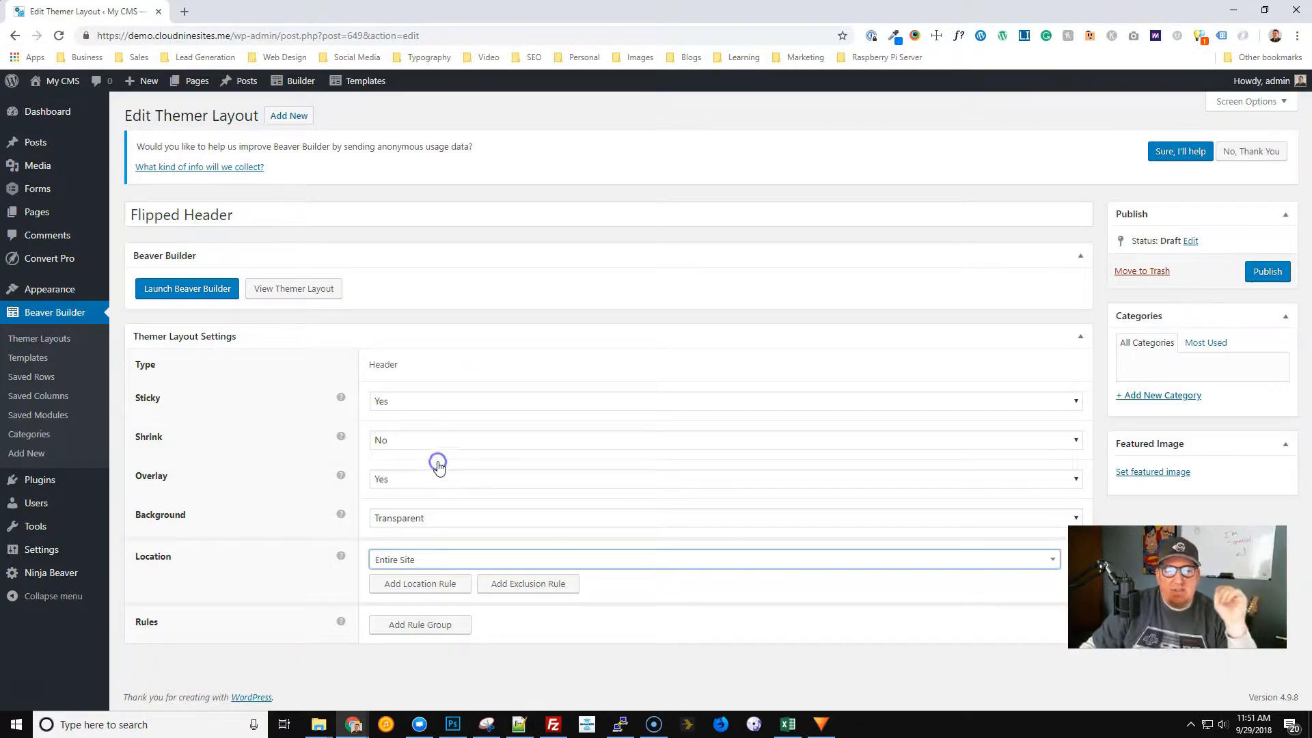
{"action": "mouse_move", "coordinate": [1293, 264]}
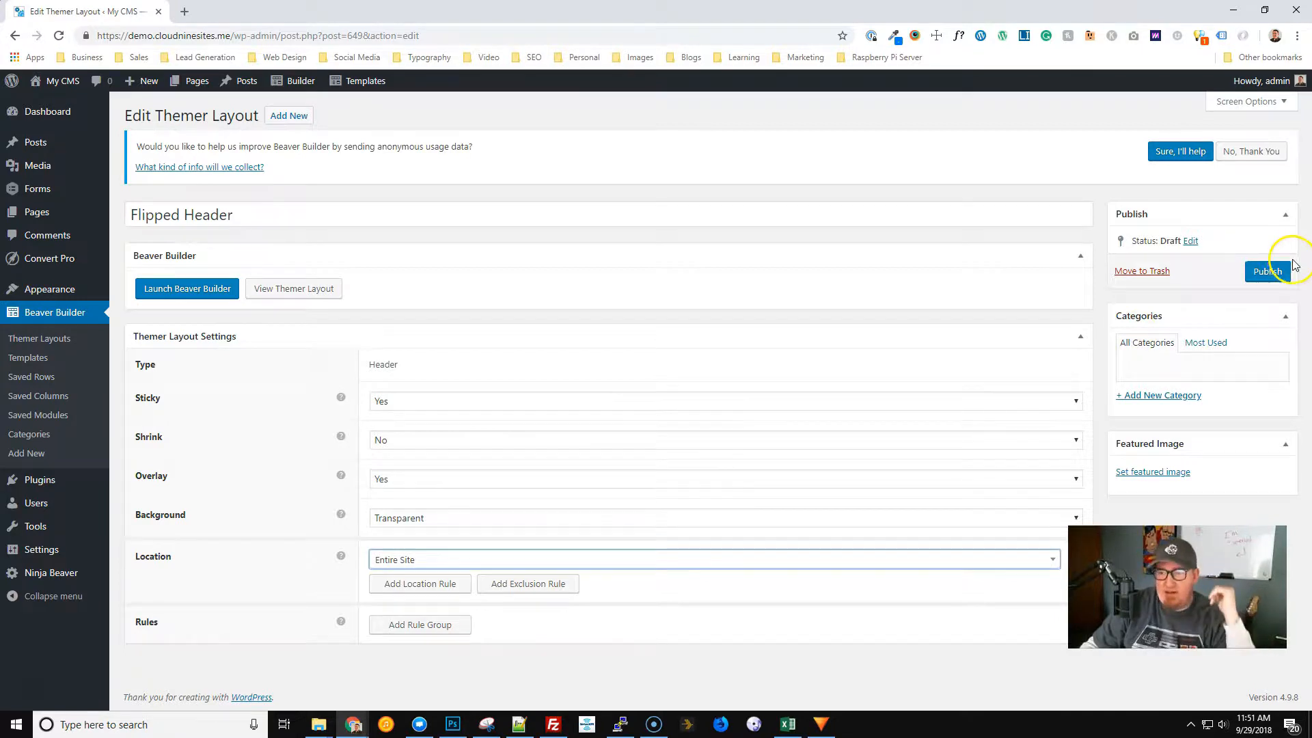
{"action": "left_click", "coordinate": [1267, 270]}
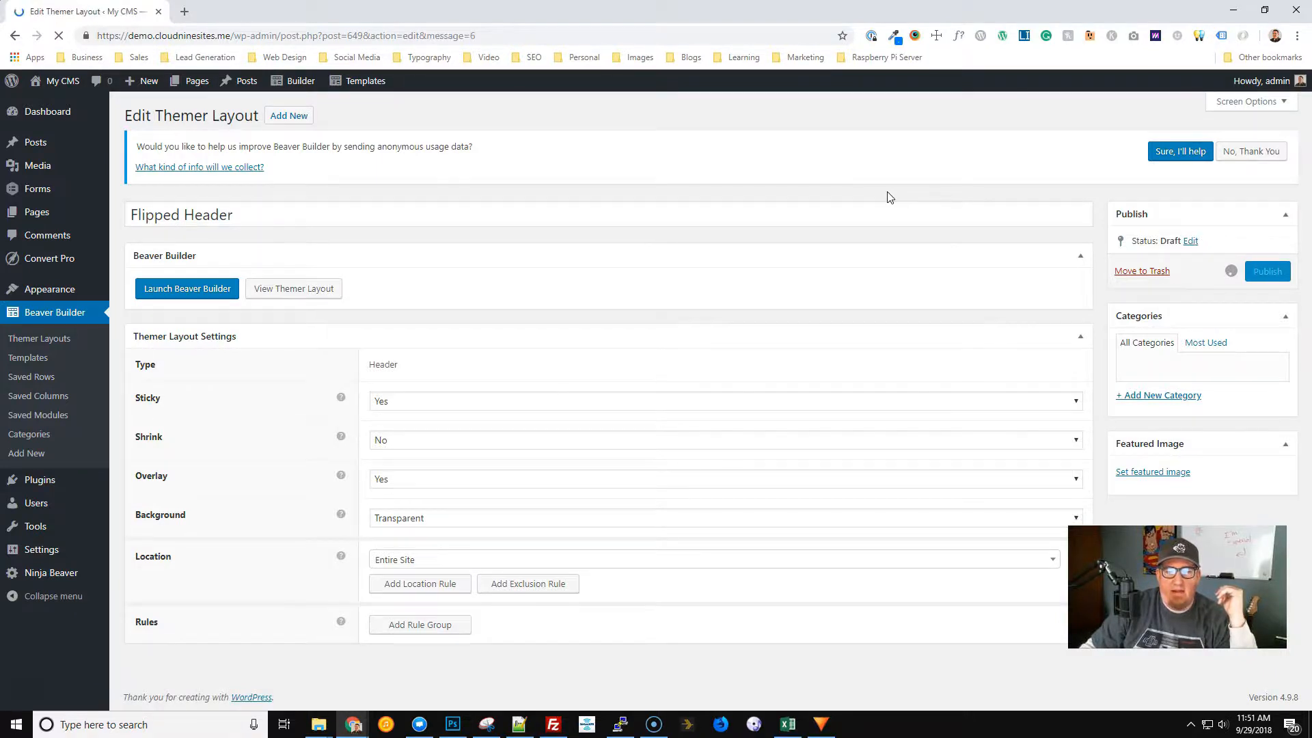
{"action": "left_click", "coordinate": [1266, 271]}
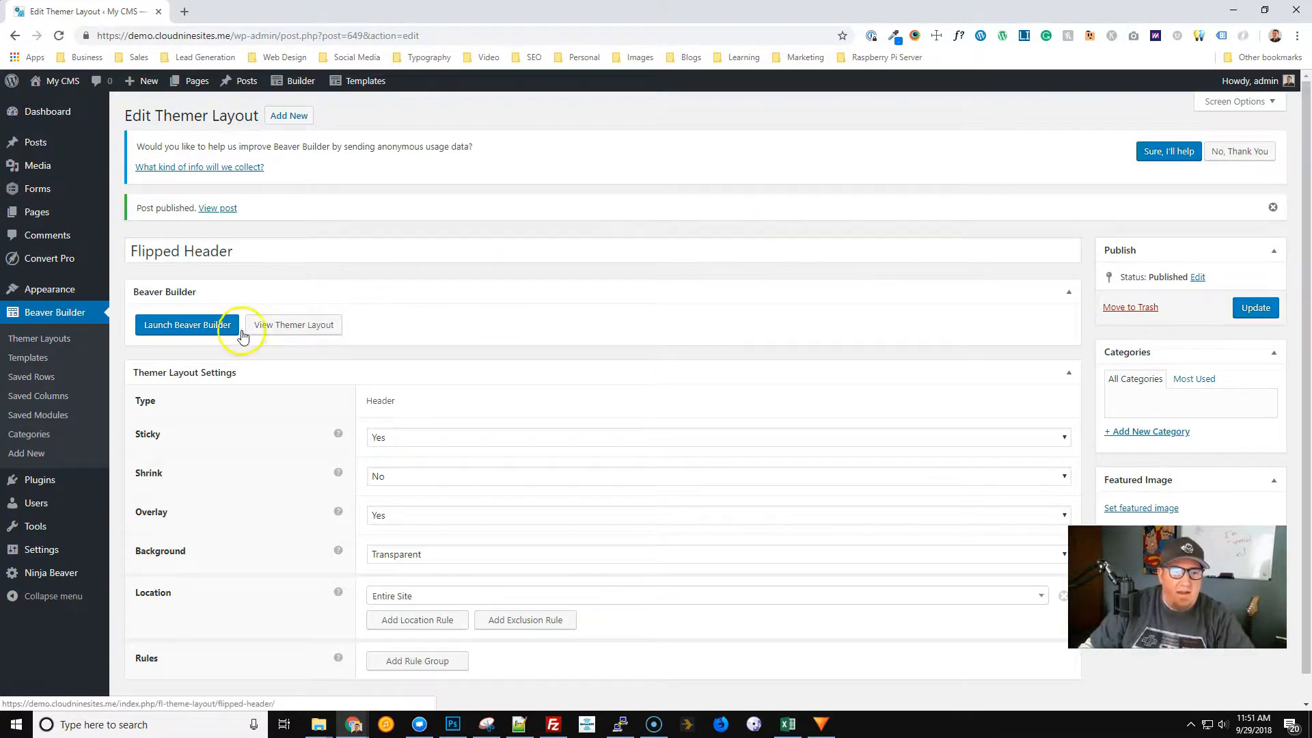
Launch the page builder and delete the default blue My CMS header rows.
{"action": "left_click", "coordinate": [187, 325]}
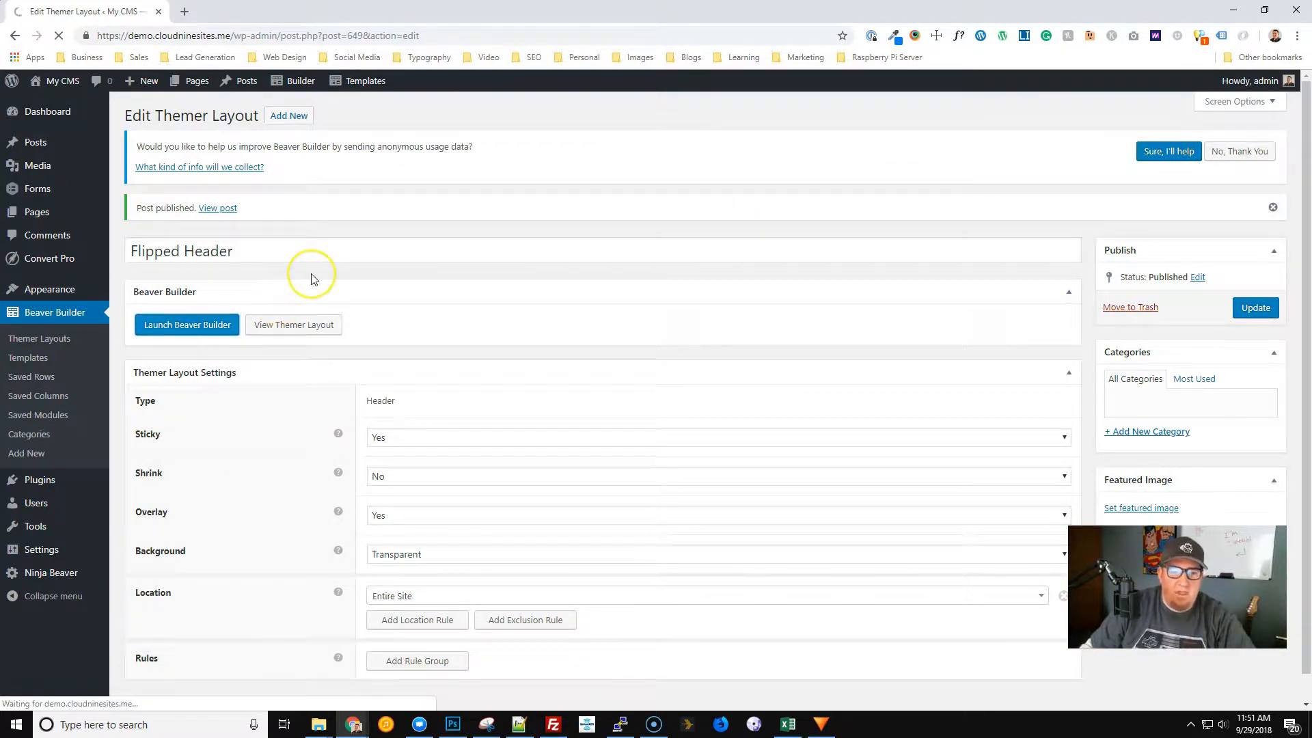
{"action": "mouse_move", "coordinate": [315, 278]}
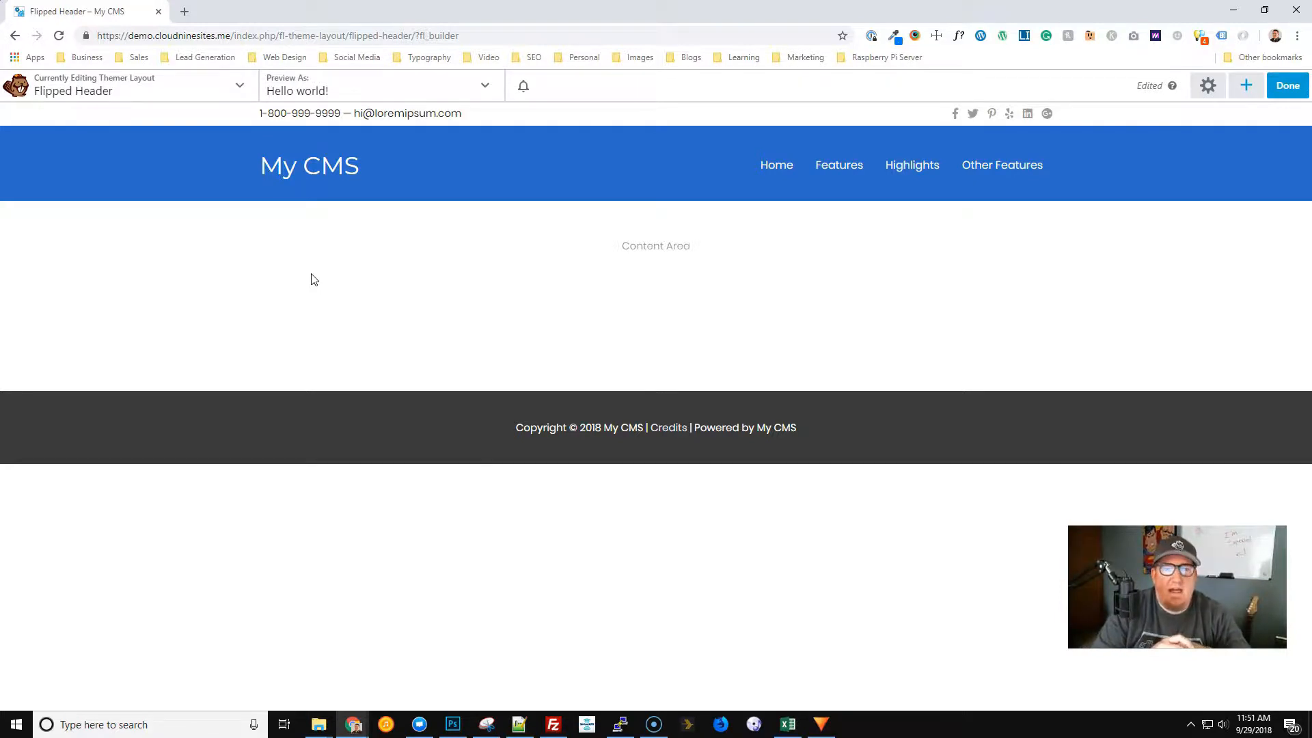
{"action": "left_click", "coordinate": [309, 165]}
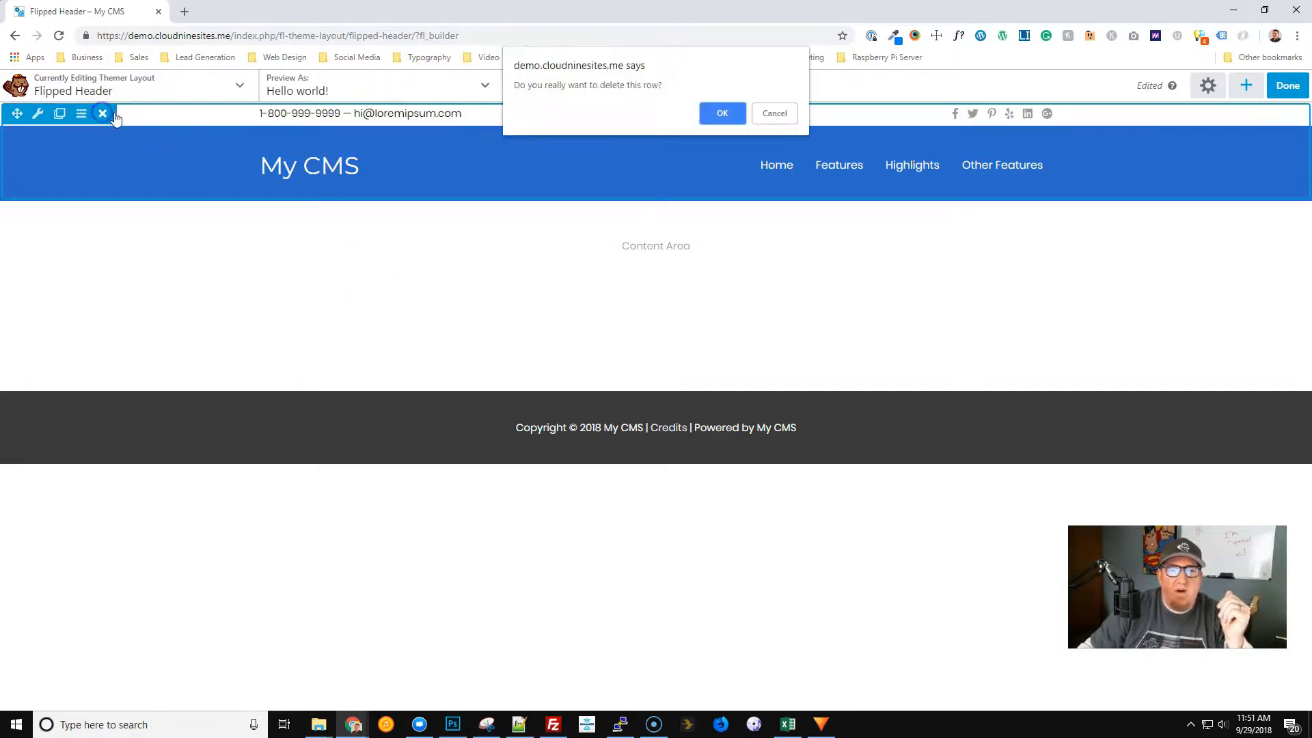
{"action": "left_click", "coordinate": [722, 113]}
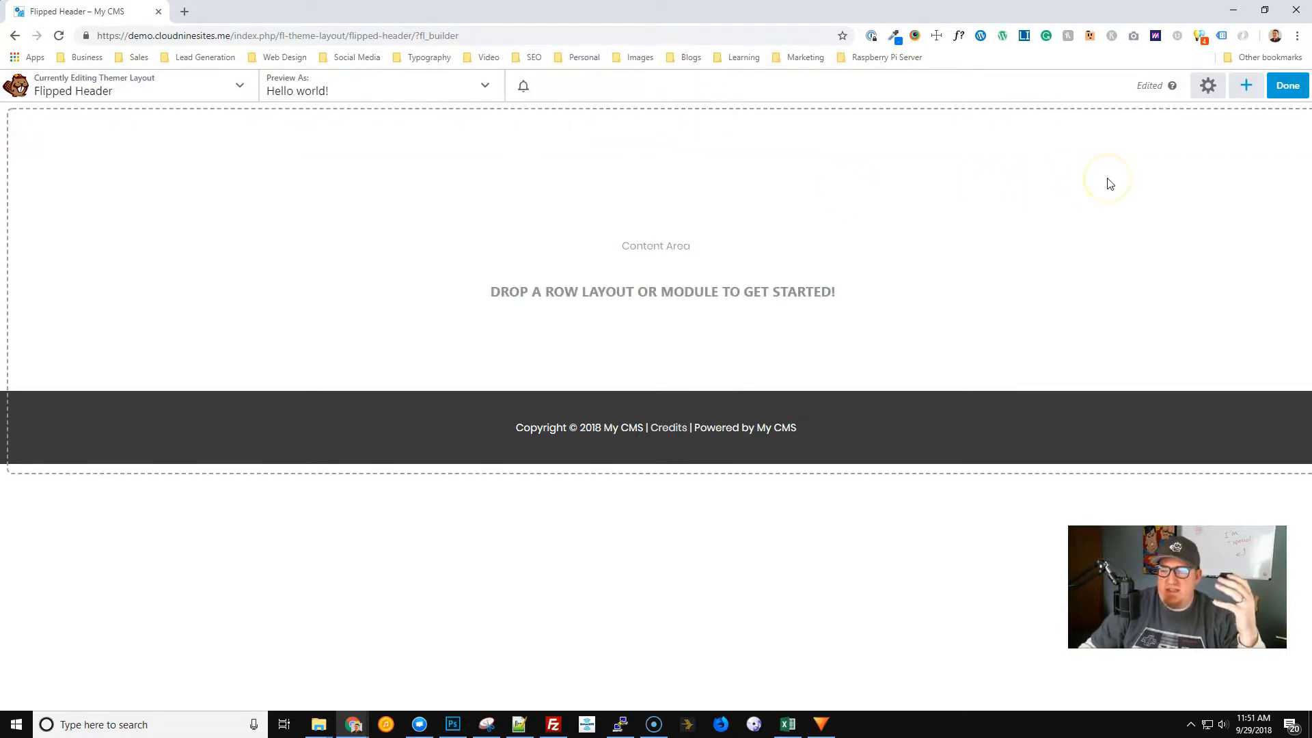
{"action": "mouse_move", "coordinate": [1246, 85]}
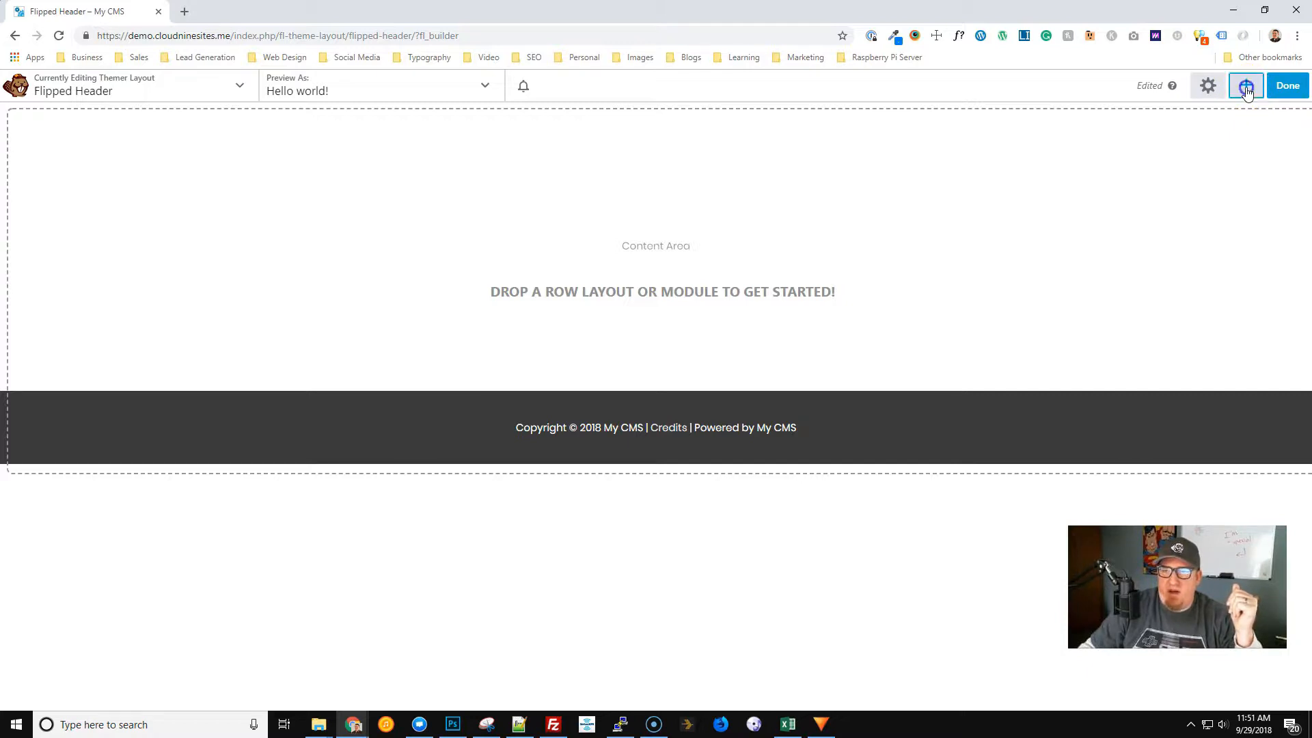
Add the saved Main Header, countdown and Mobile header rows from the Saved tab.
{"action": "left_click", "coordinate": [1245, 84]}
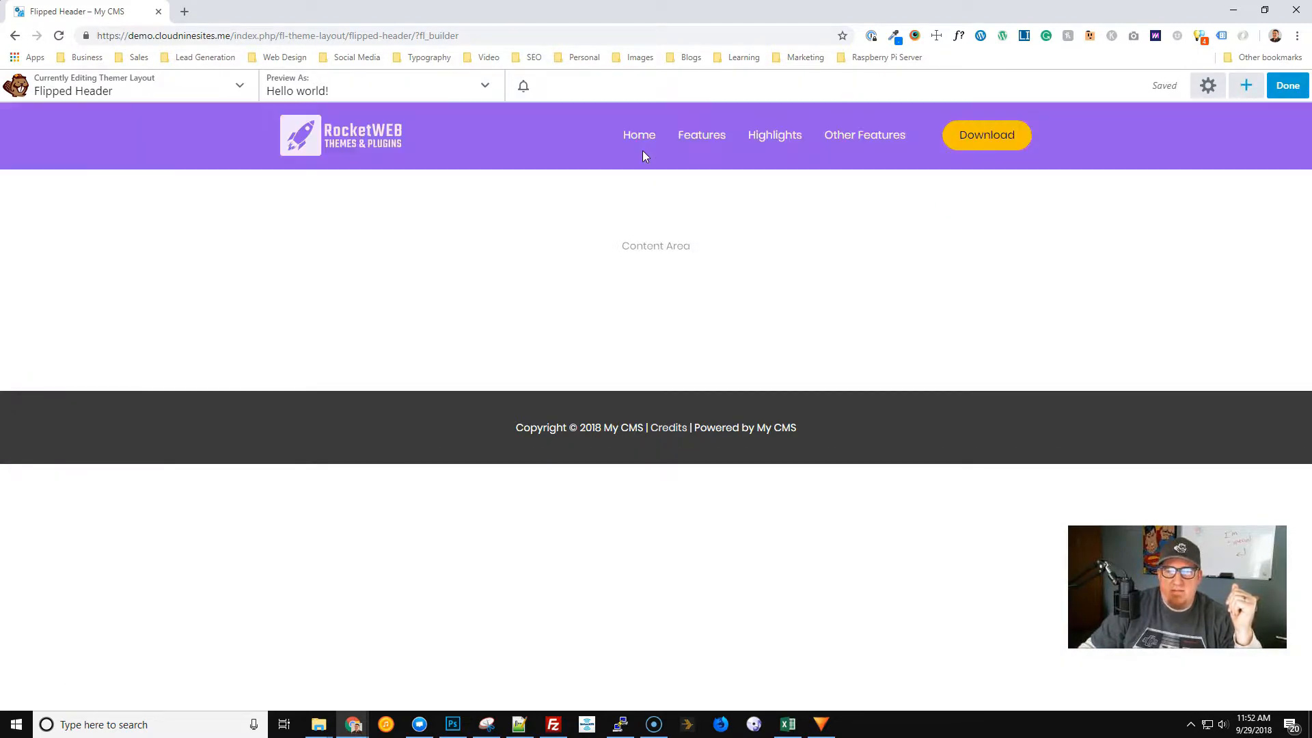
{"action": "left_click", "coordinate": [510, 142]}
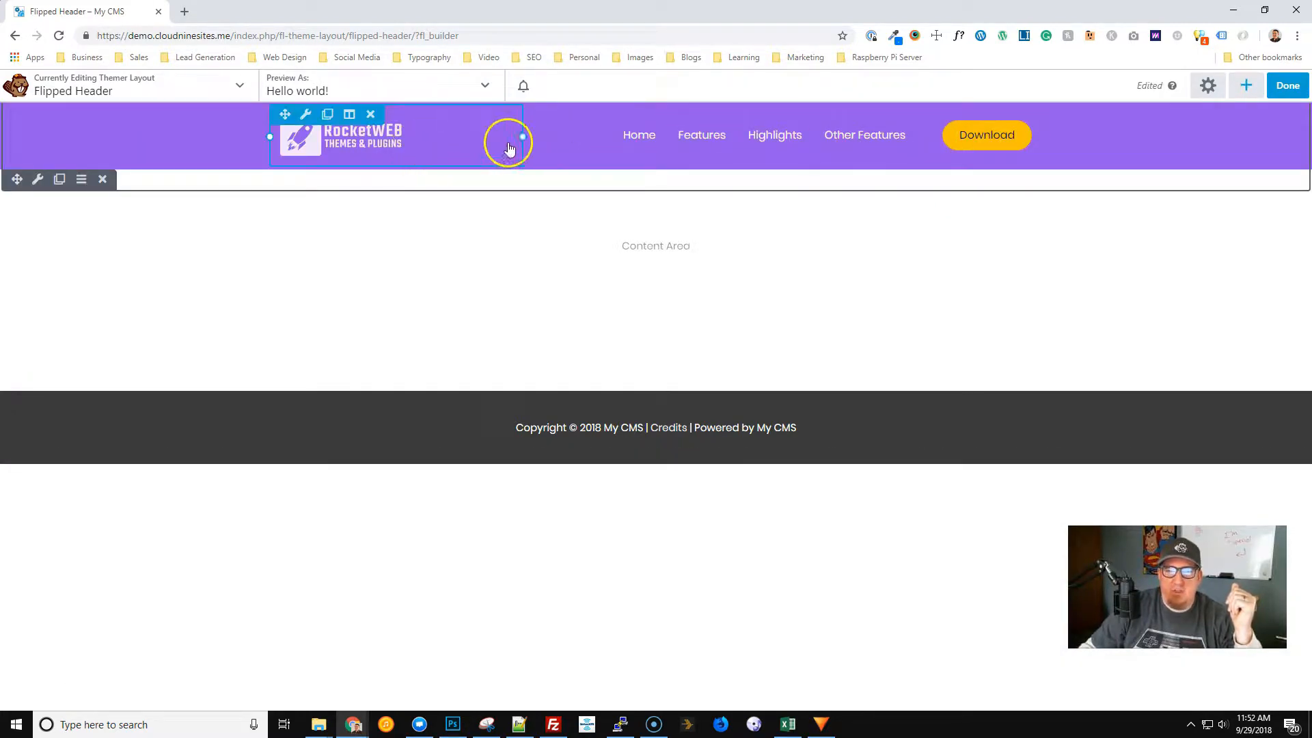
{"action": "left_click", "coordinate": [1247, 85]}
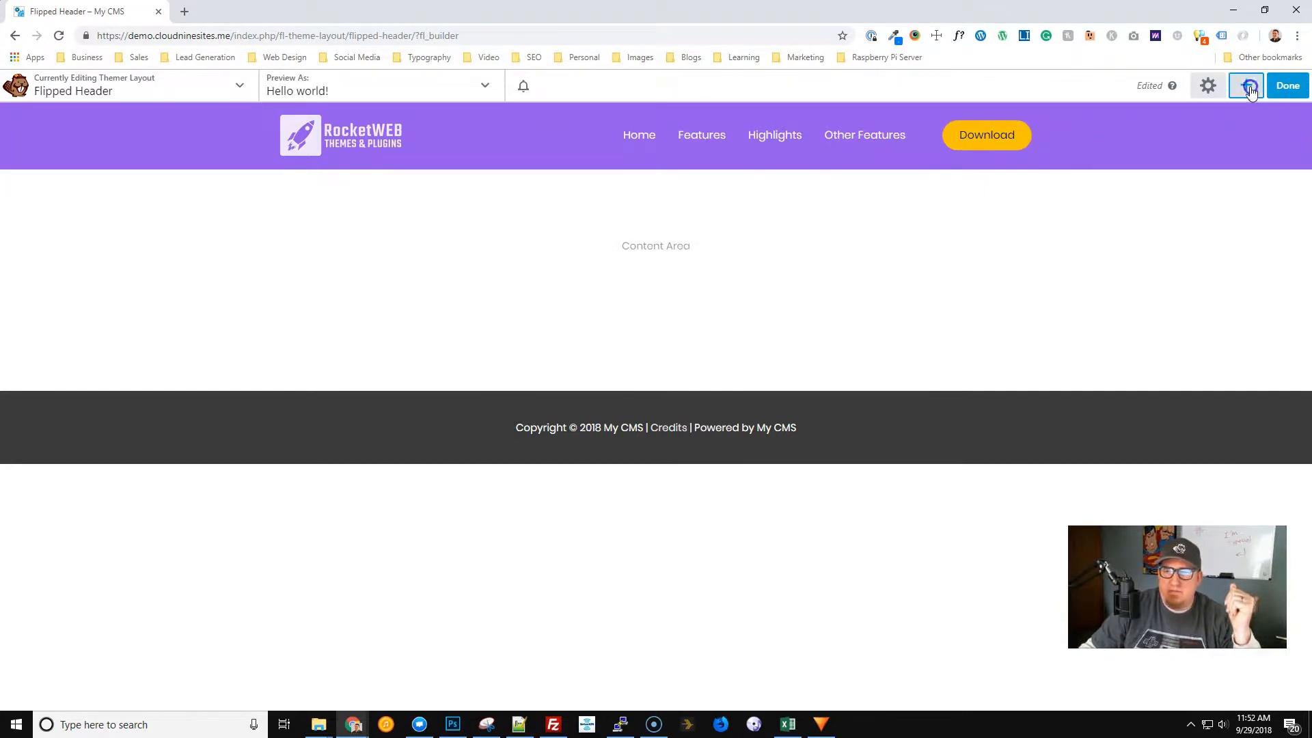
{"action": "left_click", "coordinate": [1246, 85]}
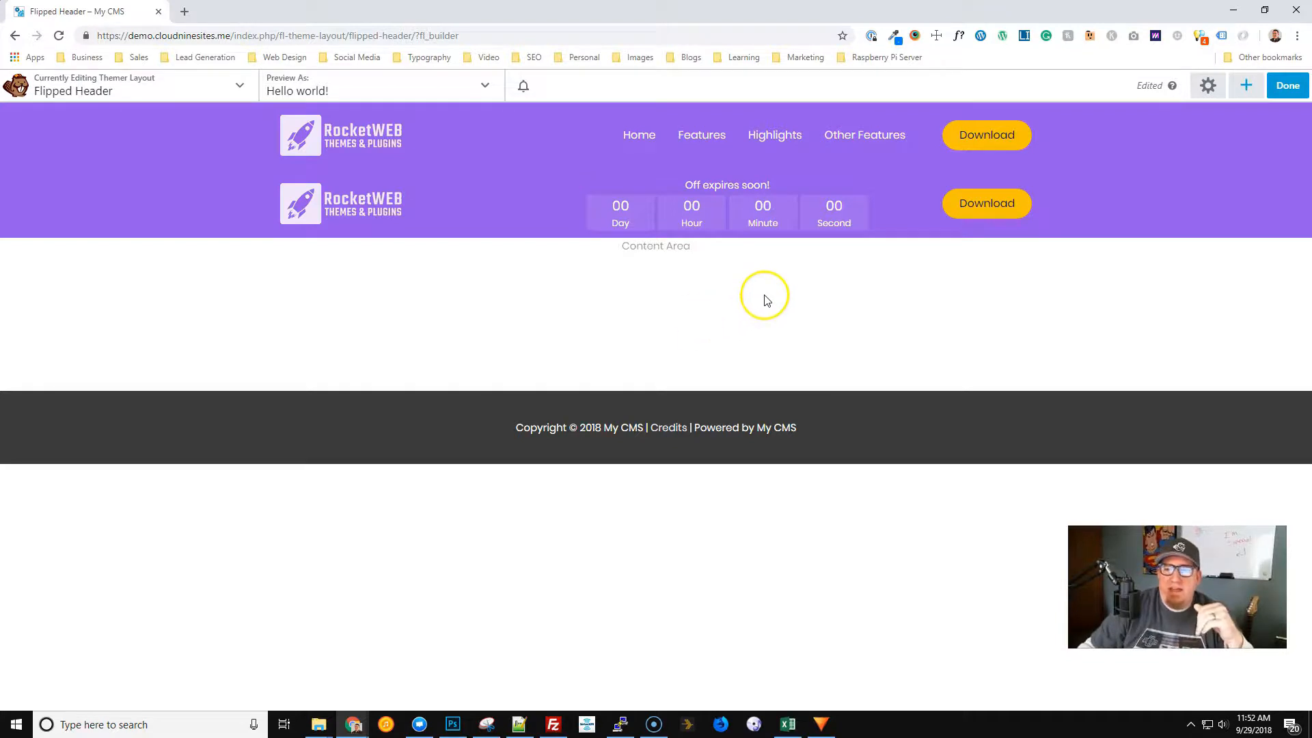
{"action": "left_click", "coordinate": [1247, 84]}
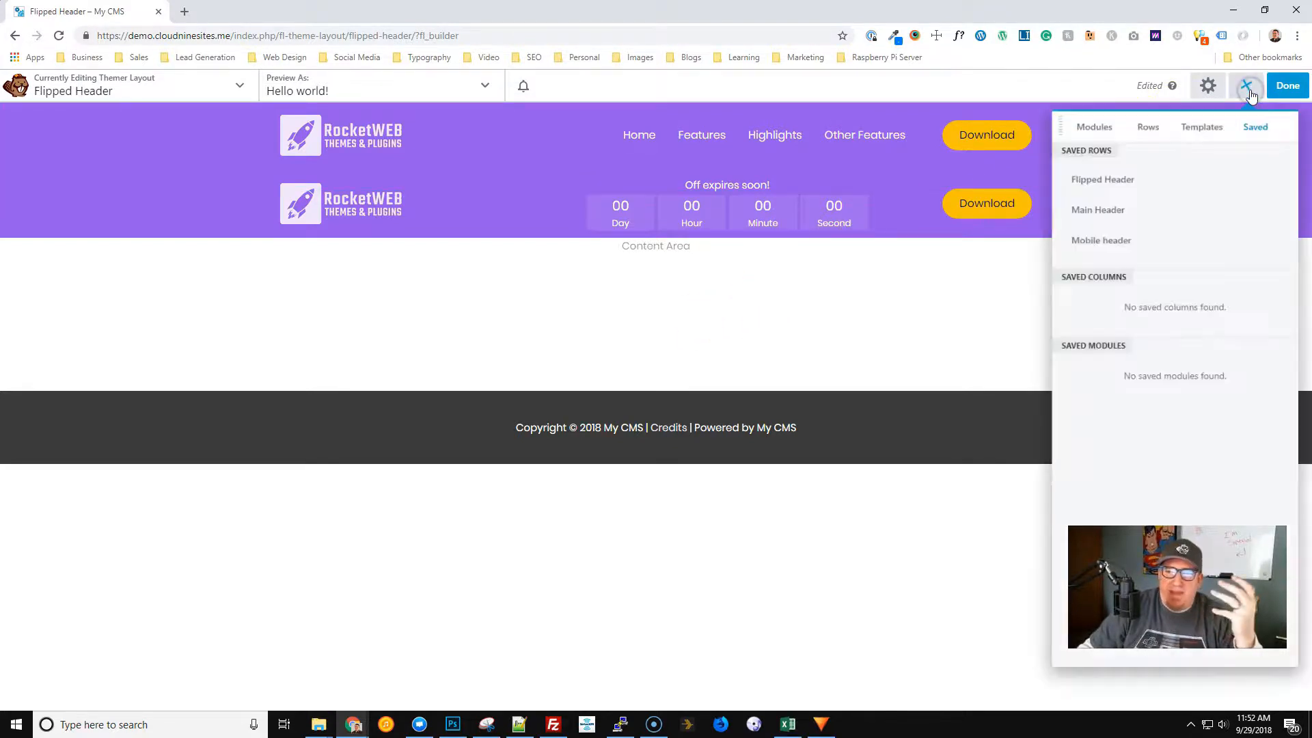
{"action": "mouse_move", "coordinate": [1091, 247]}
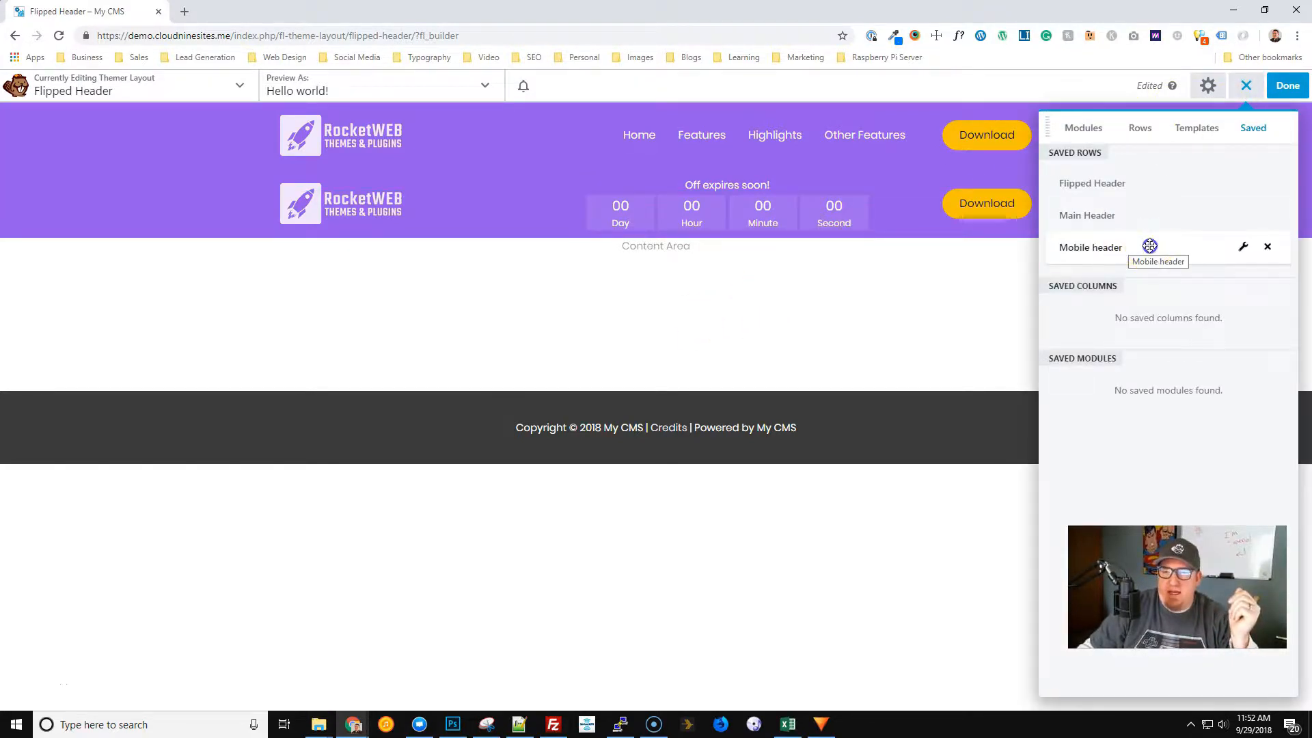
{"action": "left_click", "coordinate": [1246, 85]}
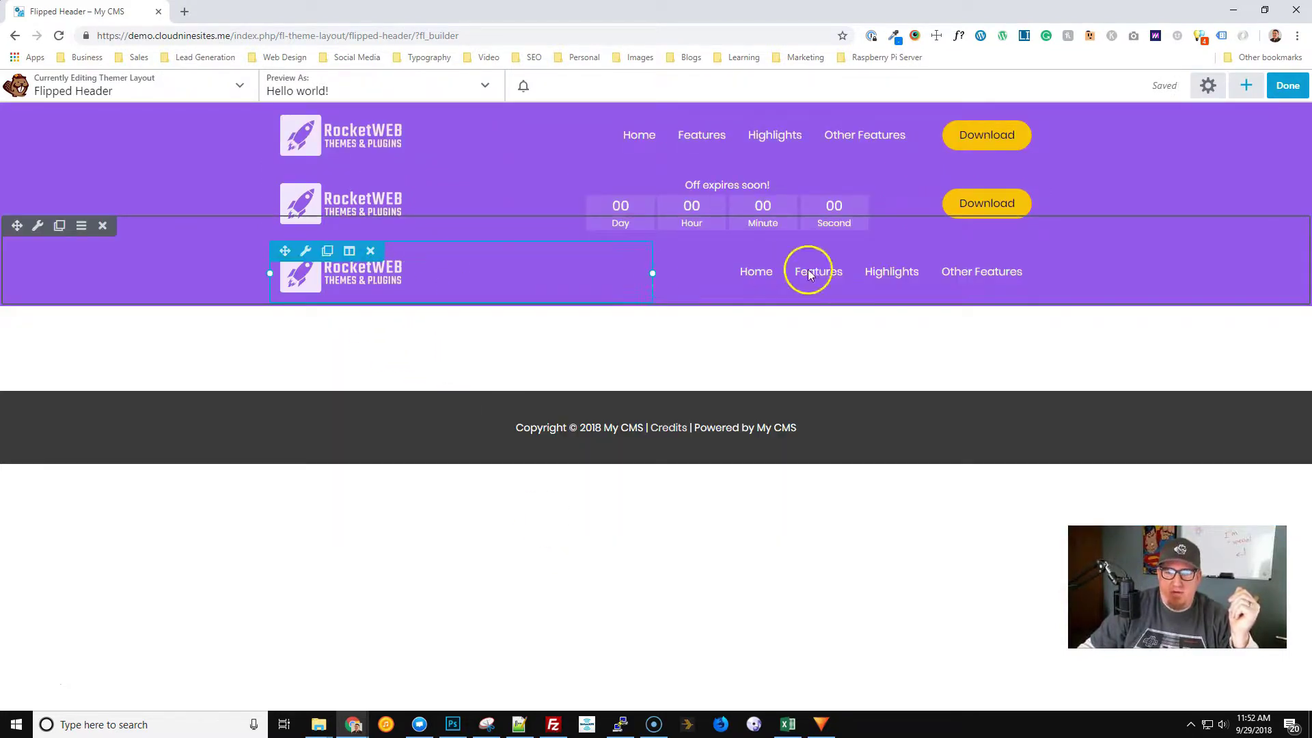
Select the top purple RocketWEB header row in the layout for editing.
{"action": "left_click", "coordinate": [817, 270]}
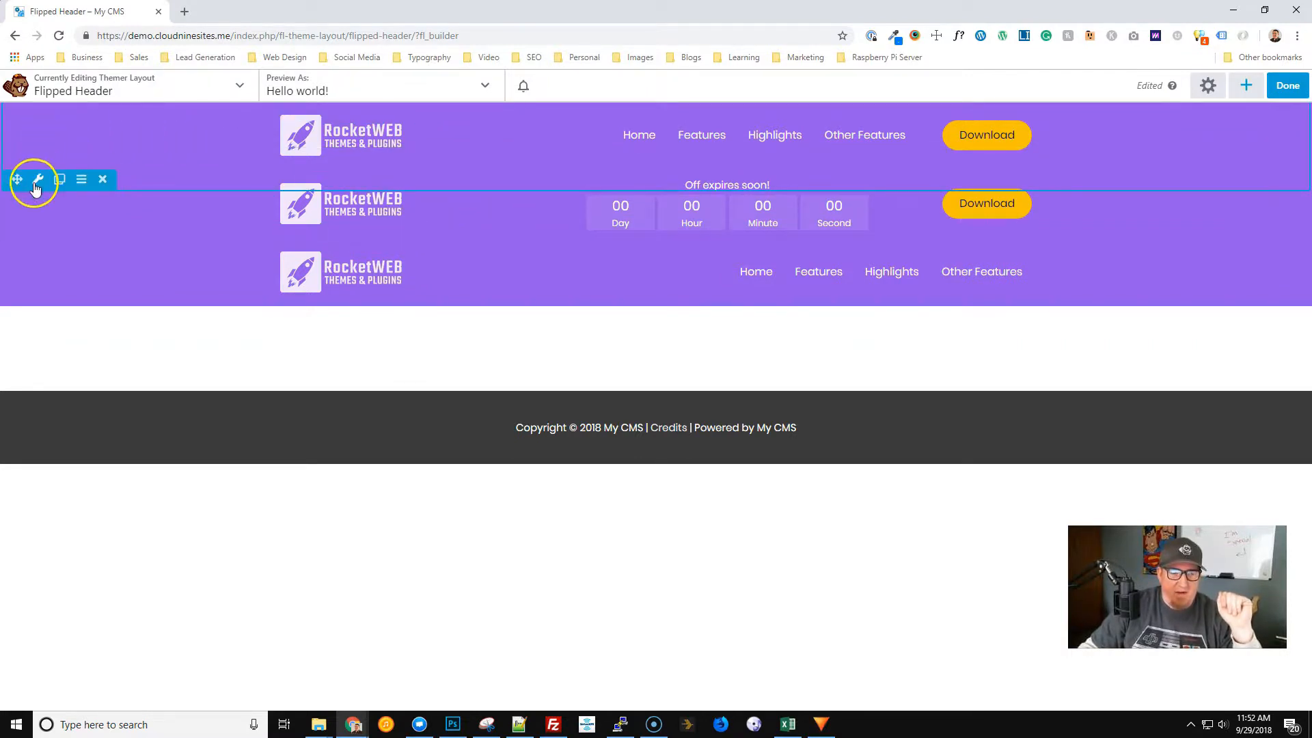
{"action": "left_click", "coordinate": [37, 179]}
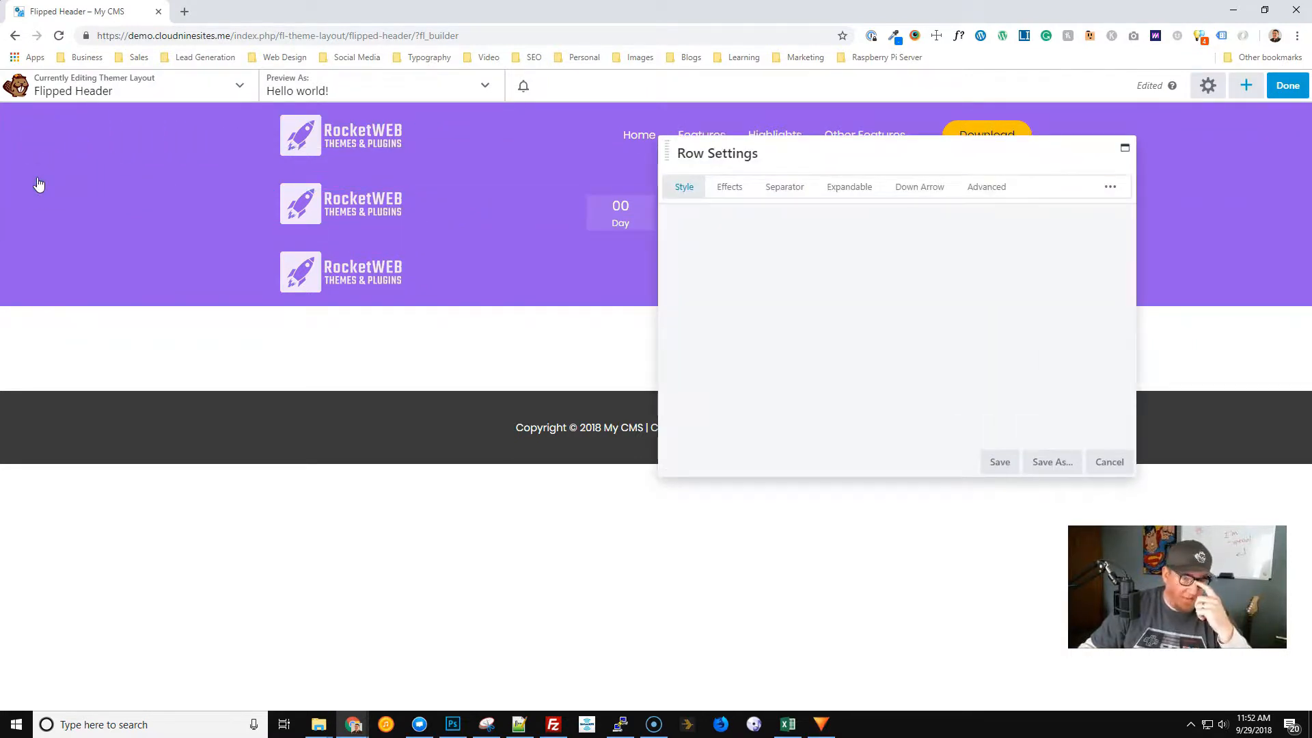
{"action": "mouse_move", "coordinate": [856, 225]}
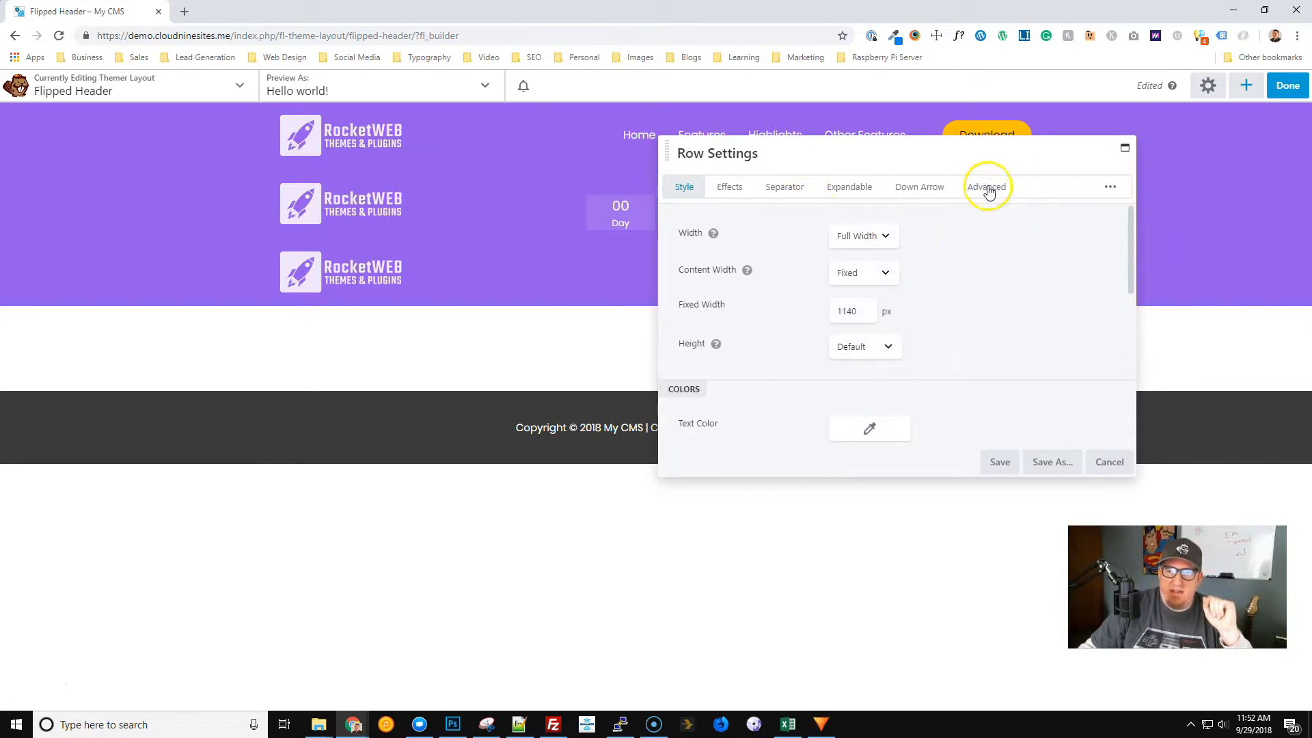
{"action": "left_click", "coordinate": [985, 188]}
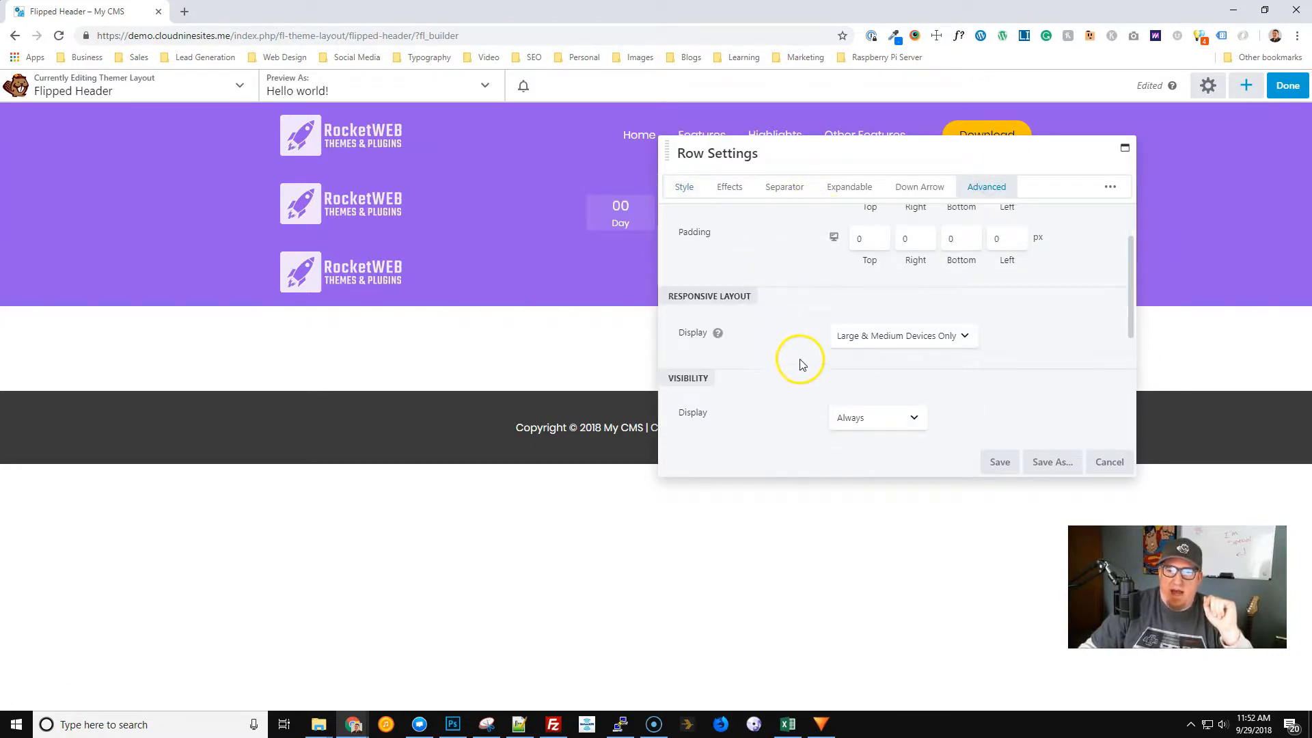
{"action": "mouse_move", "coordinate": [950, 341]}
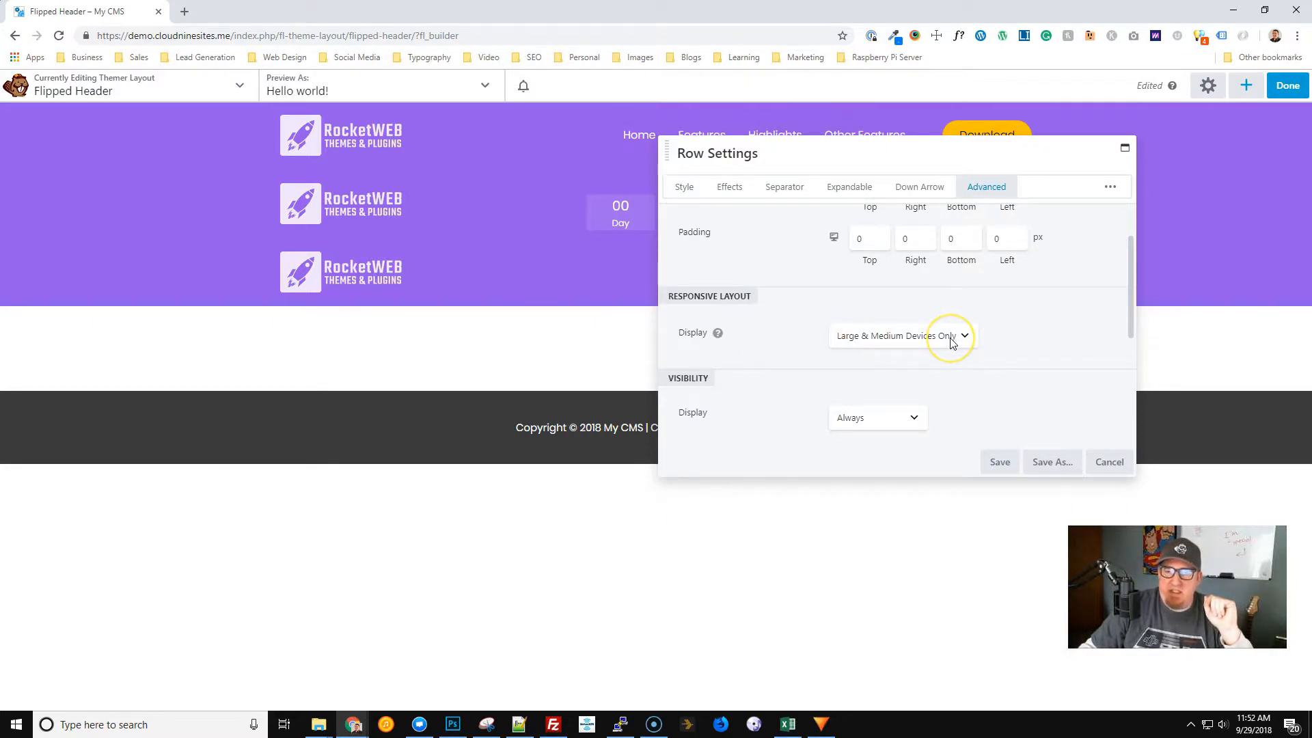
{"action": "scroll", "scroll_direction": "down", "scroll_amount": 3}
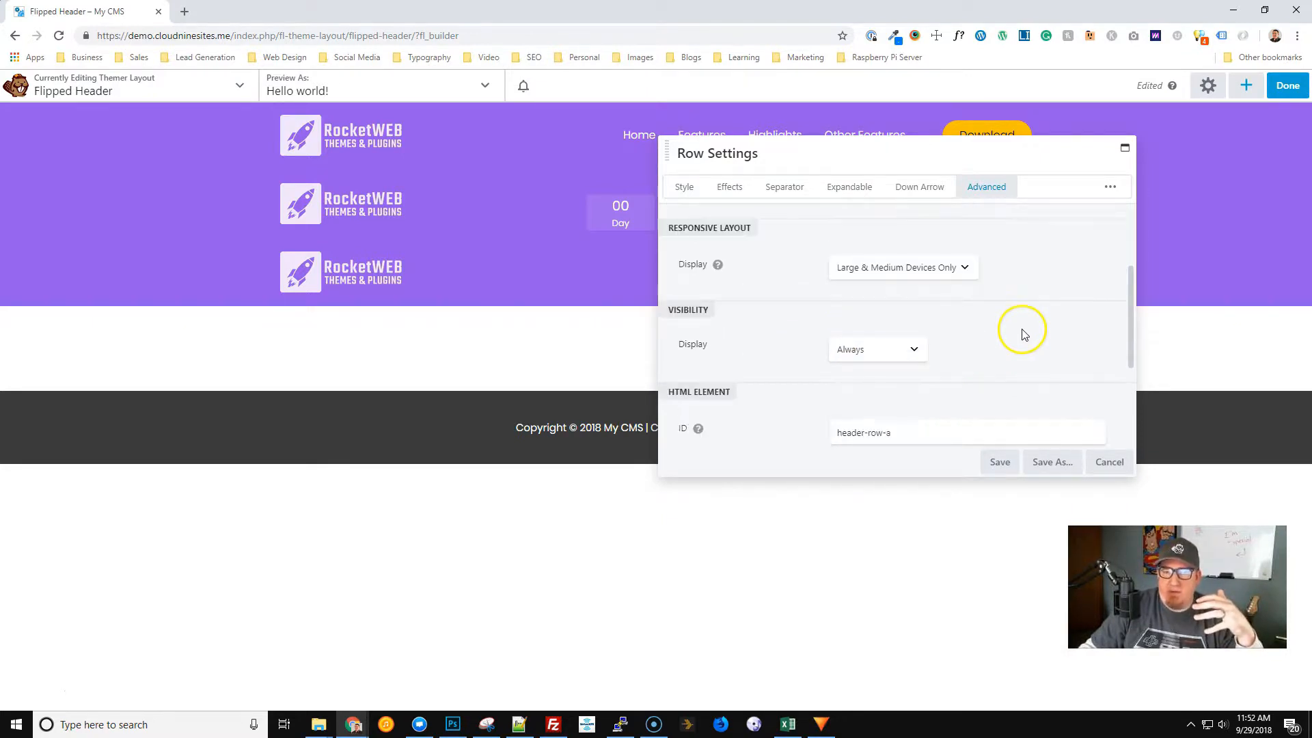
{"action": "scroll", "scroll_direction": "down", "scroll_amount": 3}
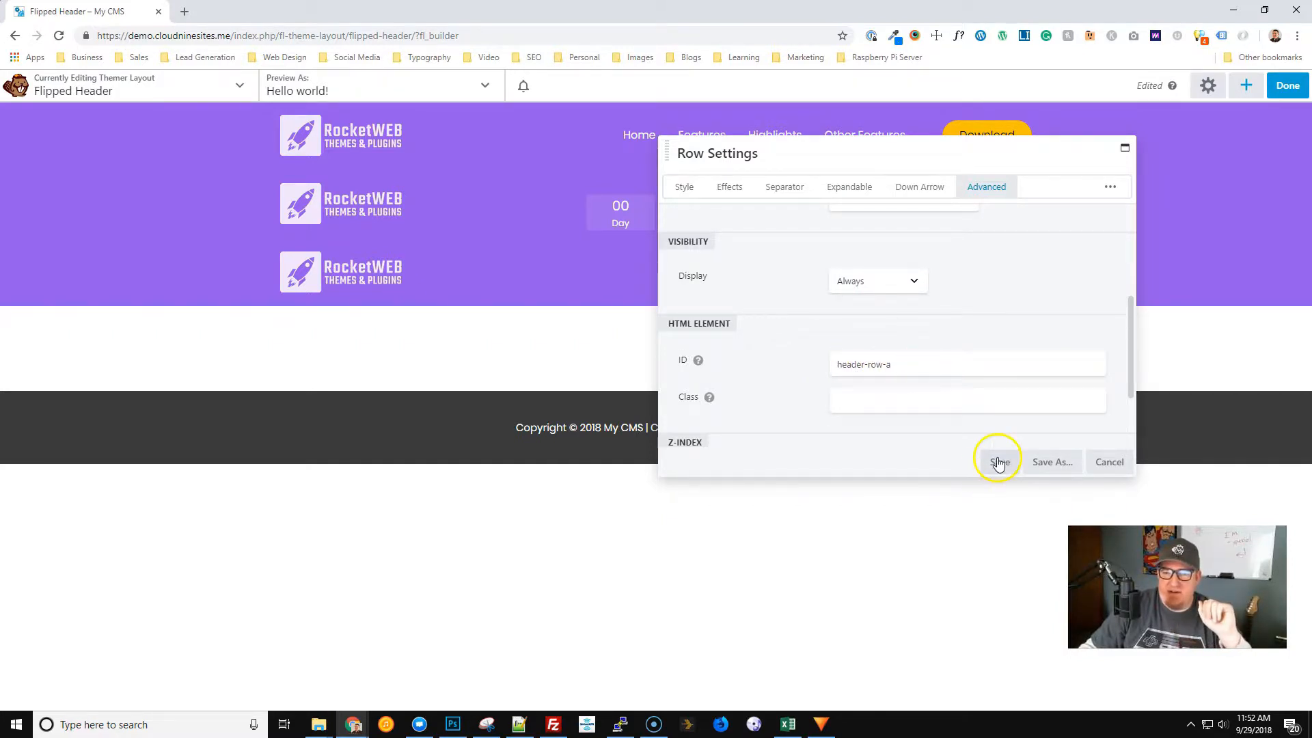
{"action": "left_click", "coordinate": [998, 460]}
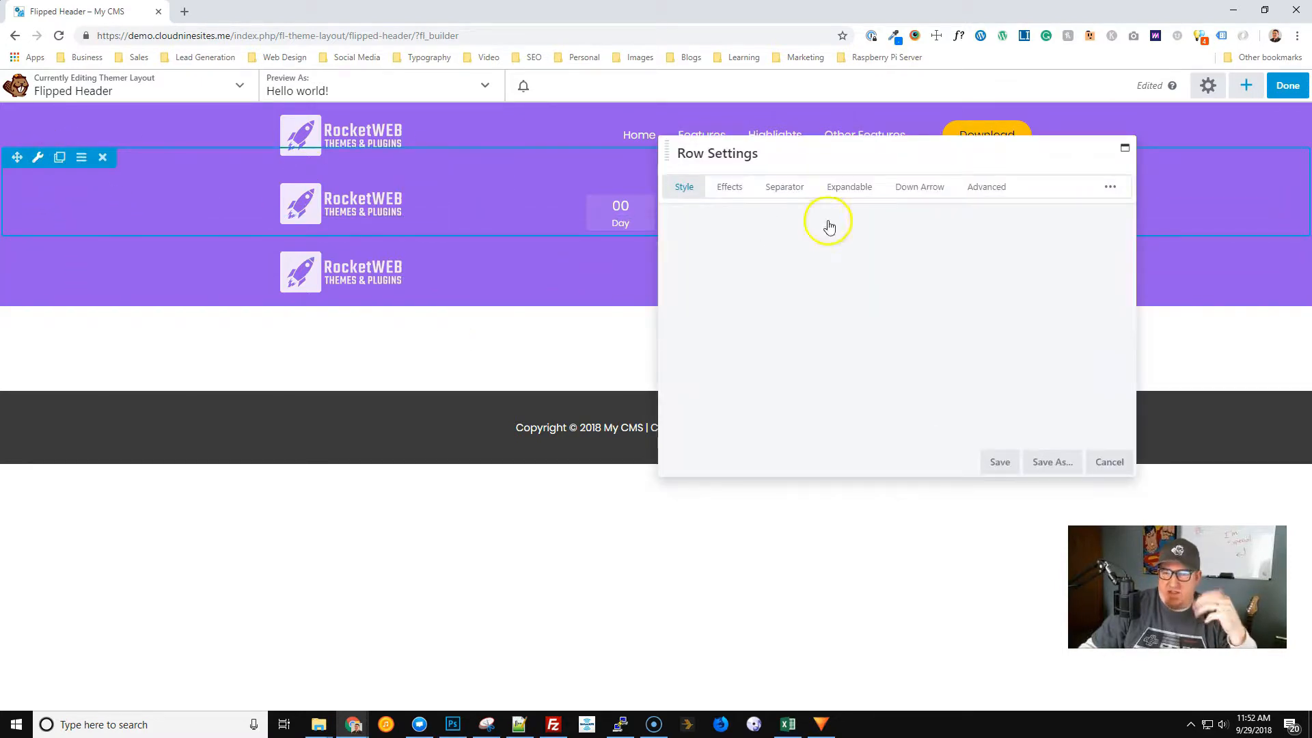
{"action": "left_click", "coordinate": [684, 188]}
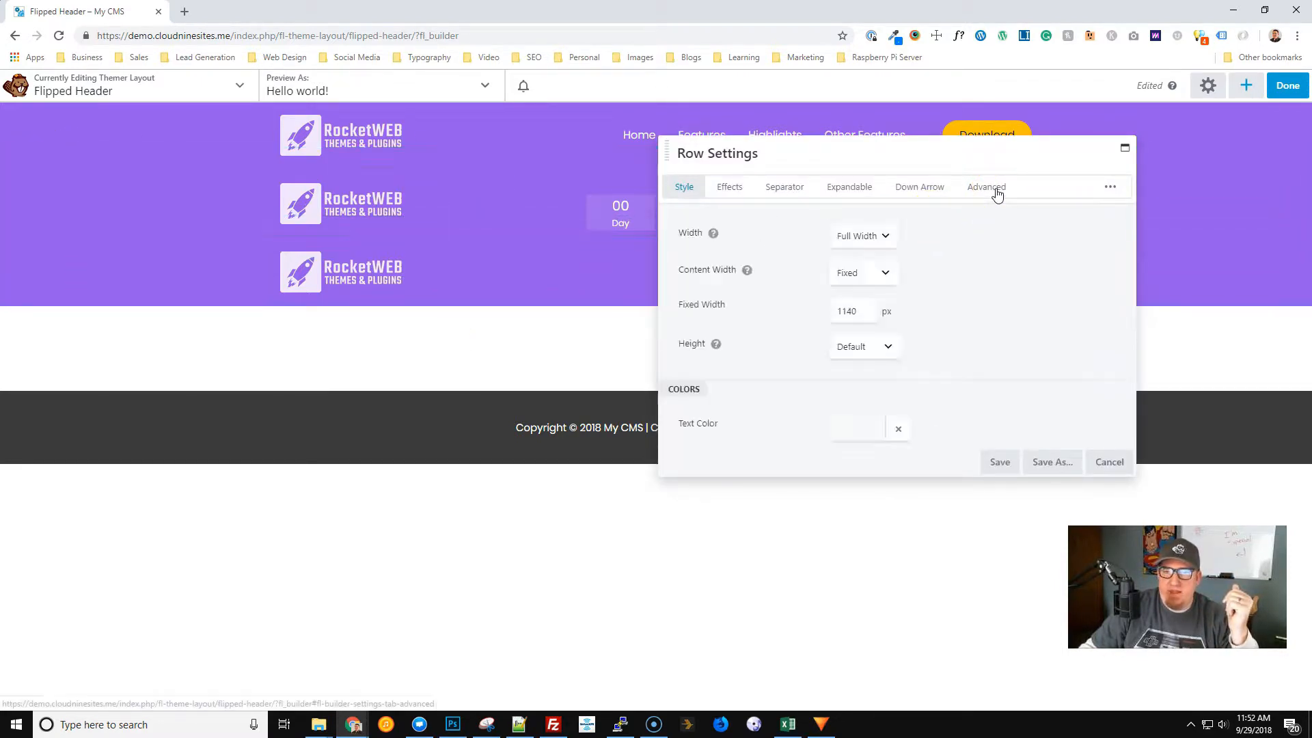
{"action": "left_click", "coordinate": [986, 188]}
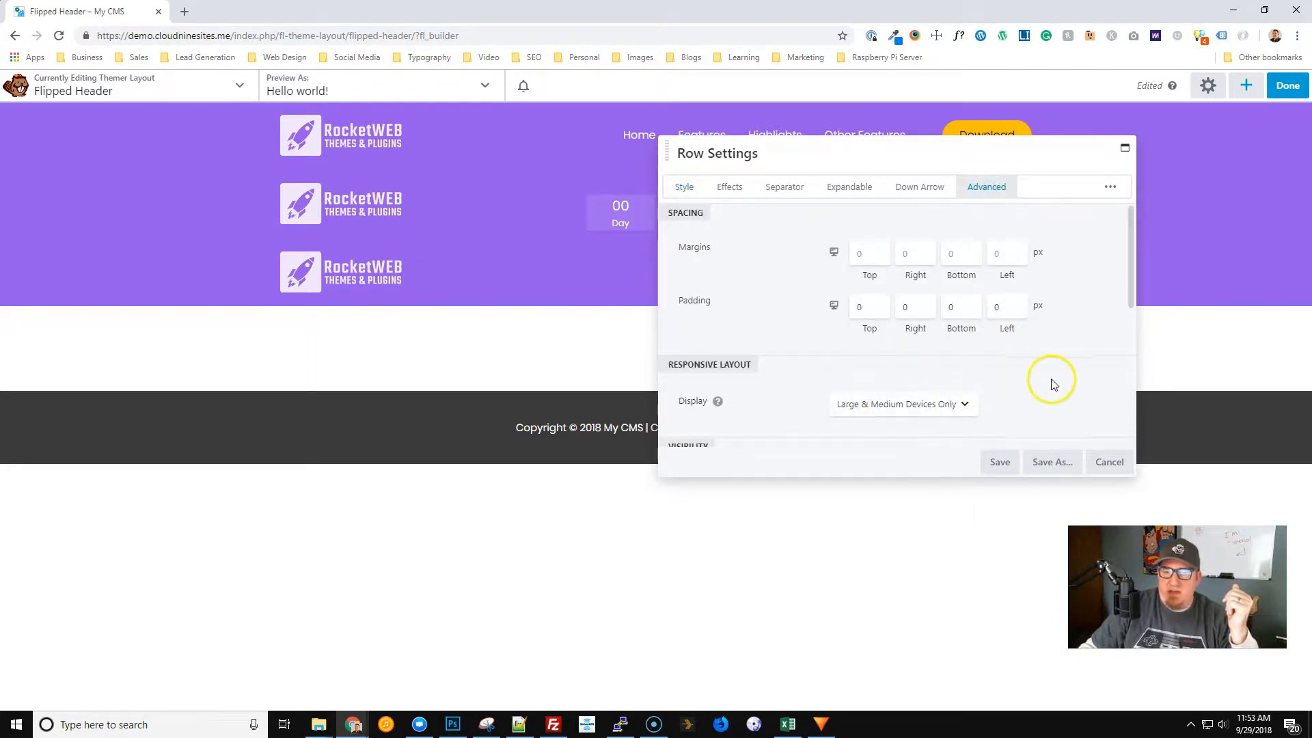
{"action": "scroll", "scroll_direction": "down", "scroll_amount": 3}
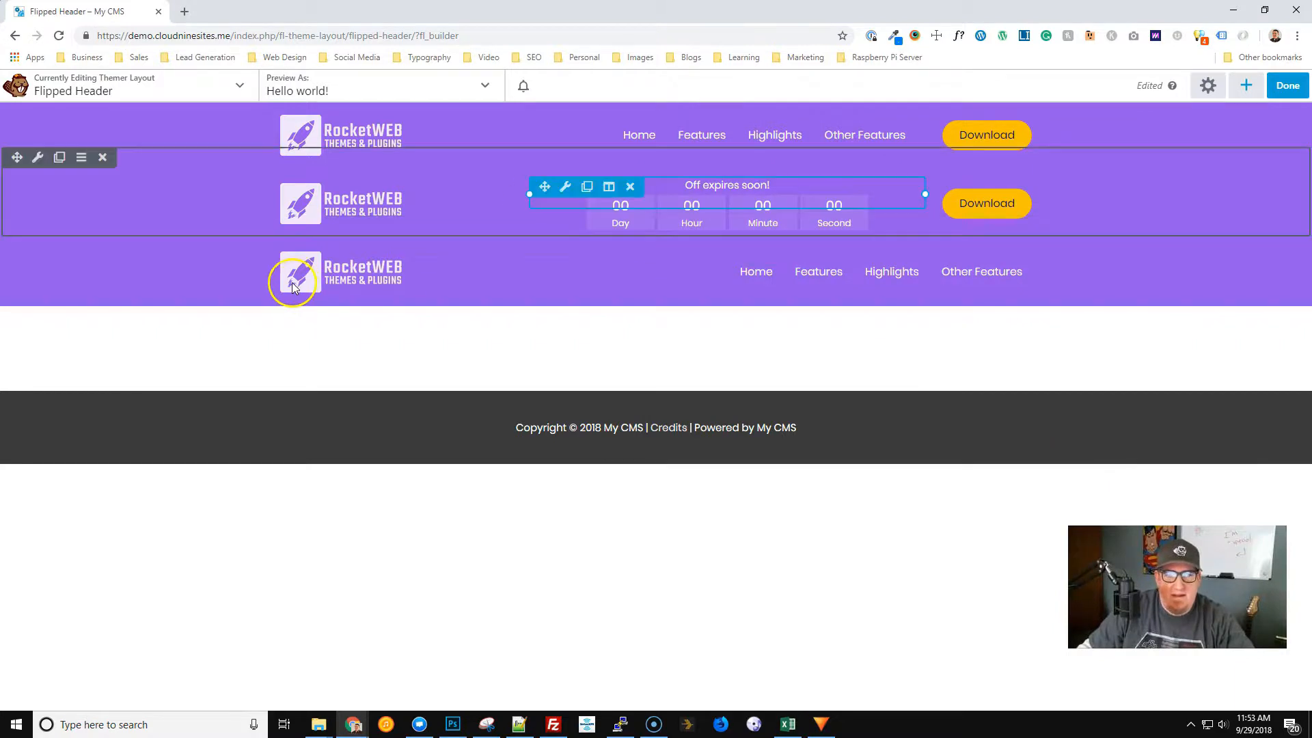
{"action": "left_click", "coordinate": [565, 187]}
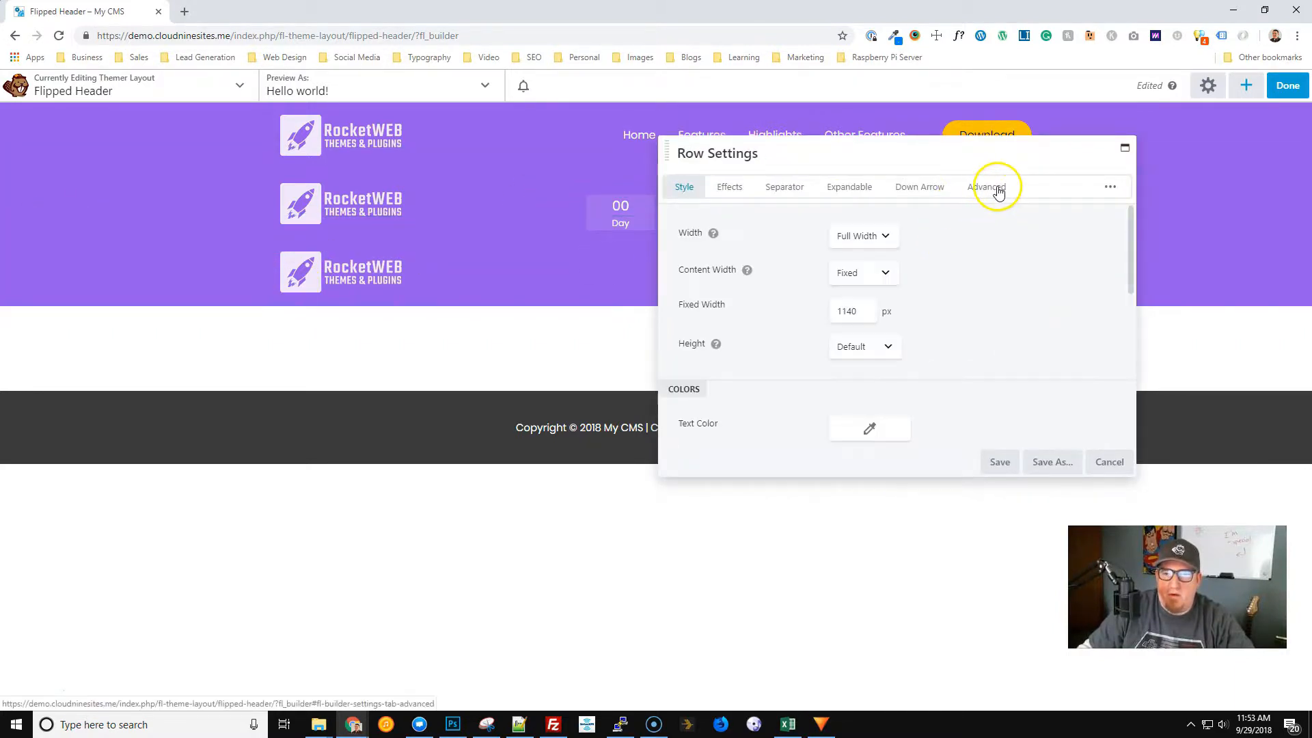
{"action": "left_click", "coordinate": [985, 188]}
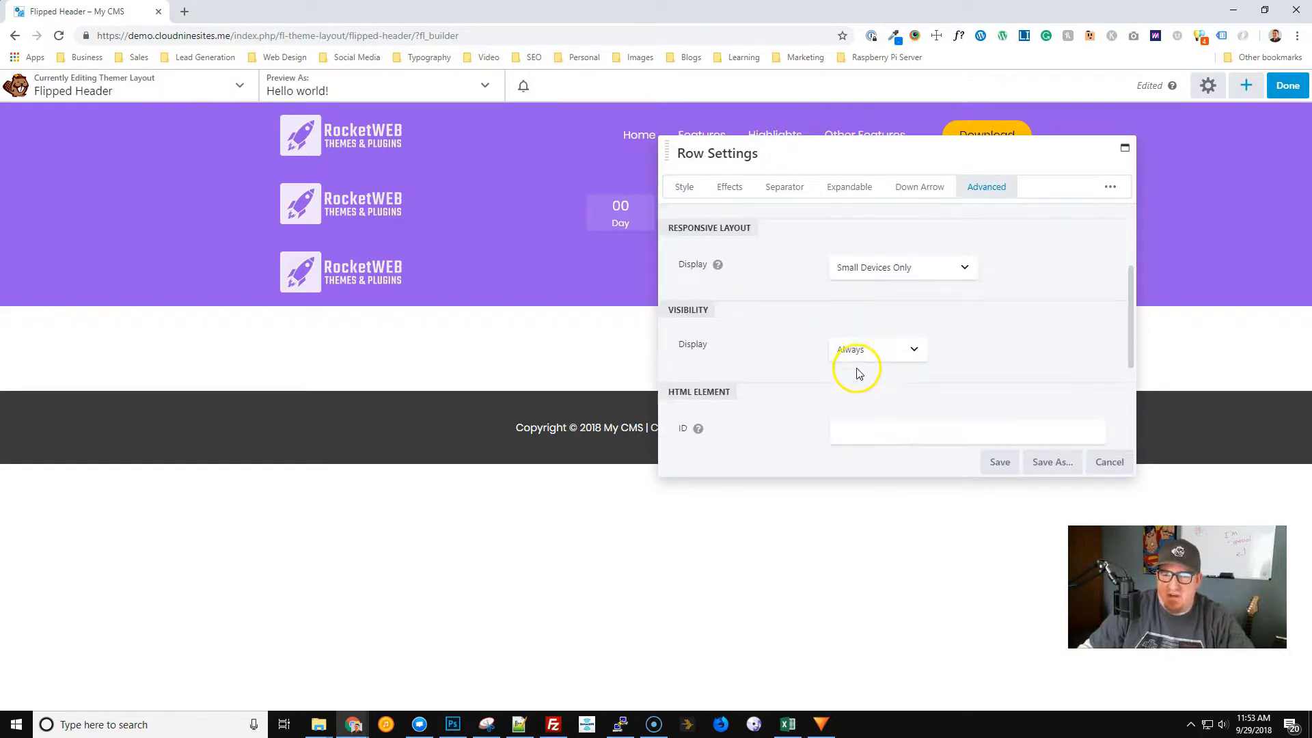
{"action": "scroll", "scroll_direction": "down", "scroll_amount": 3}
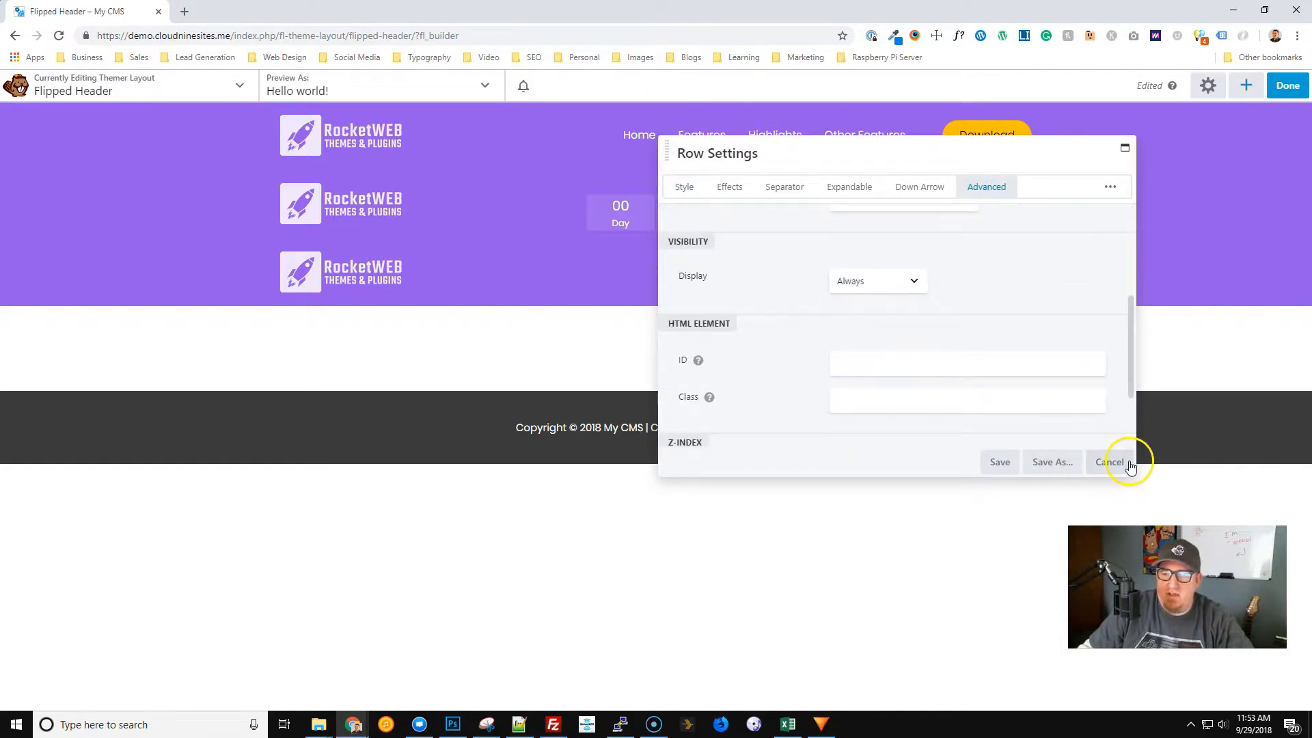
{"action": "left_click", "coordinate": [1110, 462]}
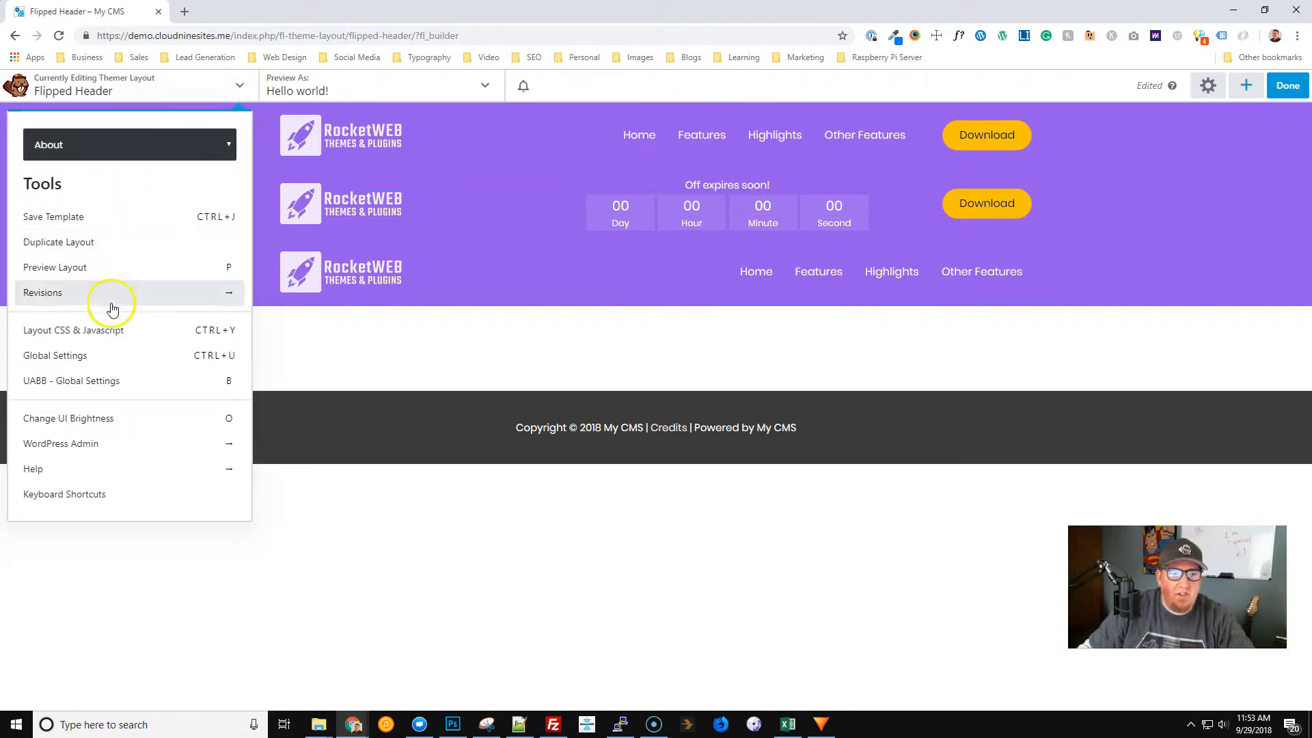
Go to Layout CSS & Javascript's JavaScript section and copy the scroll-flip script from Notepad++.
{"action": "left_click", "coordinate": [72, 329]}
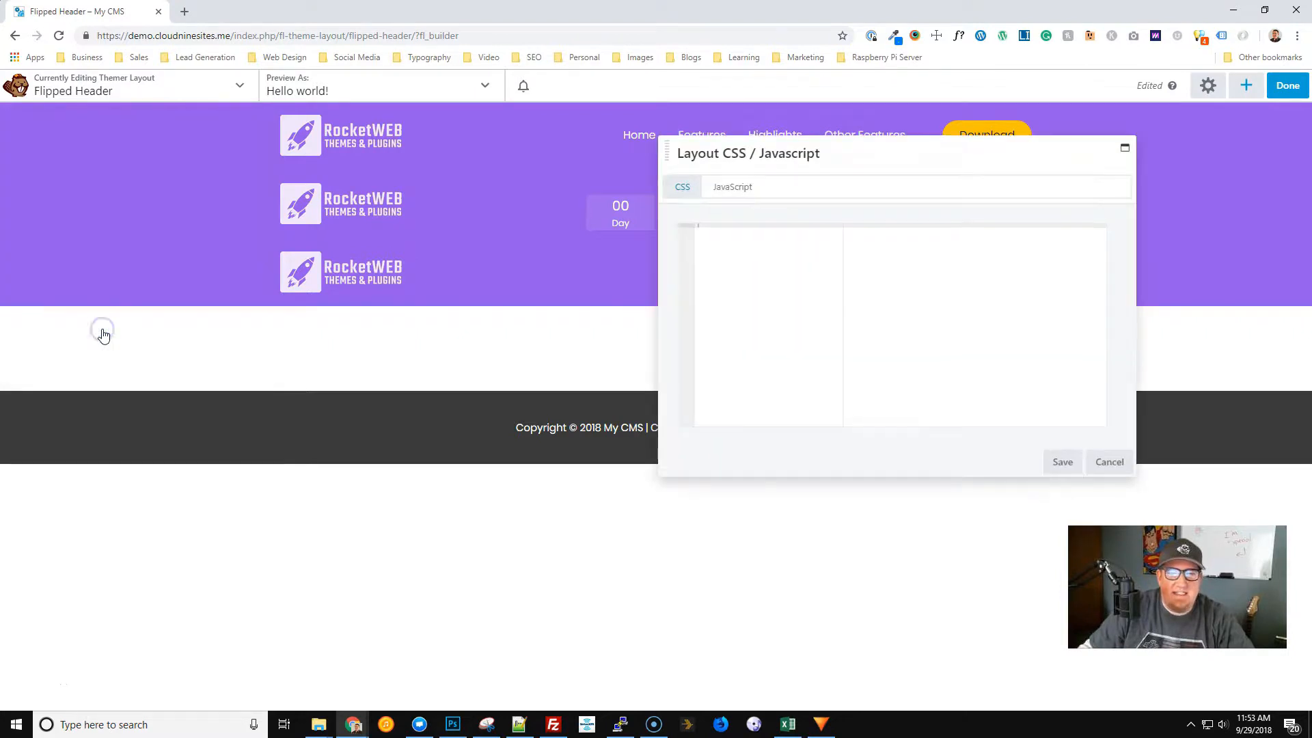
{"action": "left_click", "coordinate": [731, 187]}
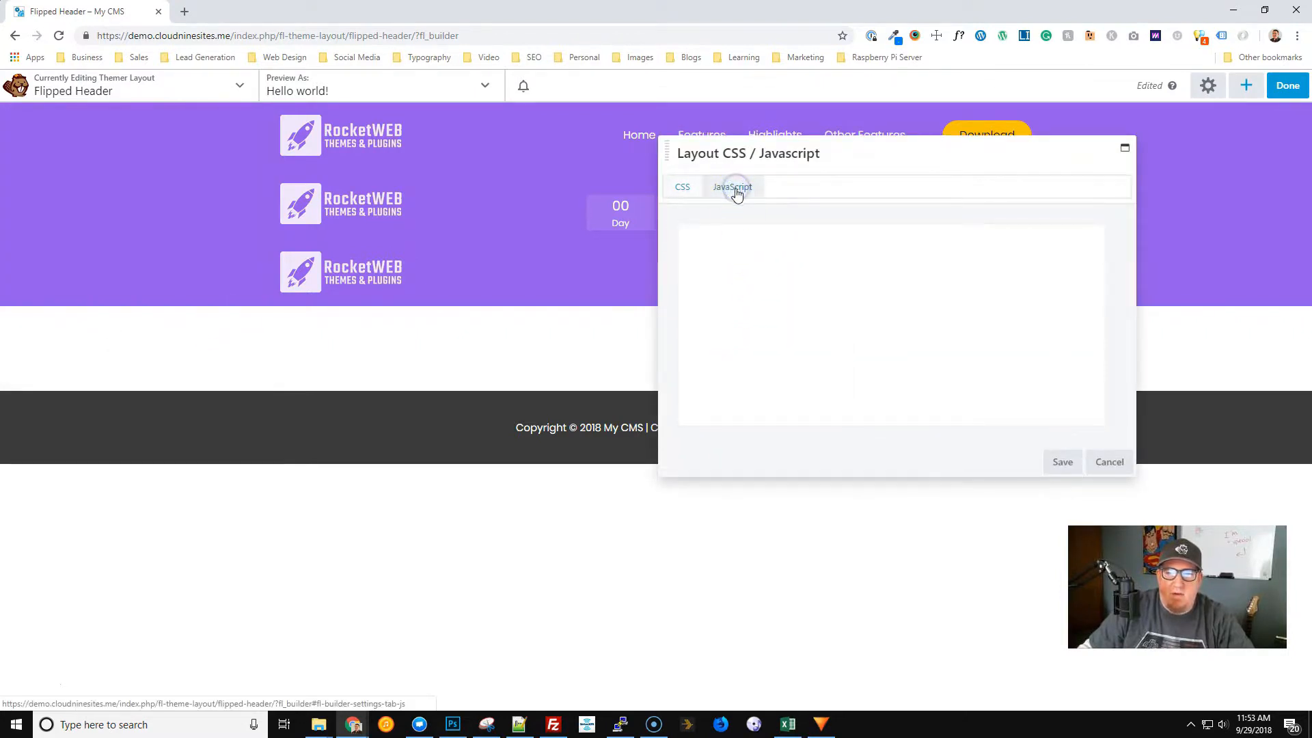
{"action": "left_click", "coordinate": [733, 188]}
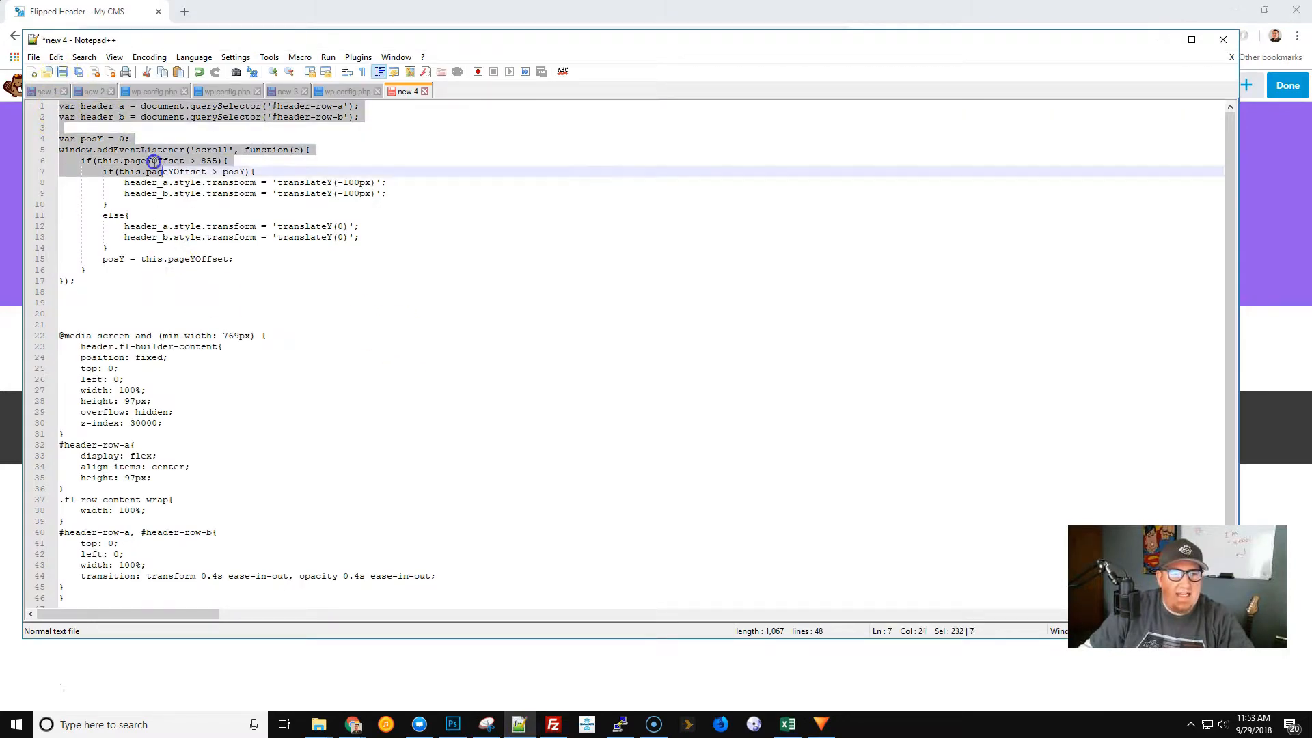
{"action": "right_click", "coordinate": [173, 173]}
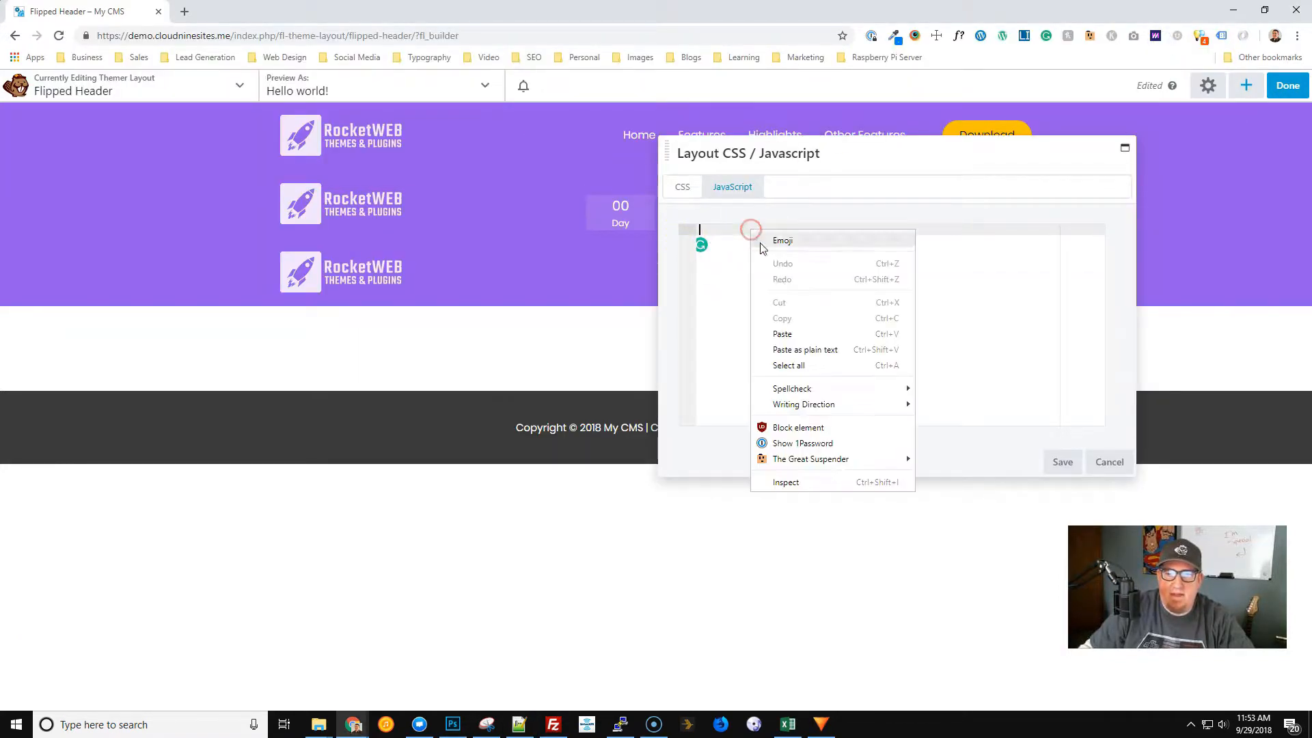
{"action": "left_click", "coordinate": [782, 333]}
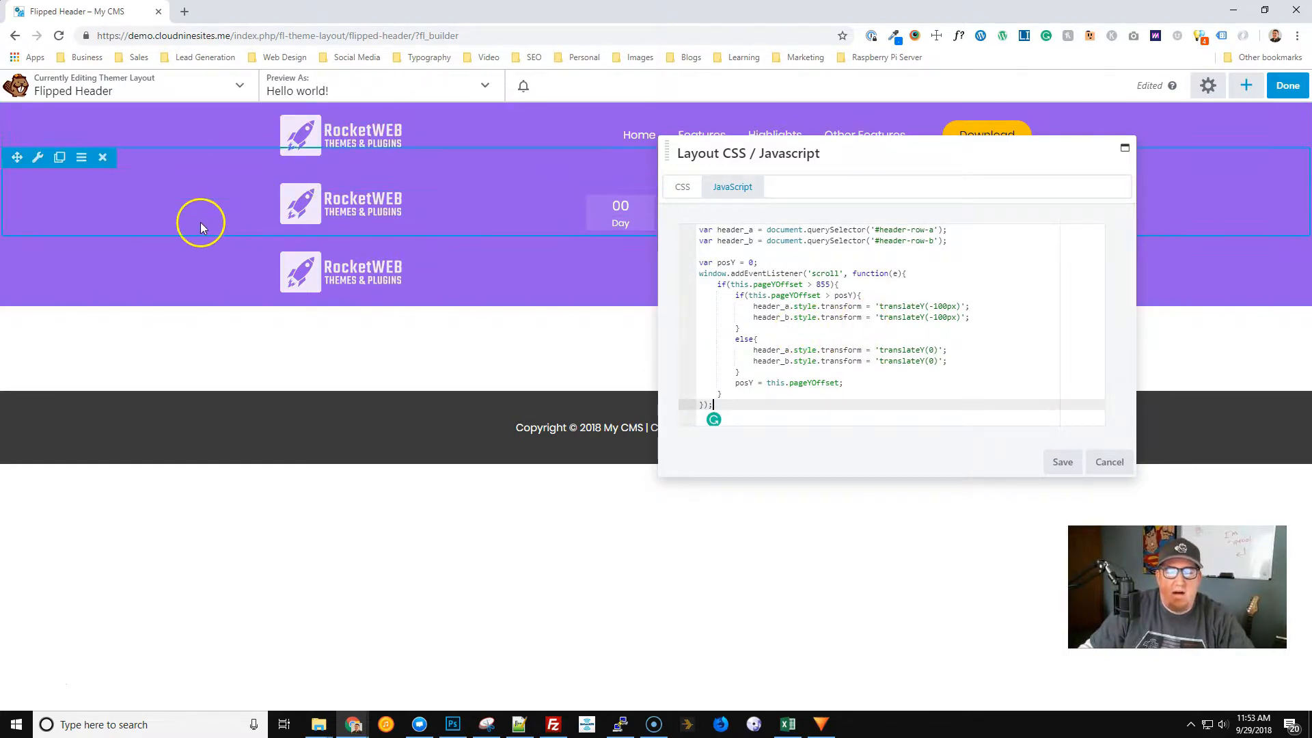
{"action": "mouse_move", "coordinate": [203, 186]}
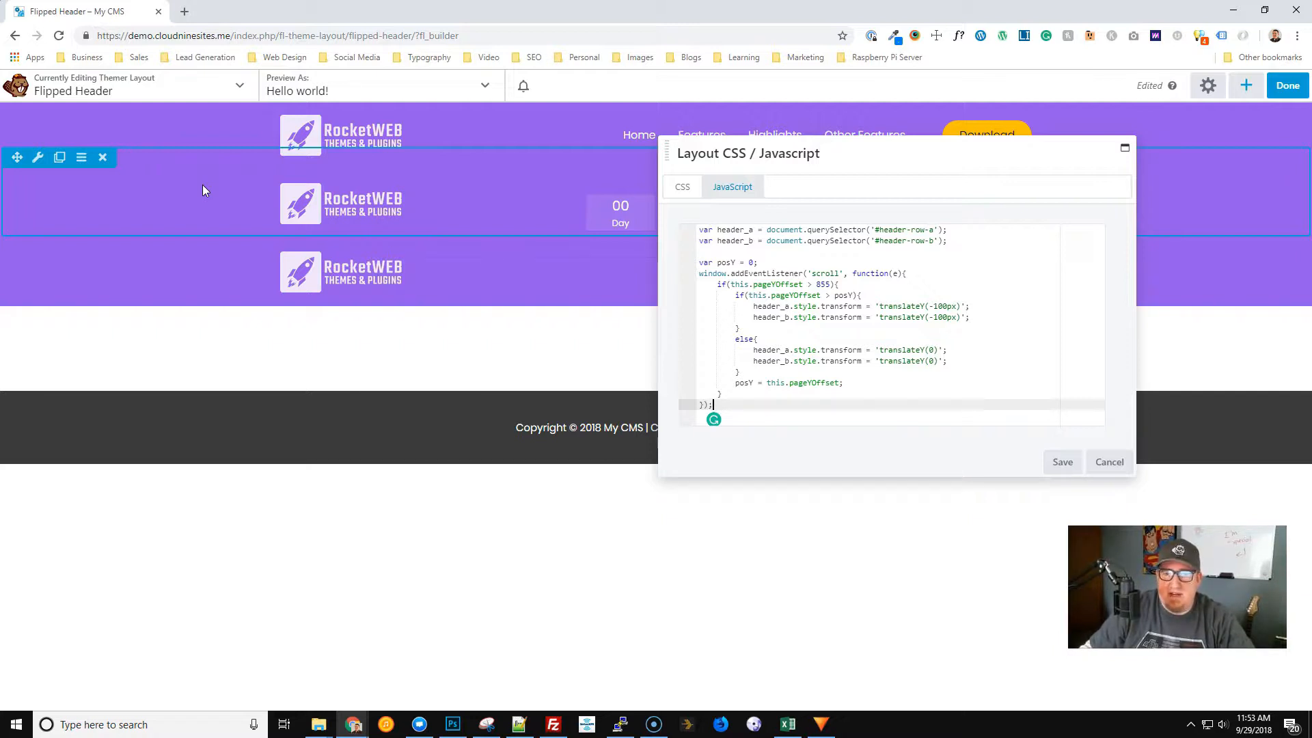
{"action": "mouse_move", "coordinate": [197, 157]}
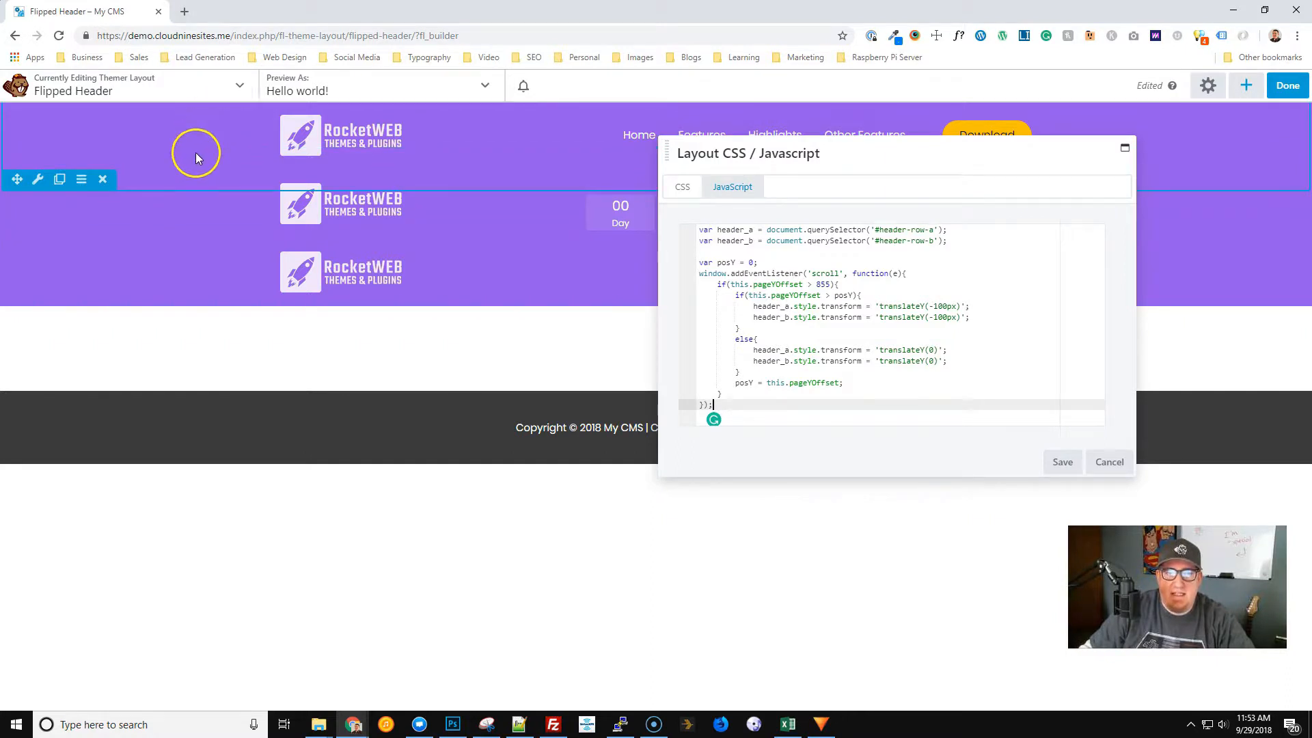
{"action": "mouse_move", "coordinate": [244, 161]}
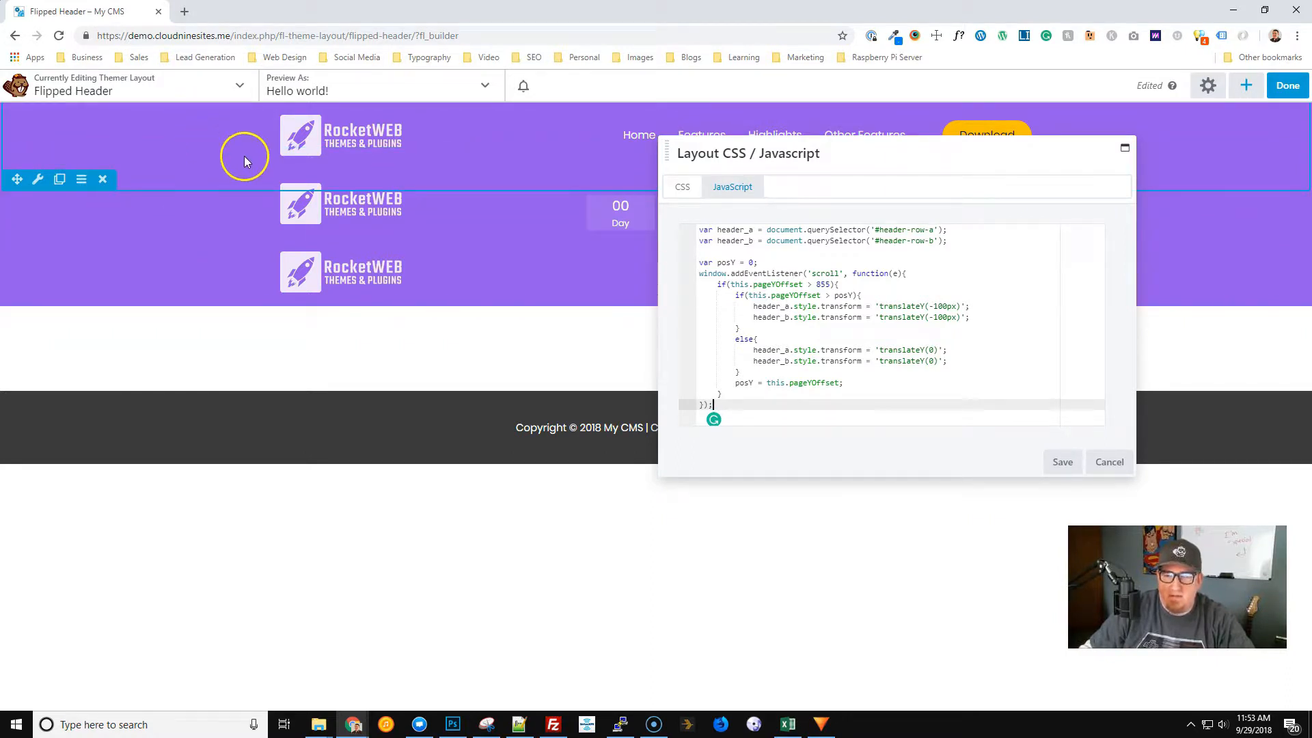
{"action": "mouse_move", "coordinate": [916, 259]}
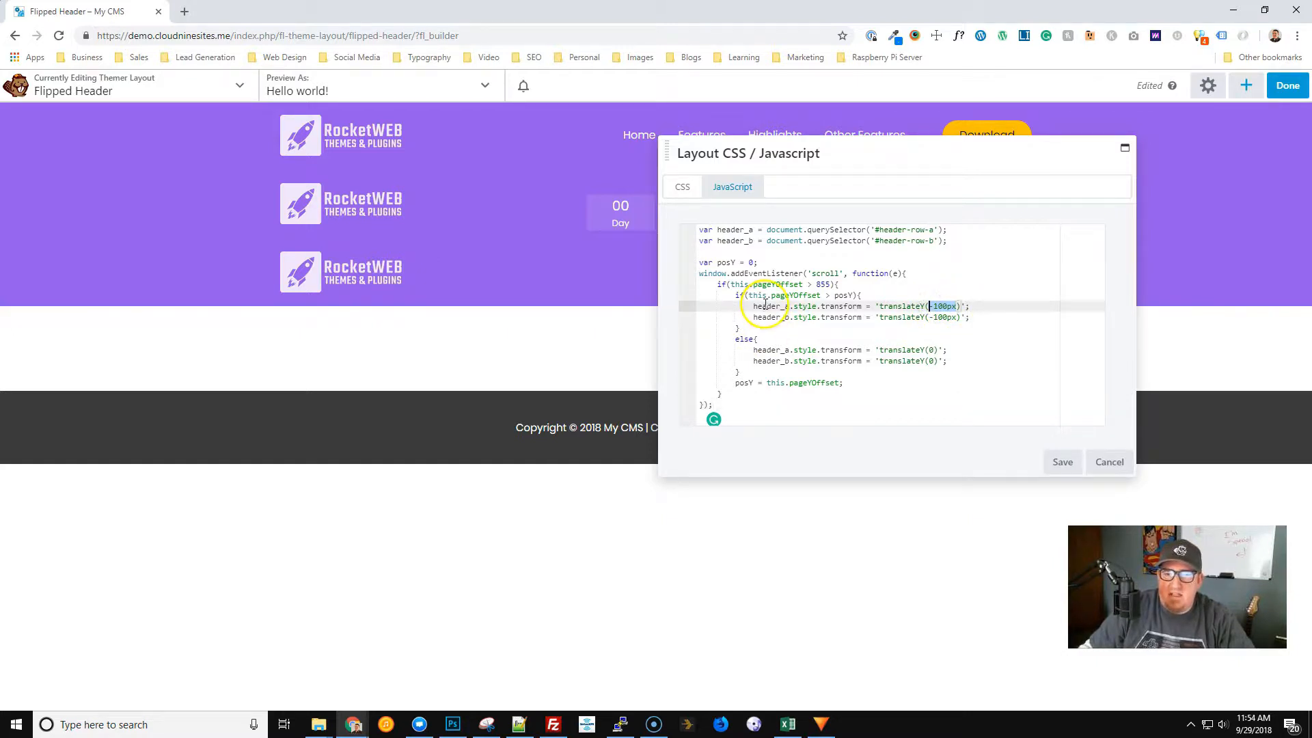
{"action": "left_click", "coordinate": [888, 229]}
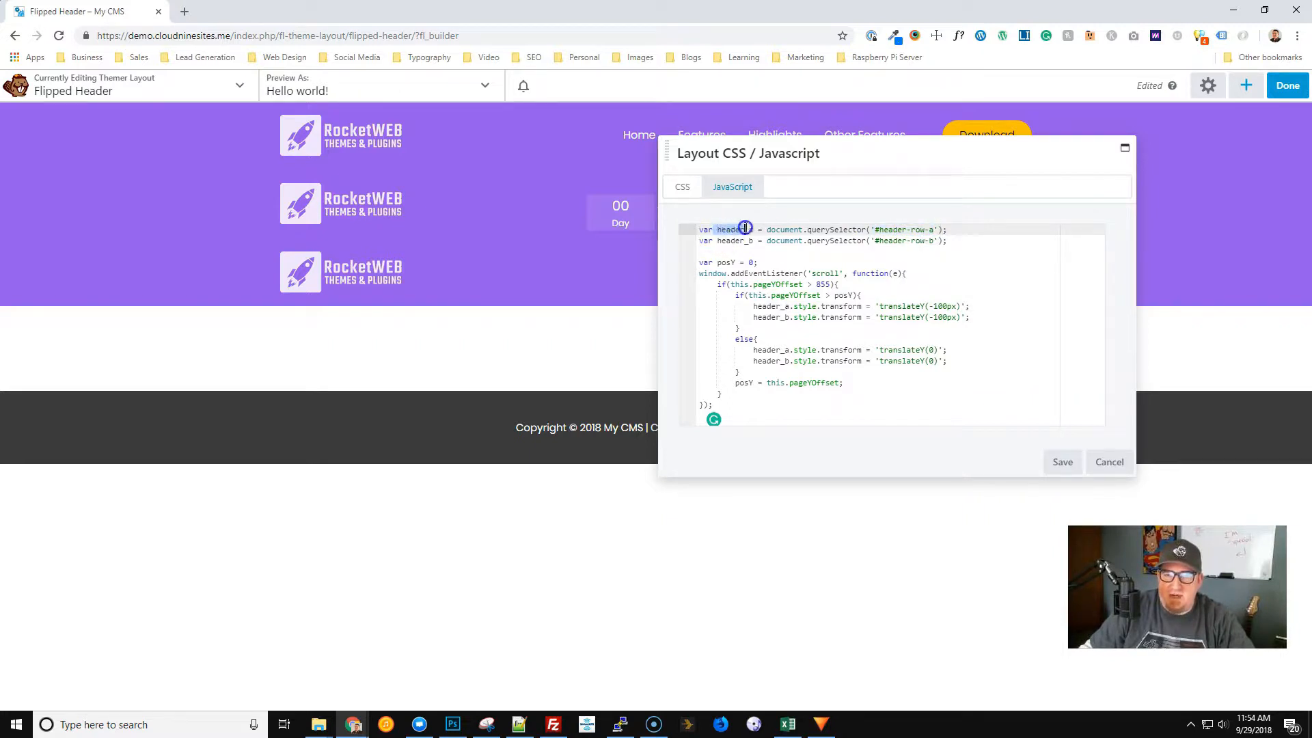
{"action": "left_click", "coordinate": [761, 295]}
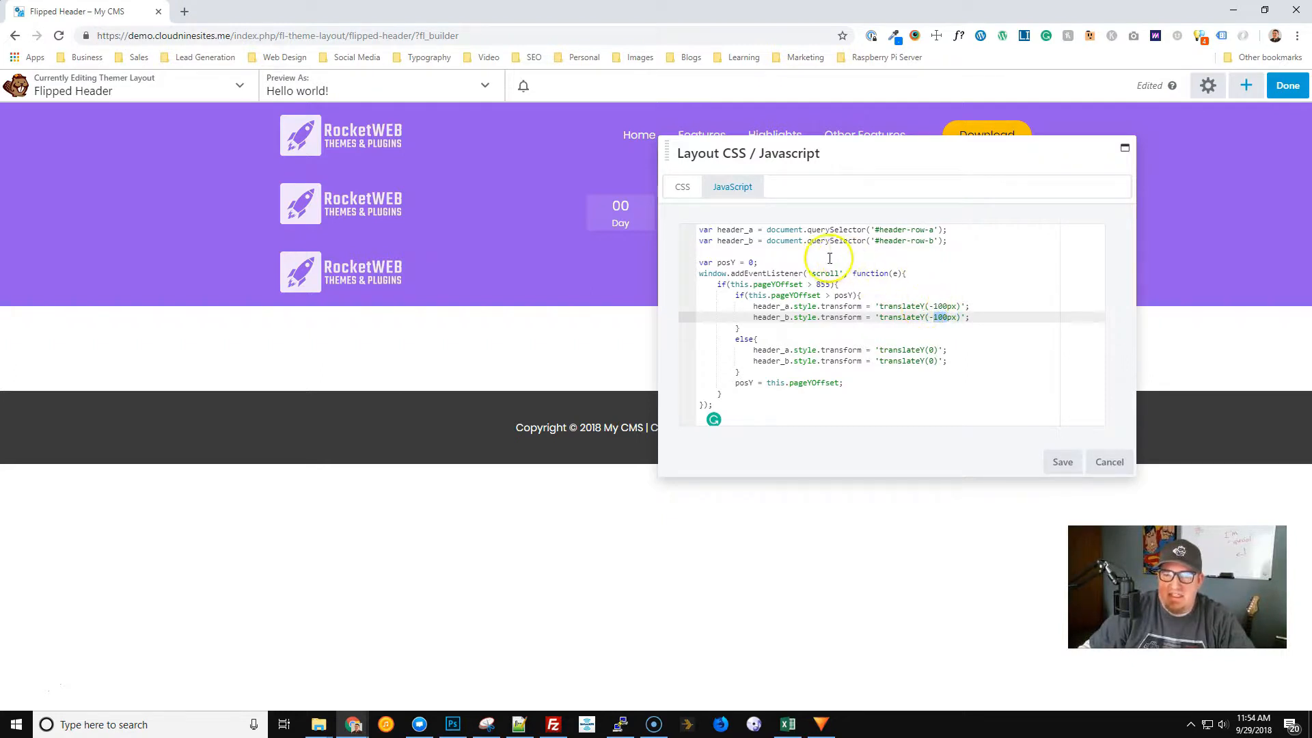
In the CSS section change both header heights from 97px to 100px.
{"action": "left_click", "coordinate": [682, 188]}
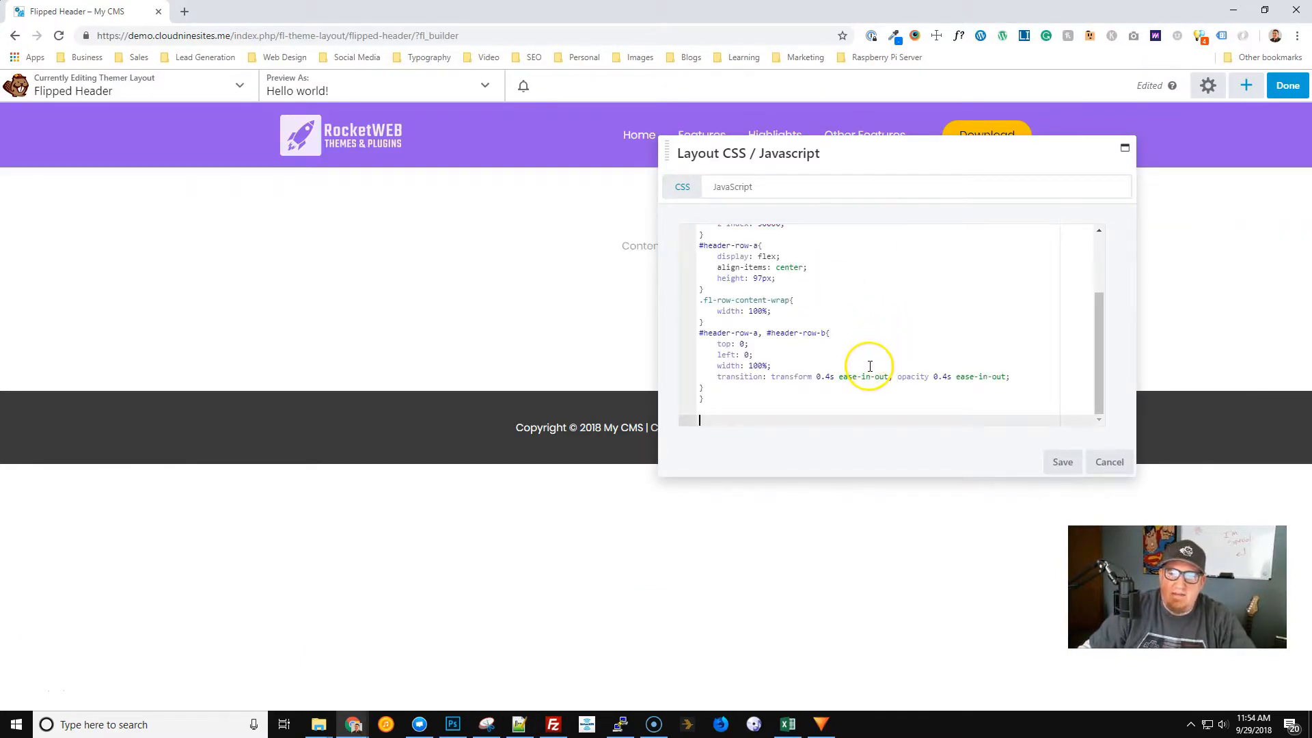
{"action": "scroll", "scroll_direction": "up", "scroll_amount": 3}
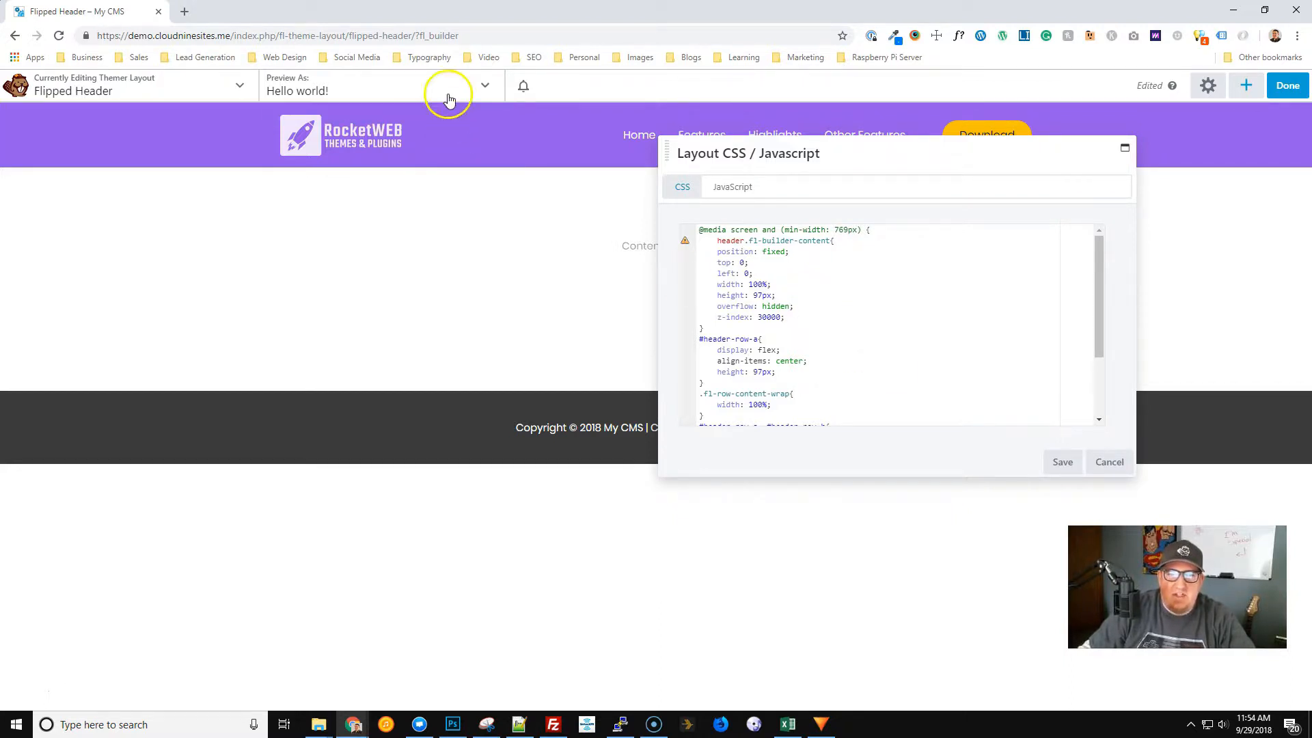
{"action": "mouse_move", "coordinate": [609, 153]}
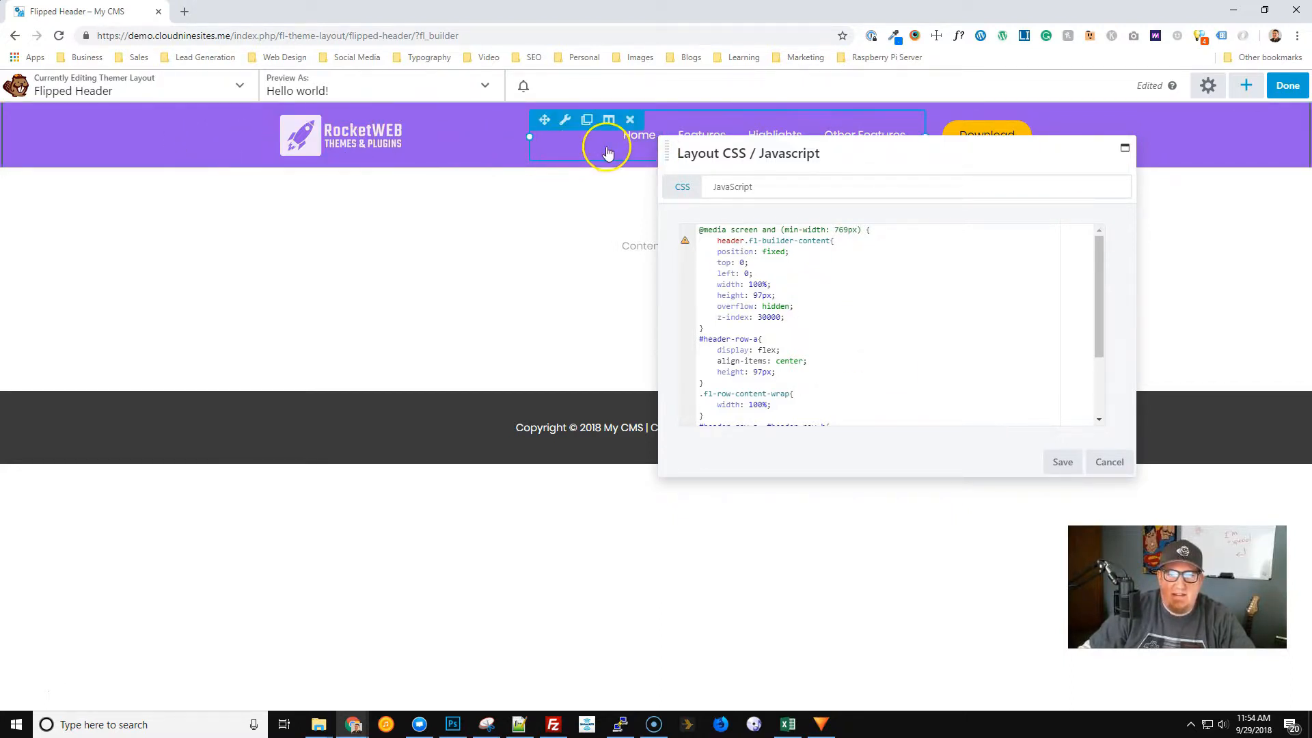
{"action": "mouse_move", "coordinate": [717, 256]}
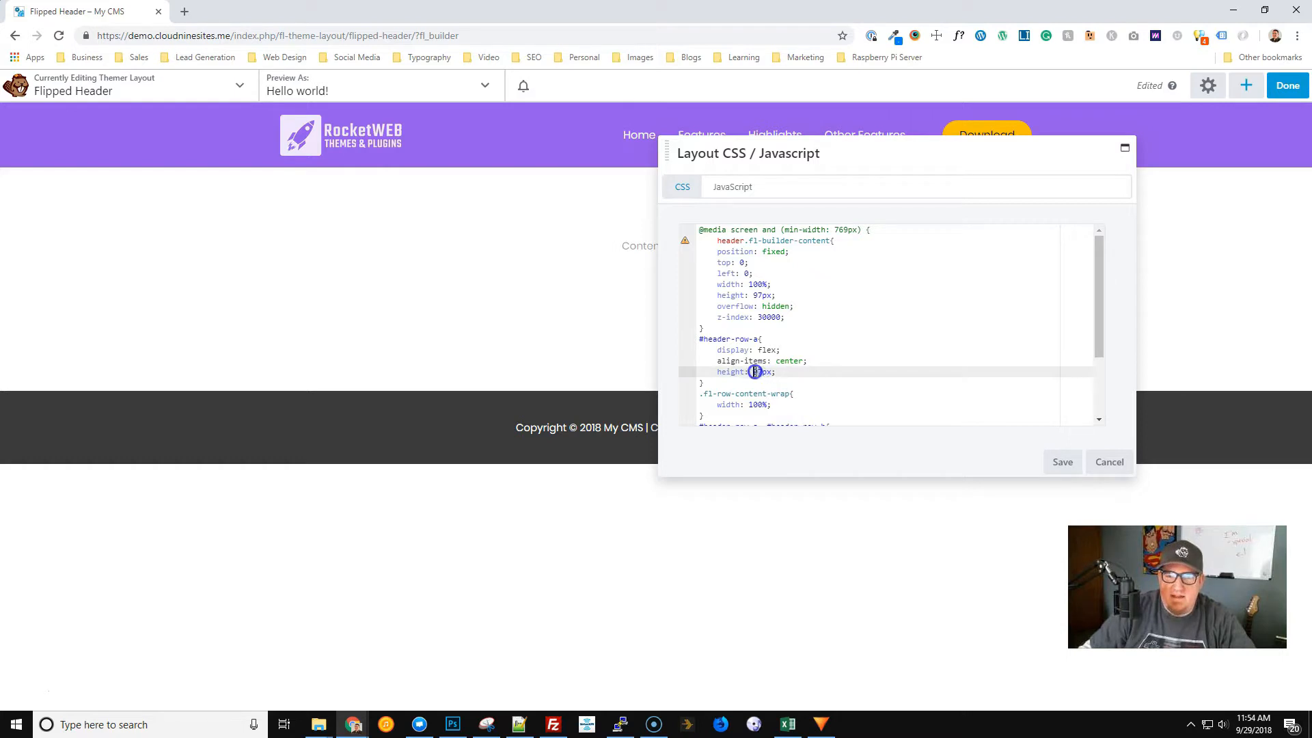
{"action": "type", "text": "100"}
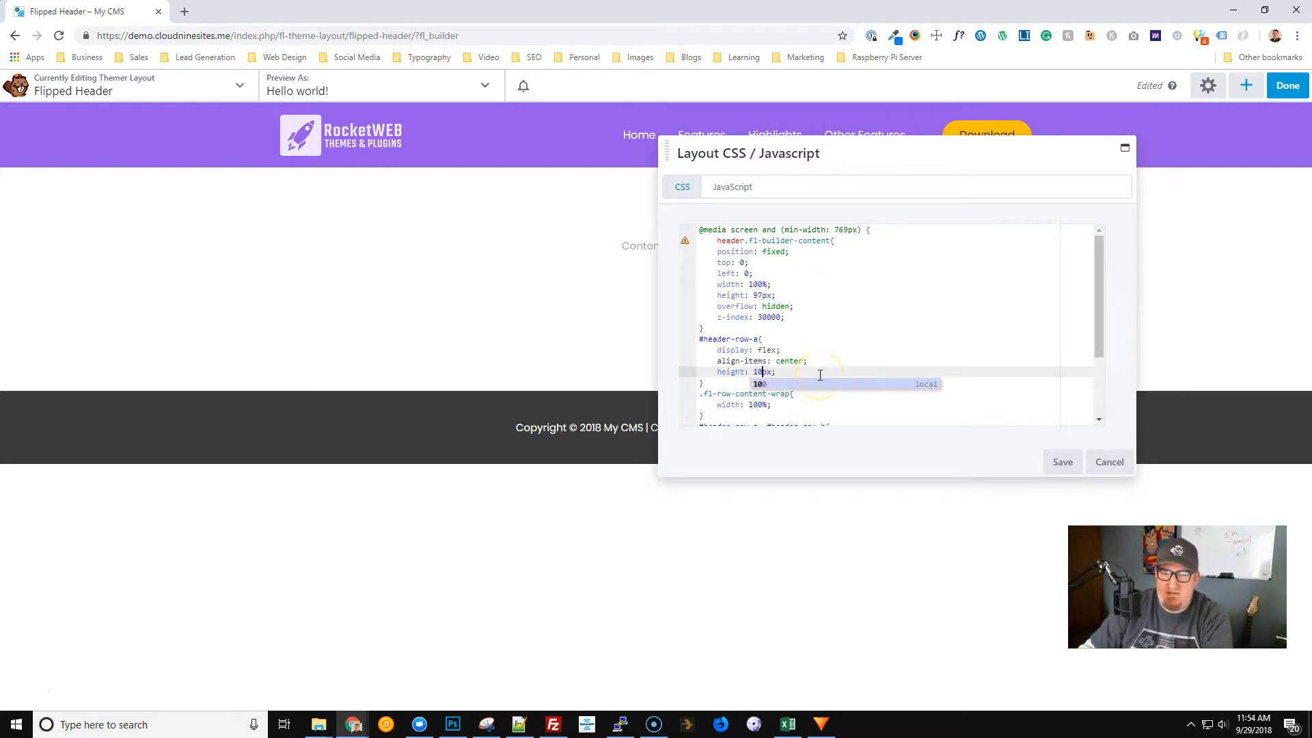
{"action": "scroll", "scroll_direction": "down", "scroll_amount": 3}
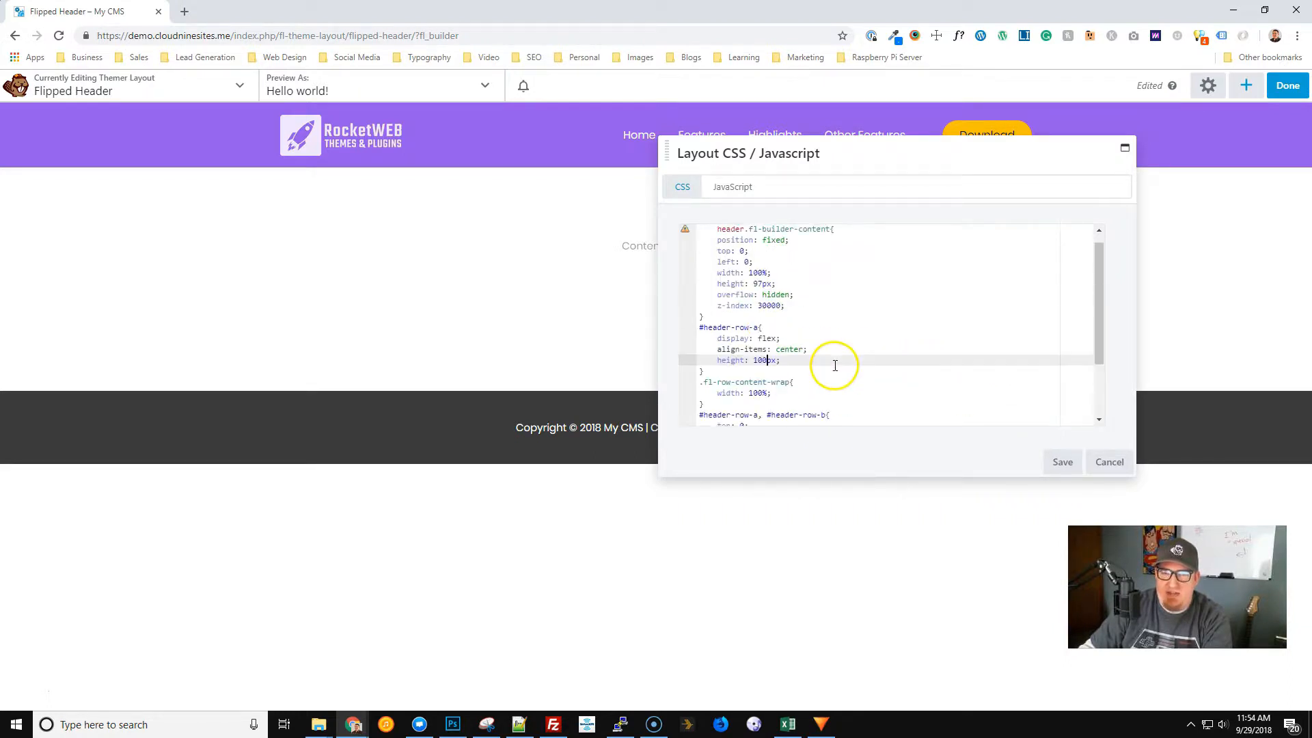
{"action": "left_click", "coordinate": [753, 285]}
{"action": "type", "text": "100"}
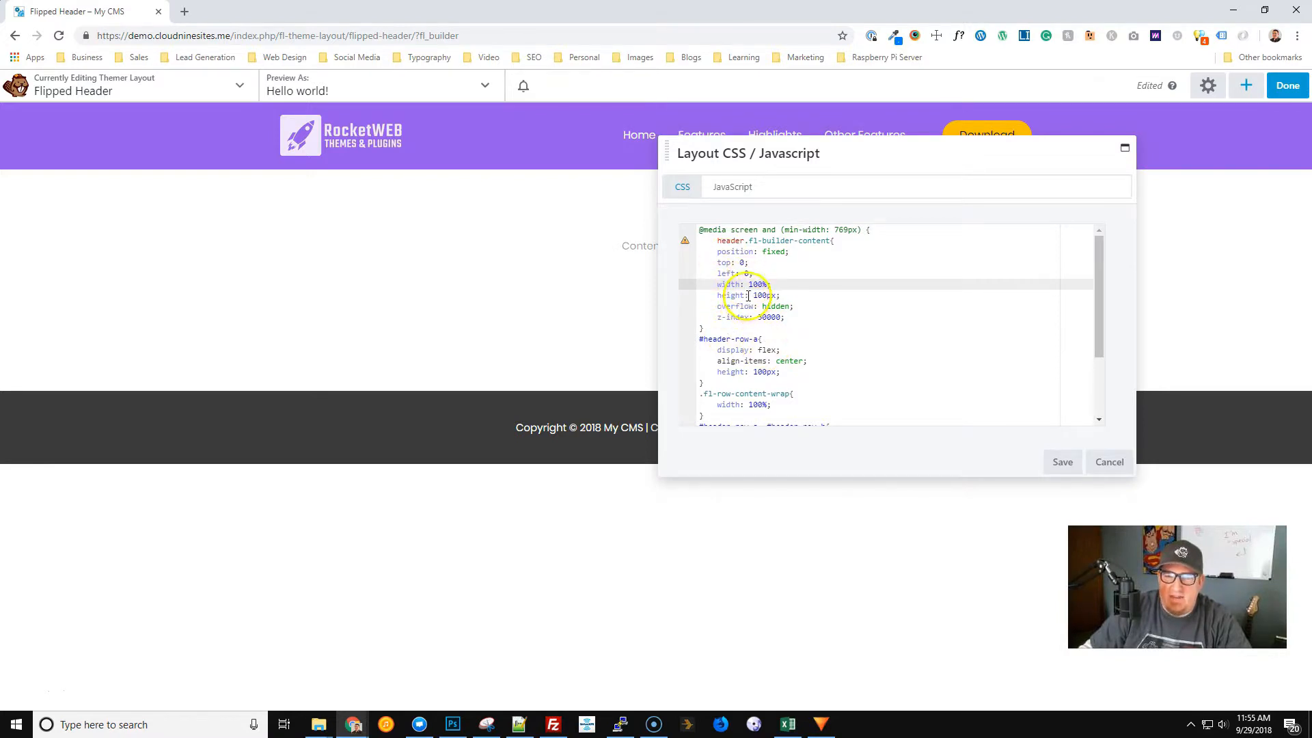
{"action": "scroll", "scroll_direction": "down", "scroll_amount": 3}
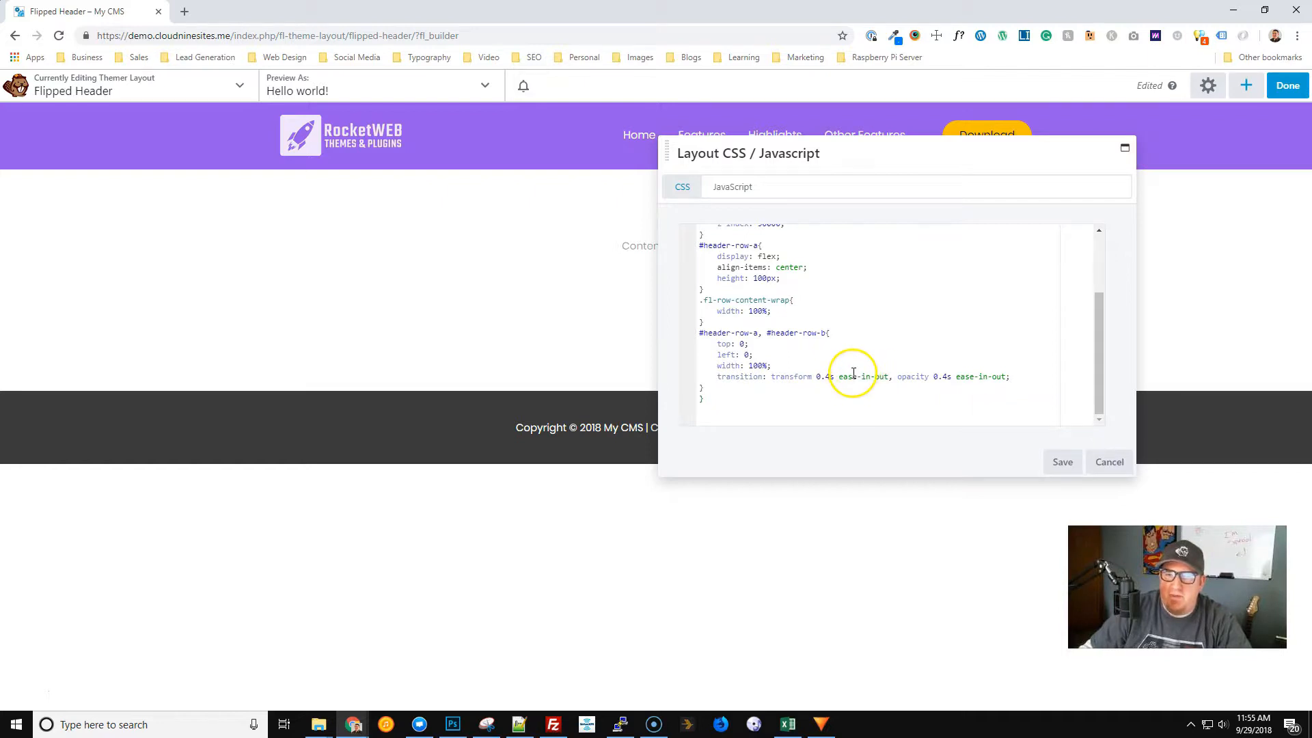
{"action": "scroll", "scroll_direction": "up", "scroll_amount": 3}
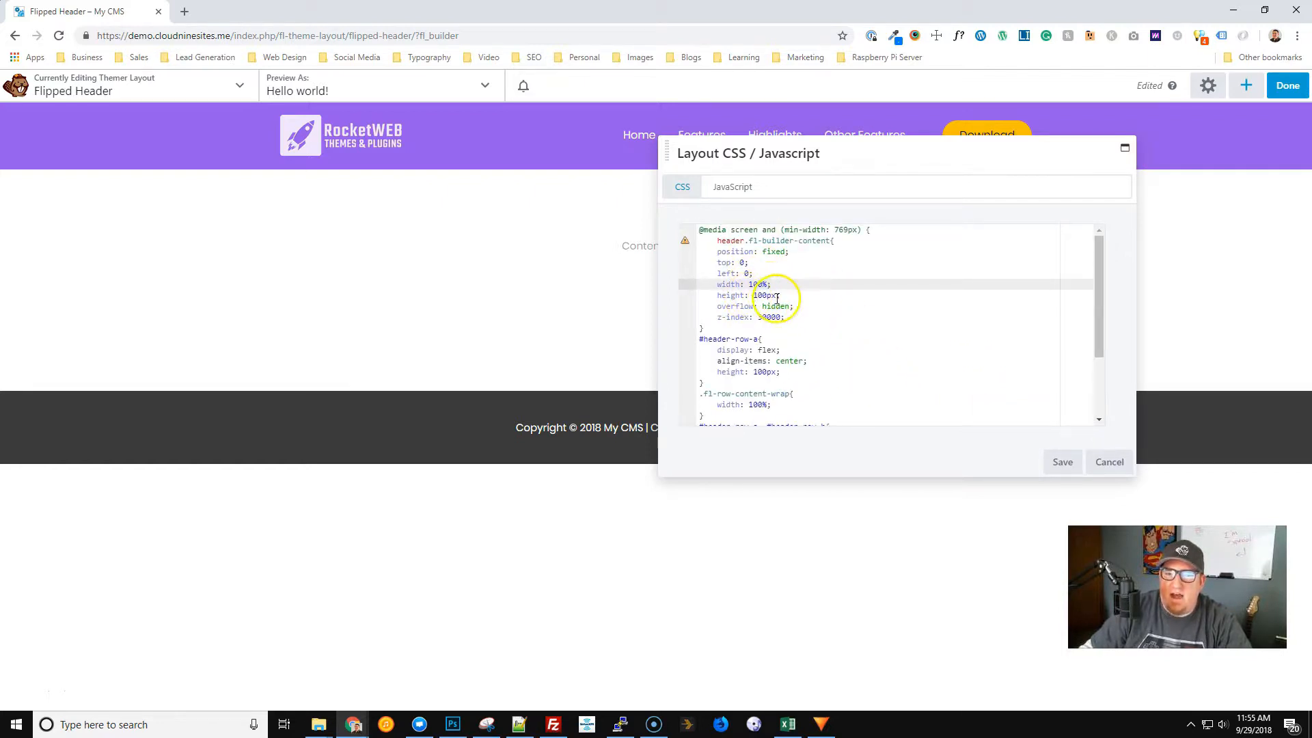
Save the layout CSS and leave the builder to view the layout.
{"action": "left_click", "coordinate": [1062, 462]}
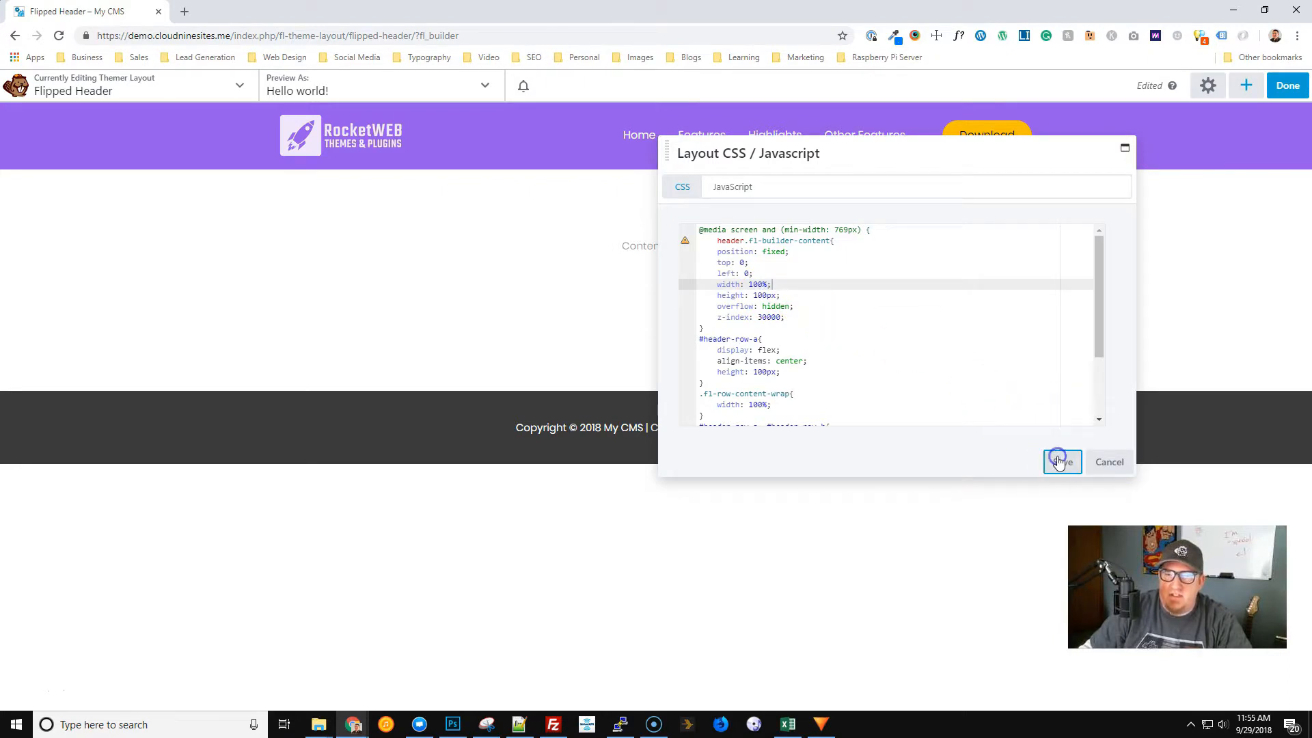
{"action": "left_click", "coordinate": [1062, 461]}
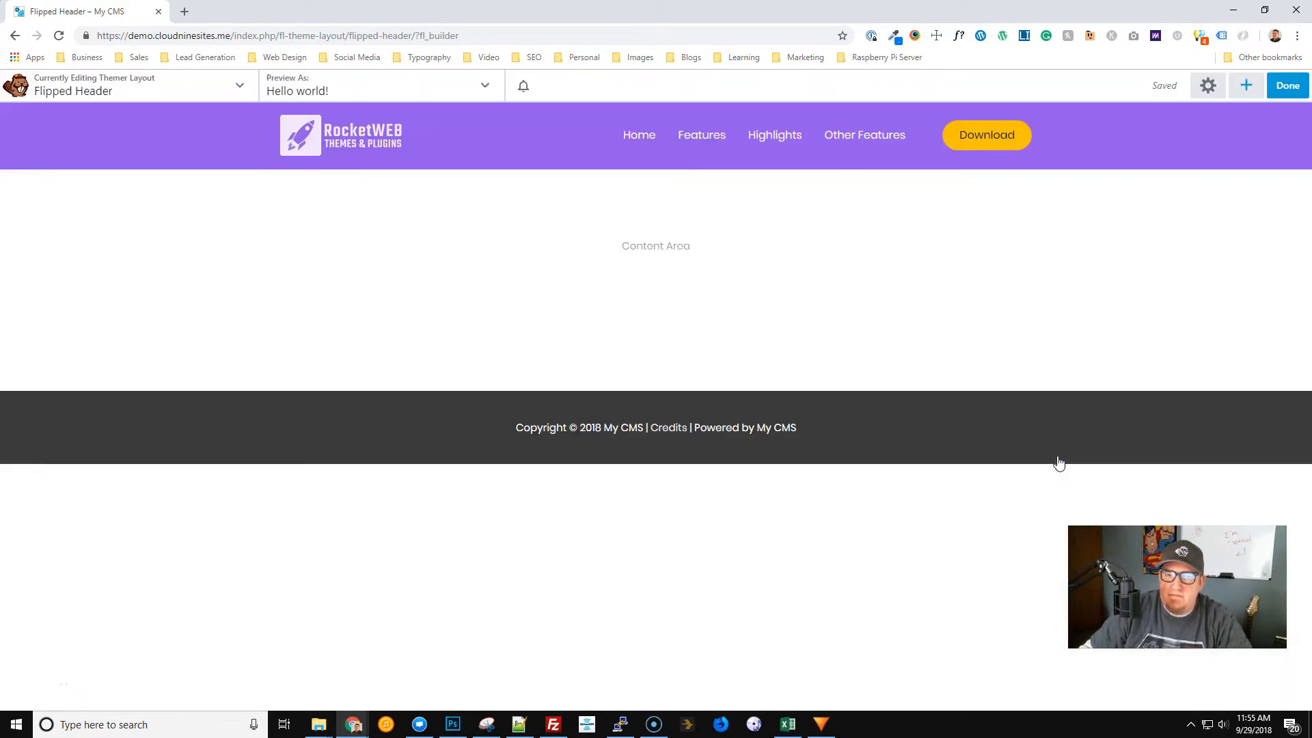
{"action": "left_click", "coordinate": [1286, 85]}
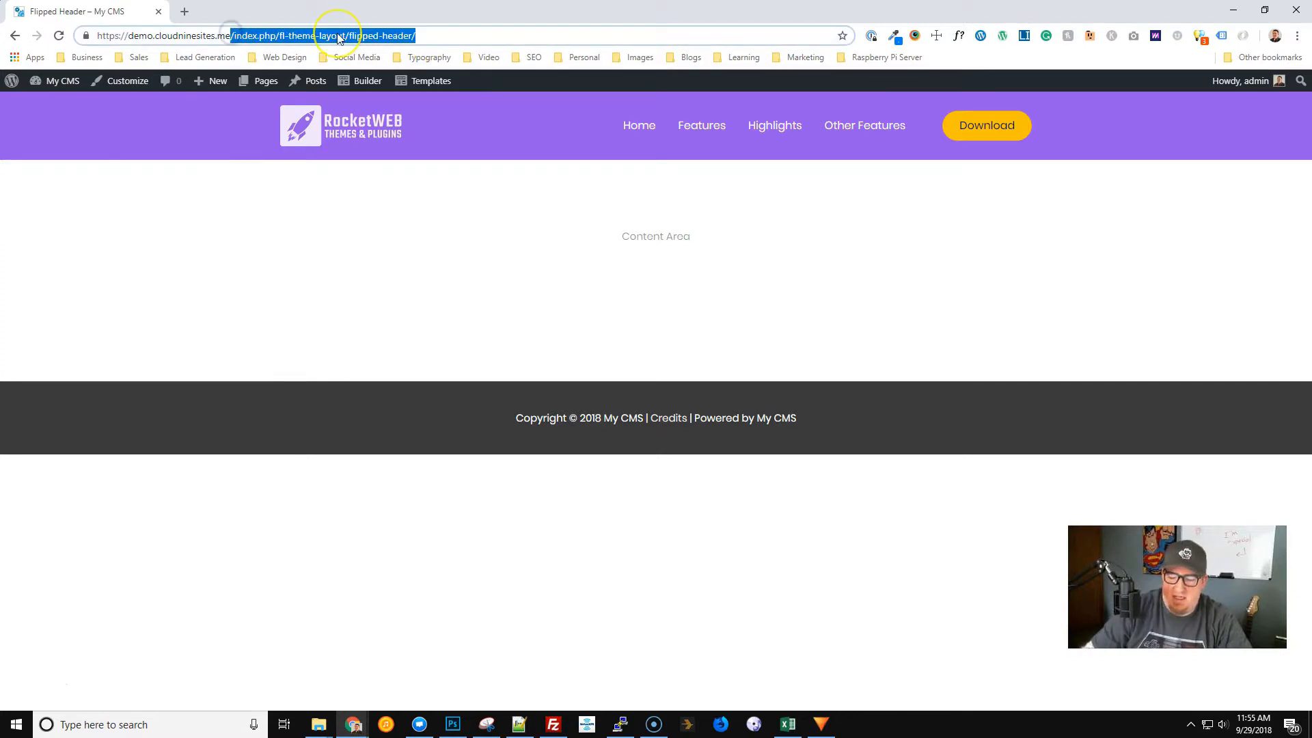
Load the site's homepage from the edited address bar.
{"action": "key", "text": "Return"}
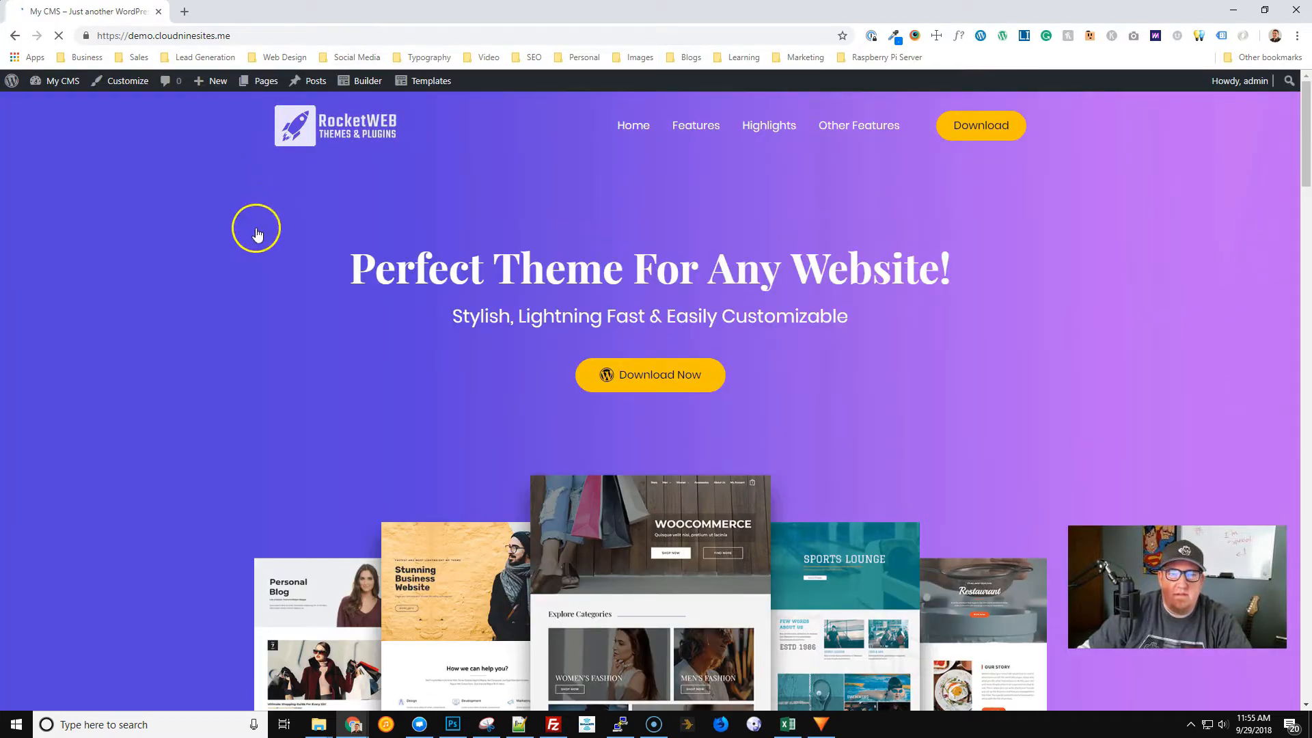
{"action": "mouse_move", "coordinate": [59, 36]}
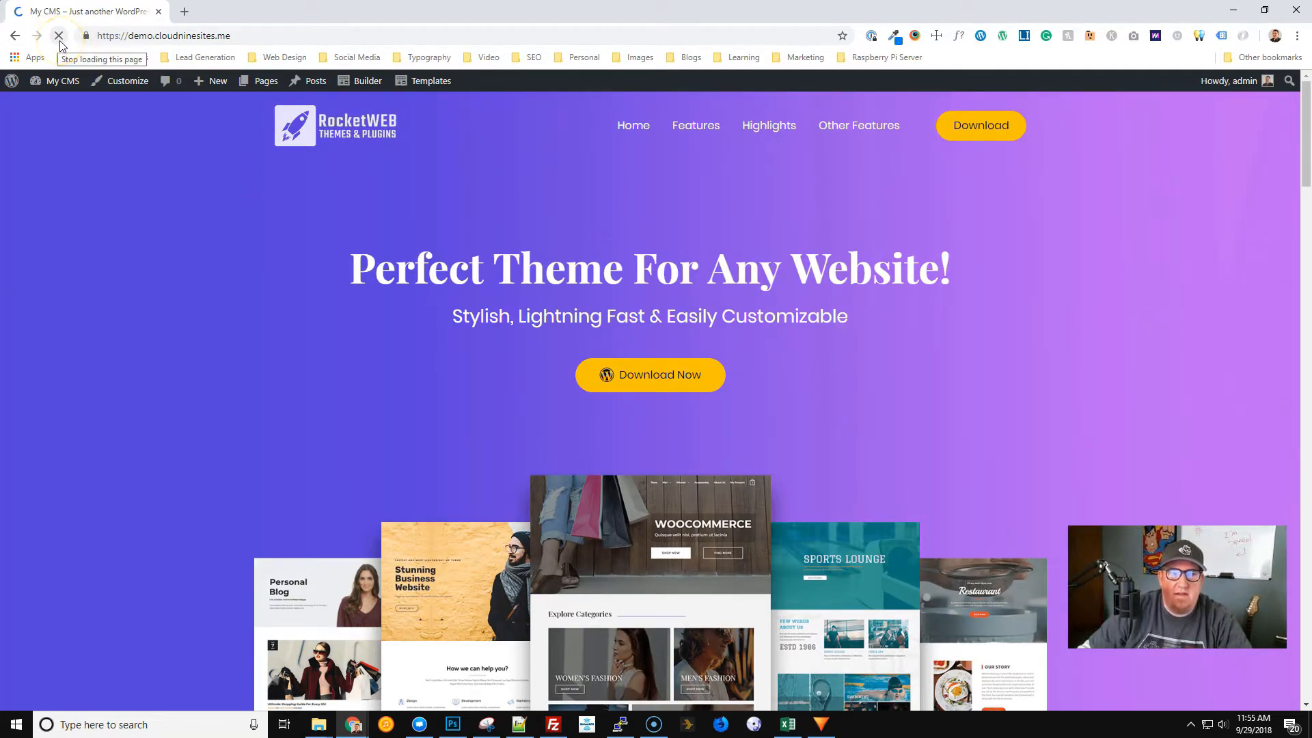
{"action": "left_click", "coordinate": [59, 36]}
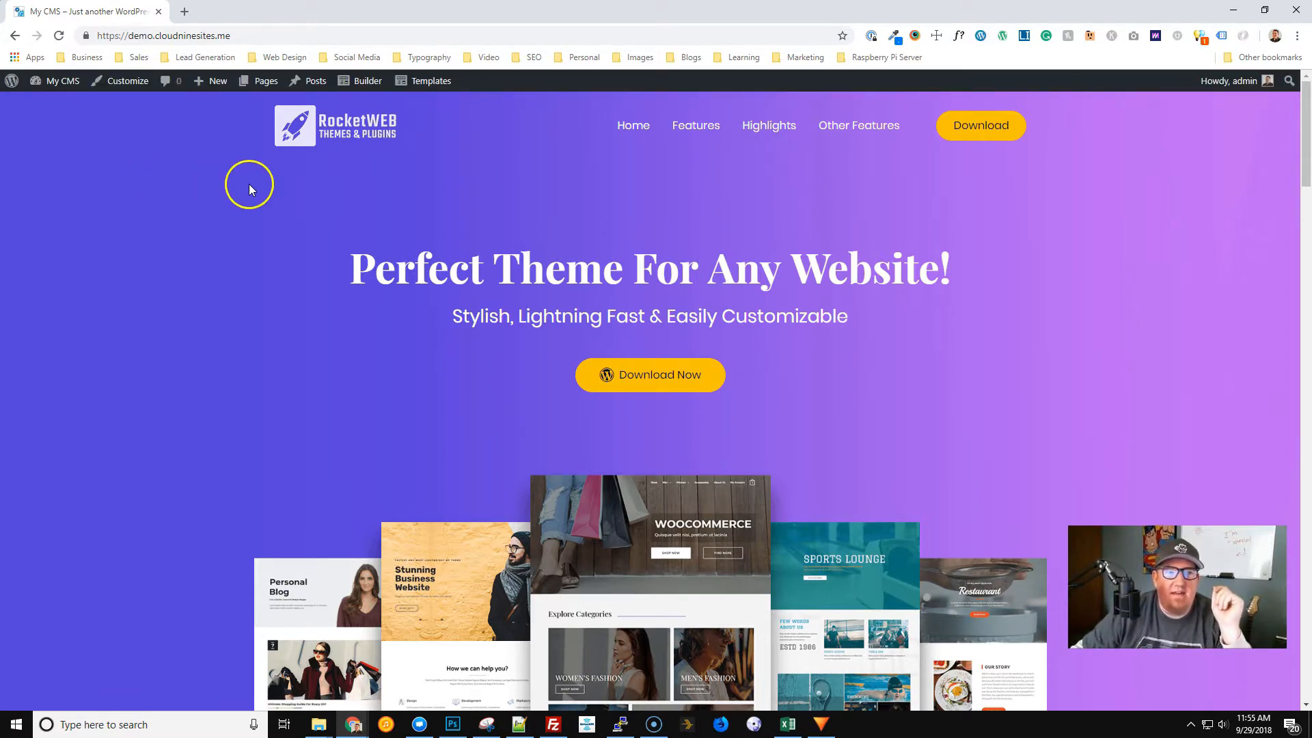
{"action": "scroll", "scroll_direction": "down", "scroll_amount": 3}
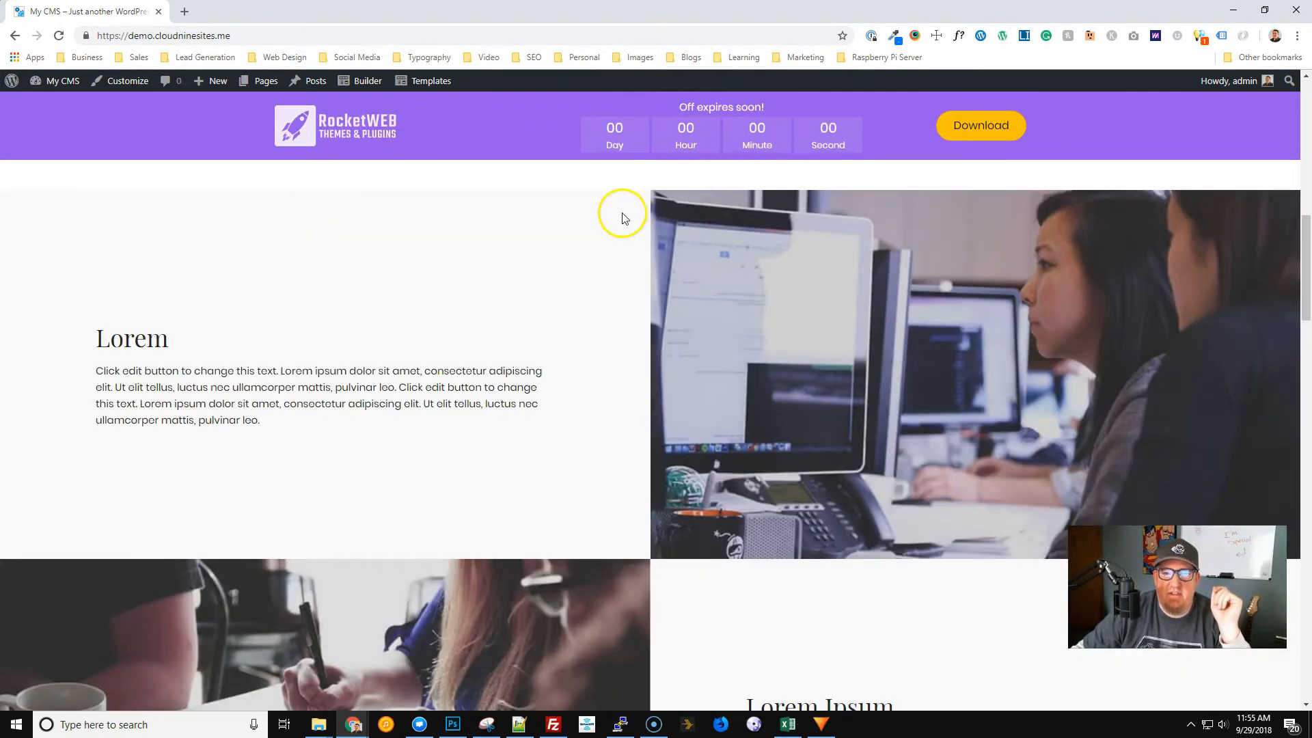
{"action": "scroll", "scroll_direction": "down", "scroll_amount": 3}
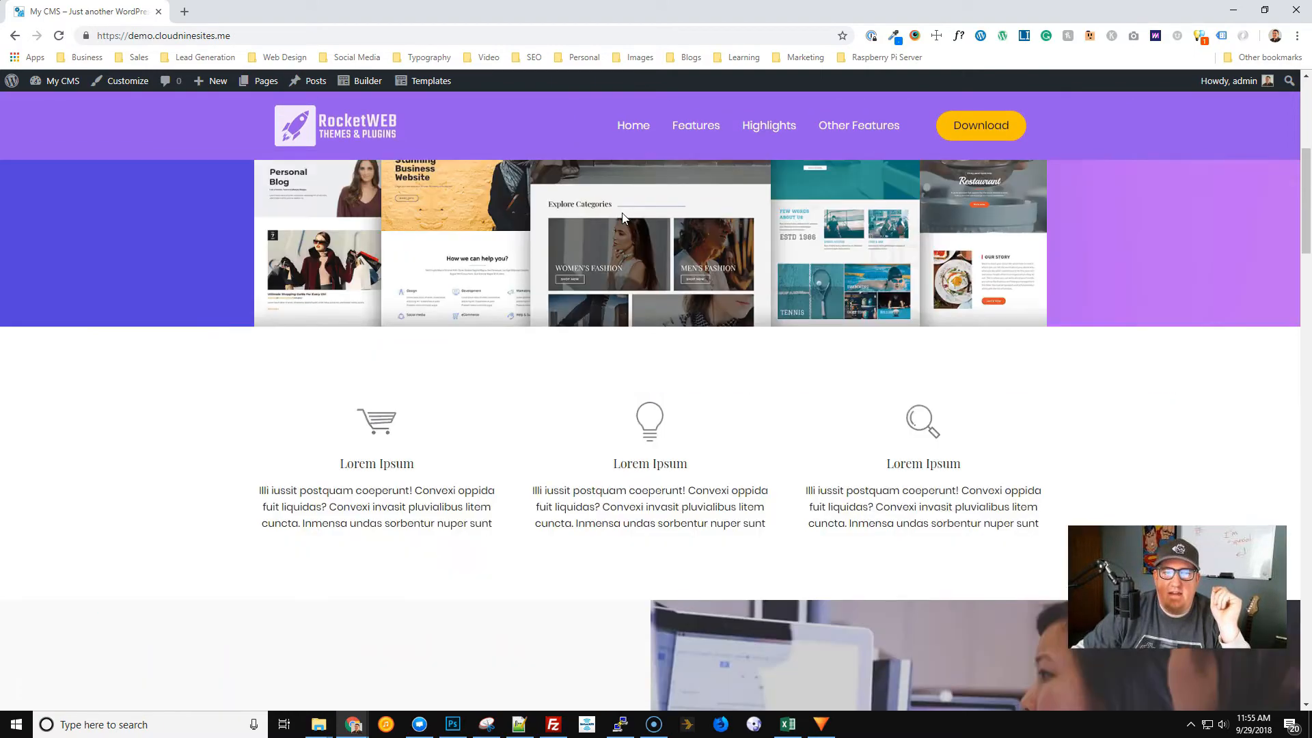
{"action": "scroll", "scroll_direction": "down", "scroll_amount": 3}
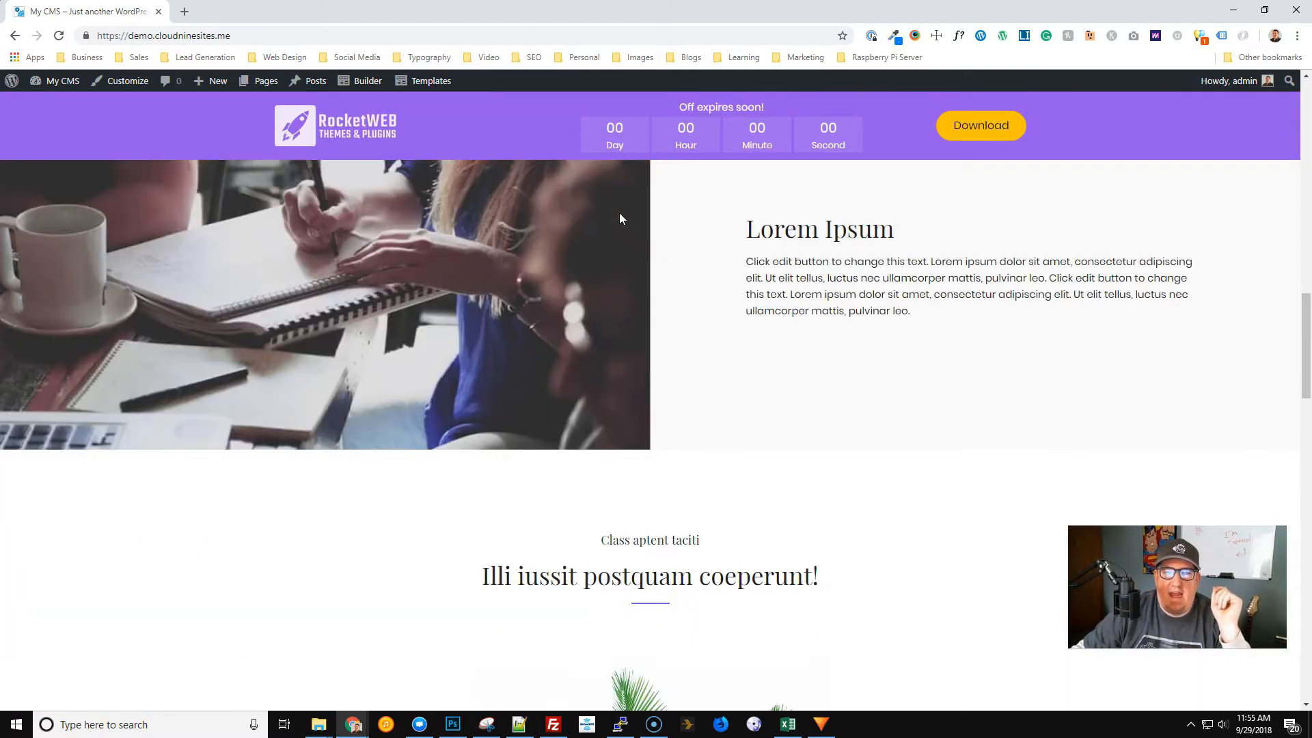
{"action": "scroll", "scroll_direction": "down", "scroll_amount": 3}
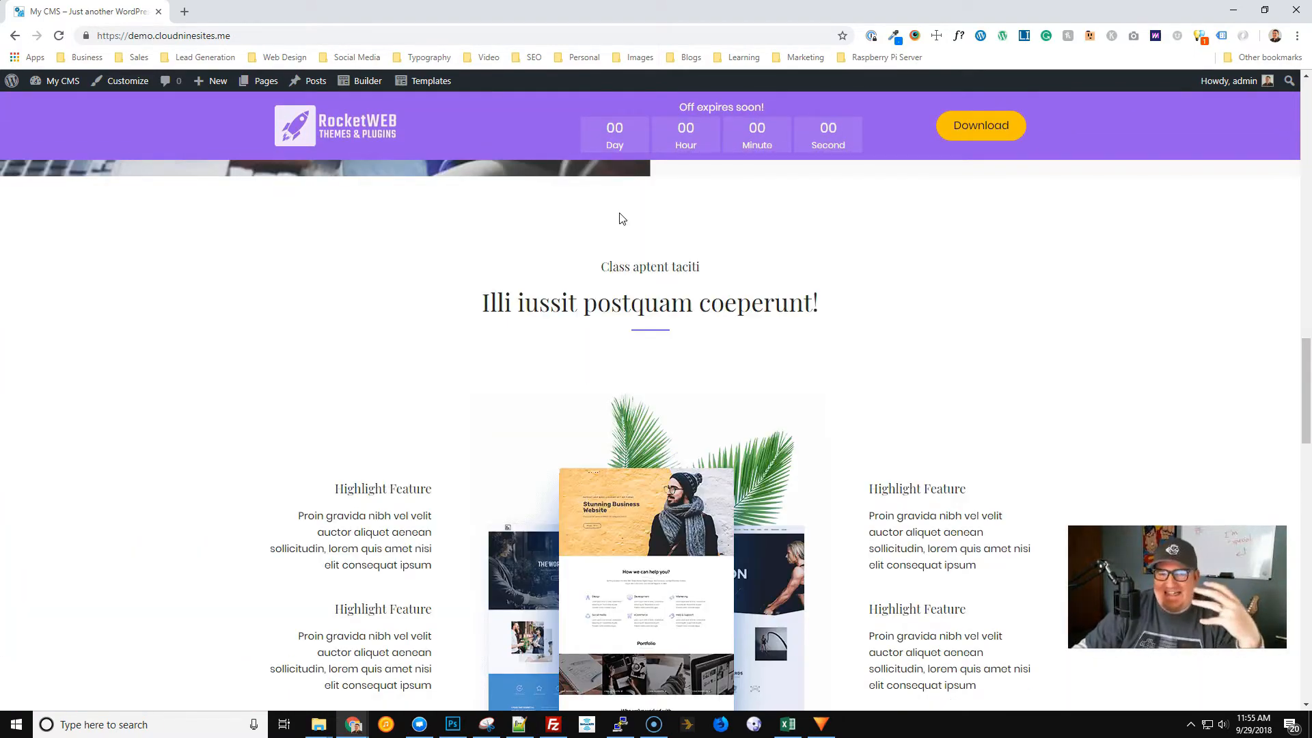
{"action": "scroll", "scroll_direction": "up", "scroll_amount": 3}
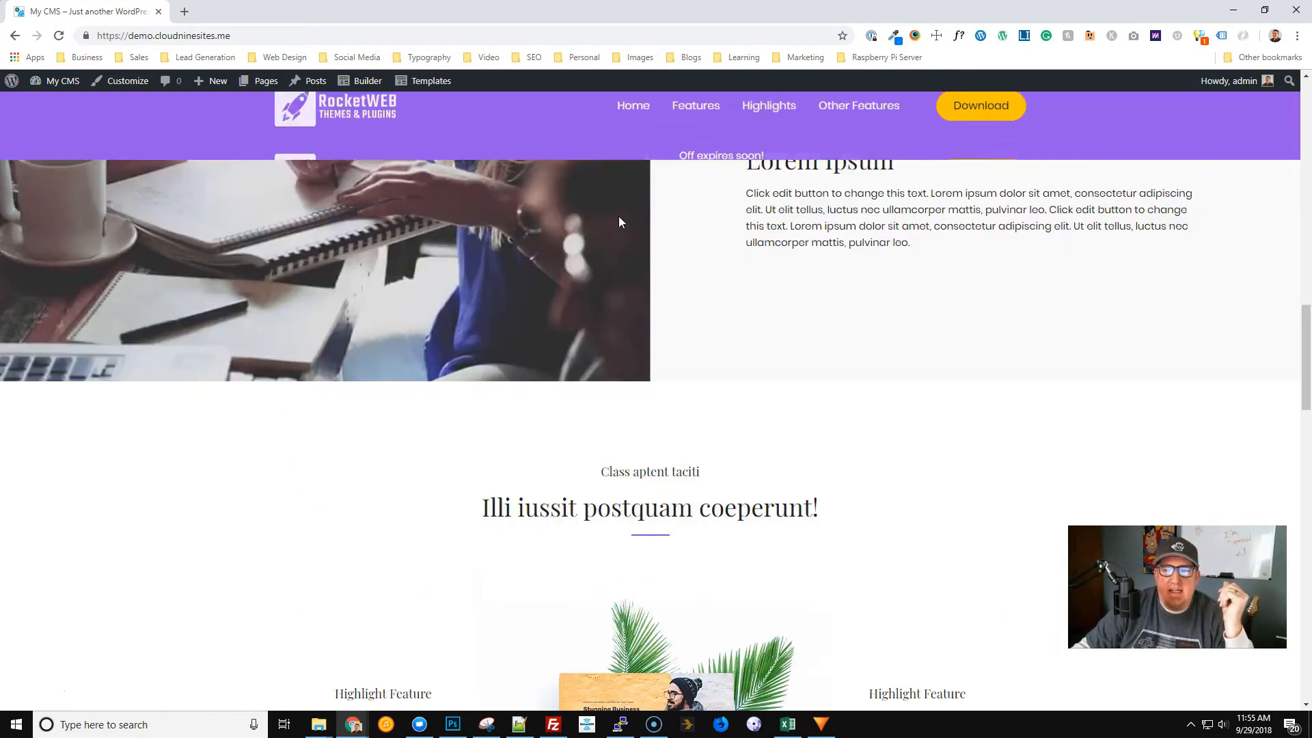
{"action": "scroll", "scroll_direction": "up", "scroll_amount": 3}
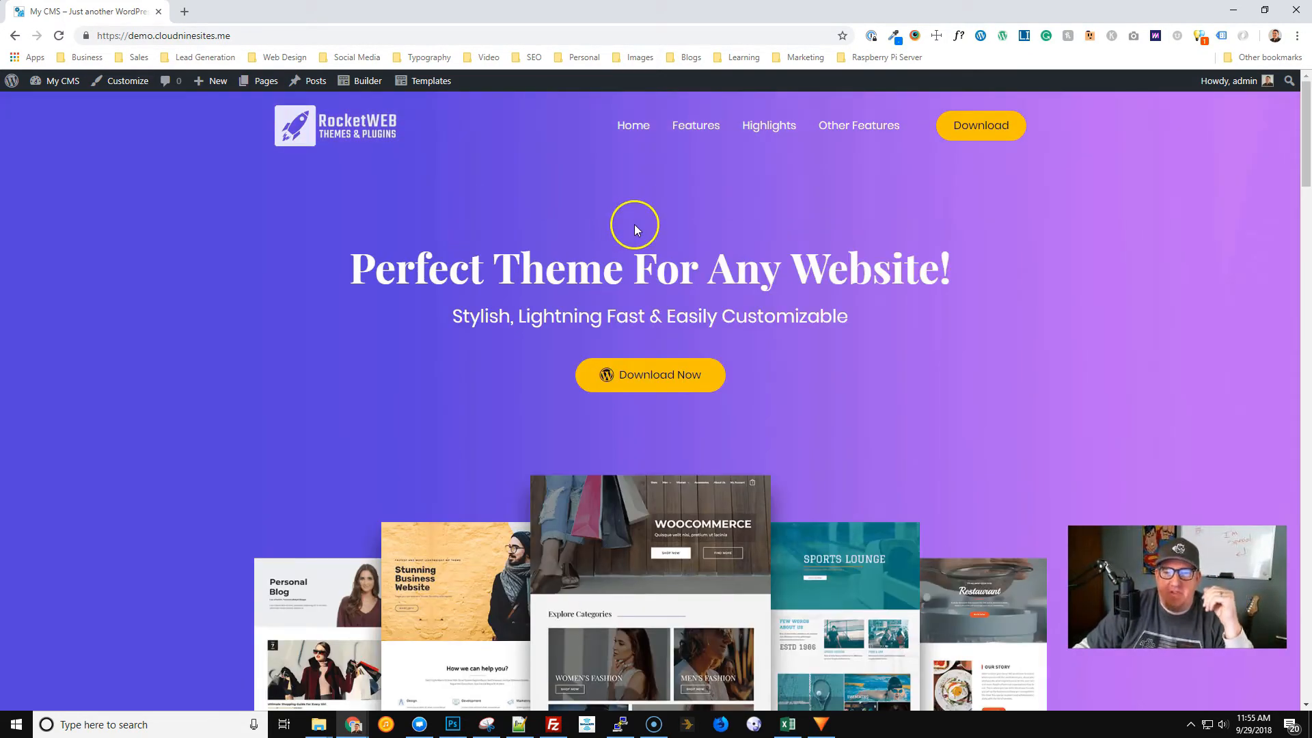
{"action": "scroll", "scroll_direction": "down", "scroll_amount": 3}
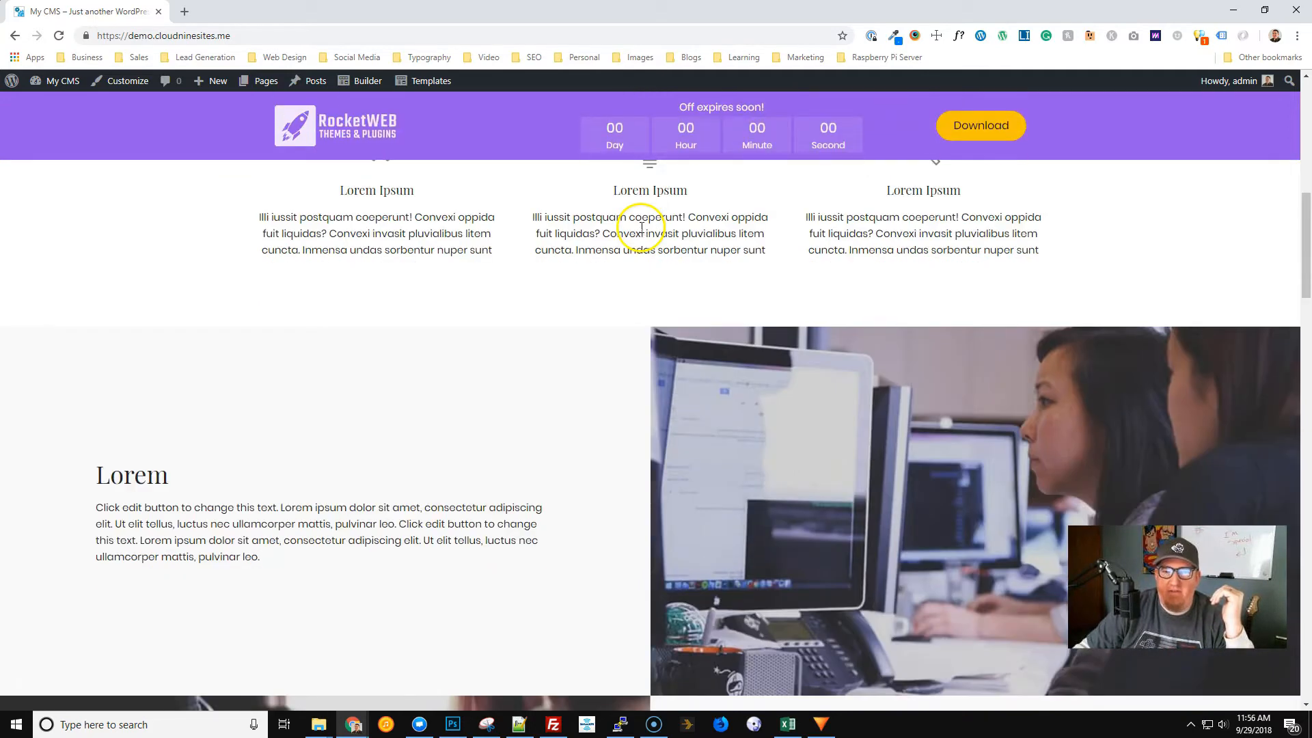
{"action": "scroll", "scroll_direction": "down", "scroll_amount": 3}
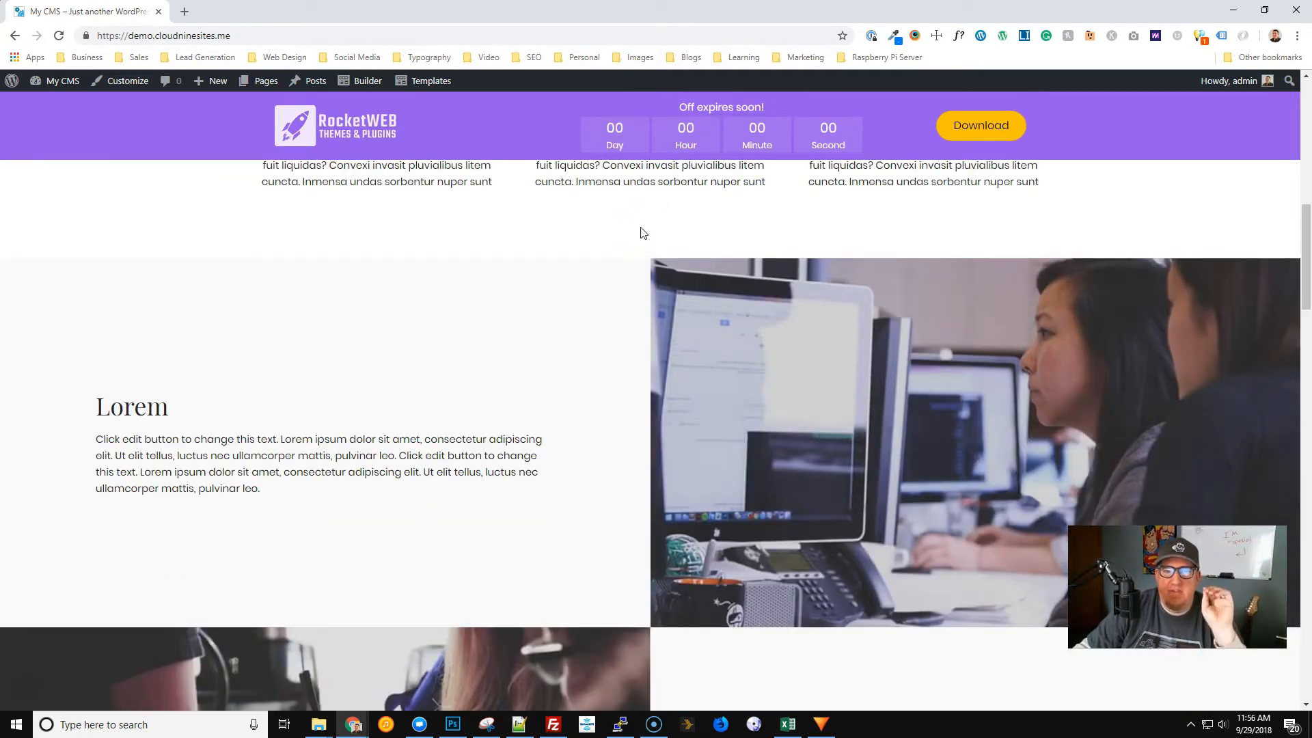
{"action": "scroll", "scroll_direction": "down", "scroll_amount": 3}
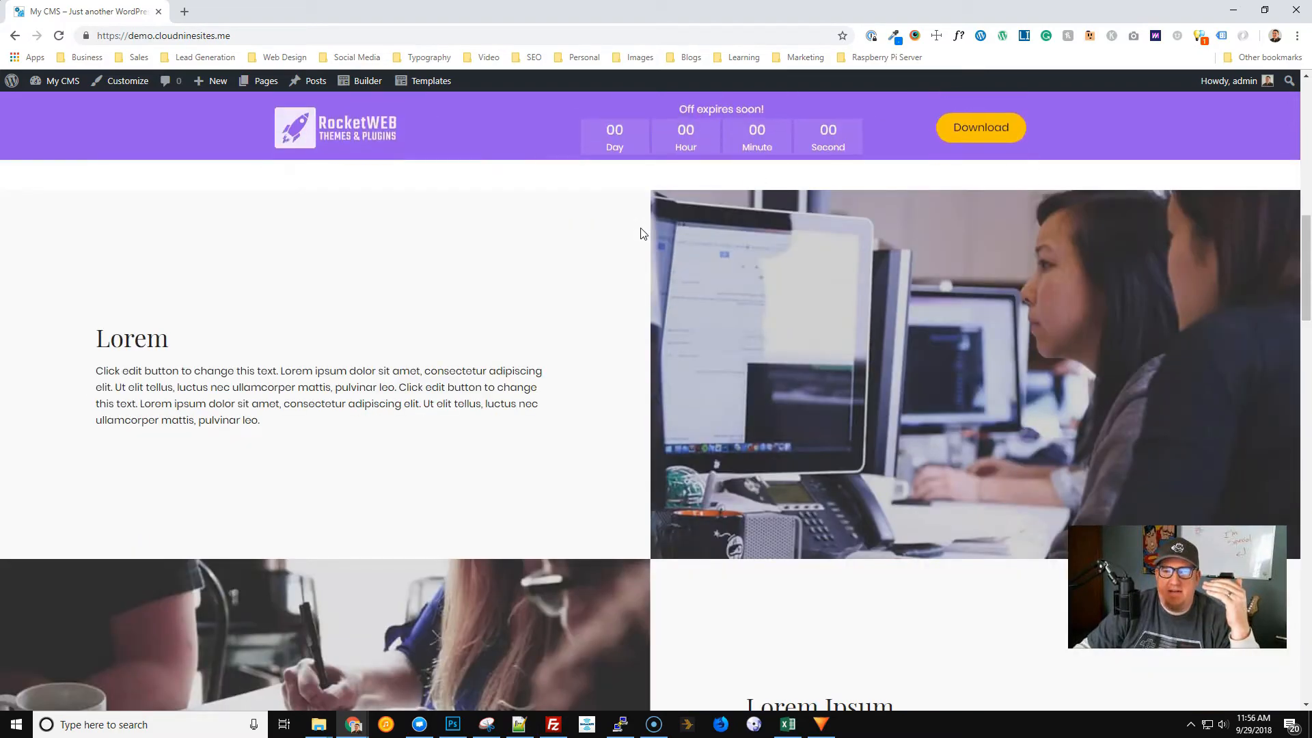
{"action": "scroll", "scroll_direction": "down", "scroll_amount": 3}
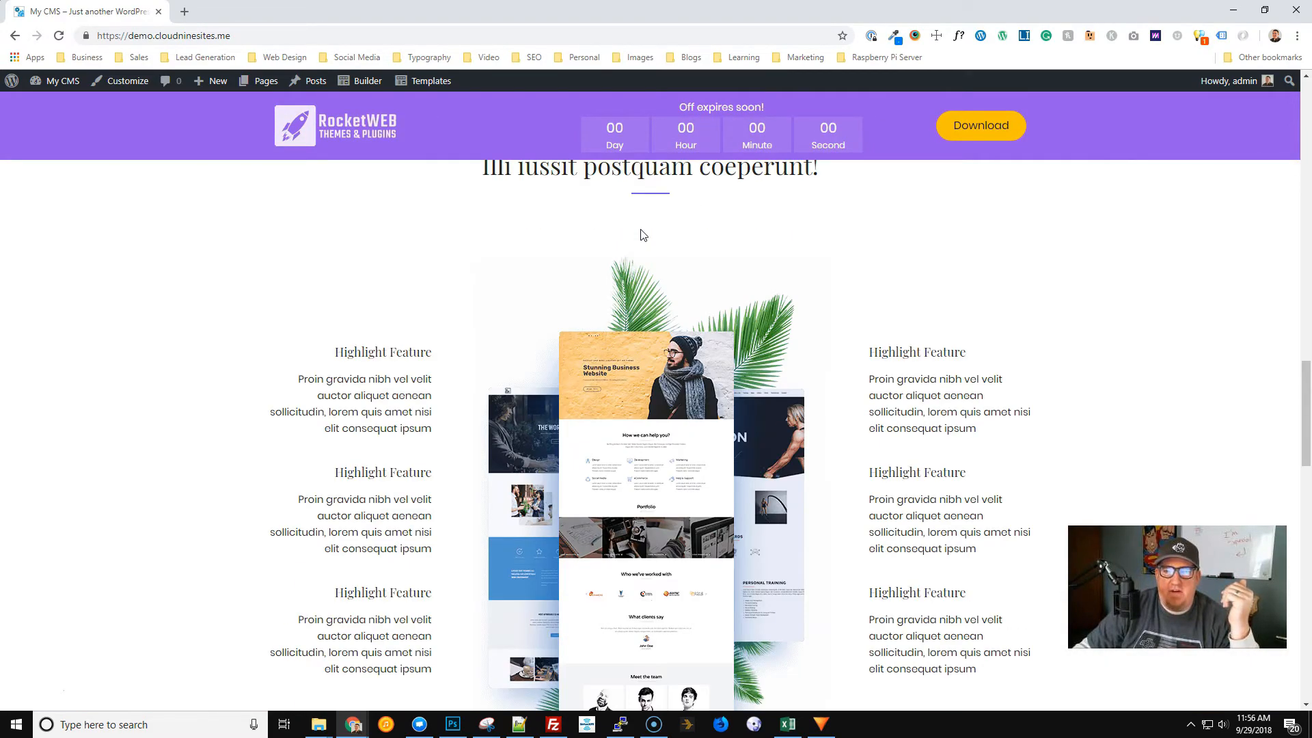
{"action": "scroll", "scroll_direction": "down", "scroll_amount": 3}
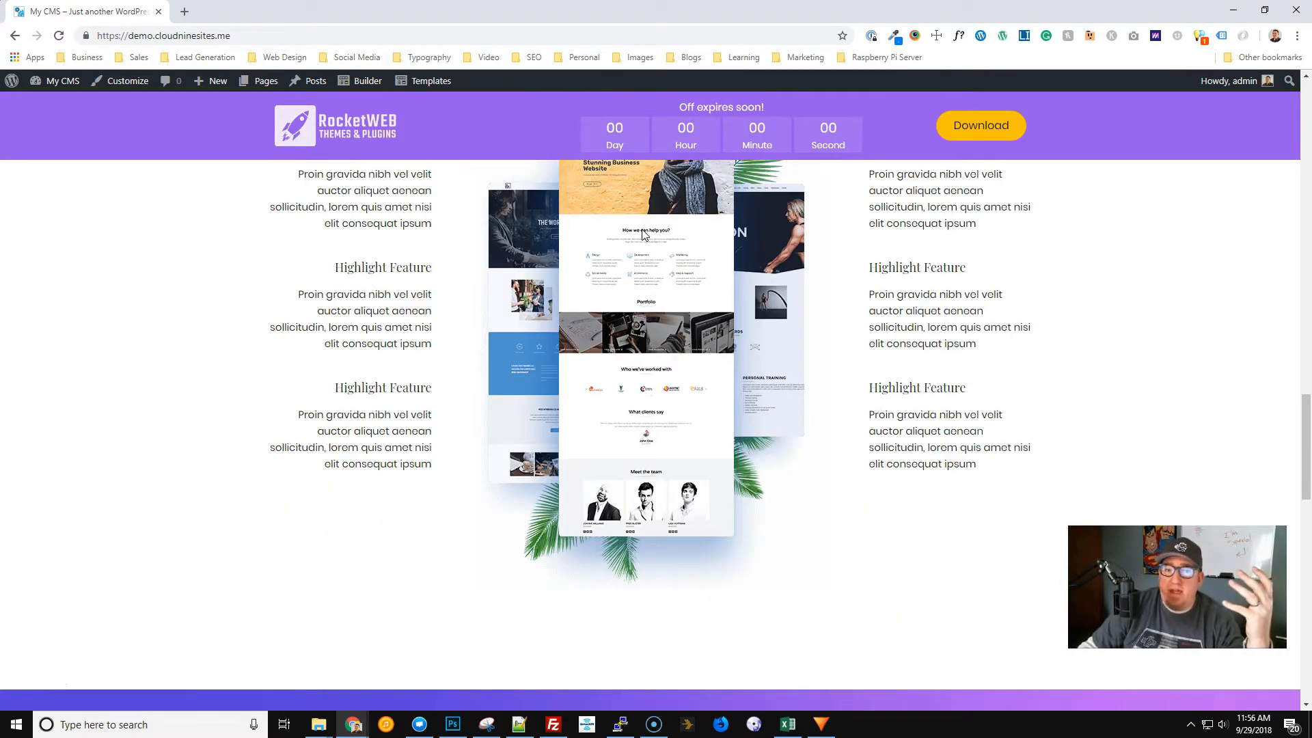
{"action": "mouse_move", "coordinate": [873, 305]}
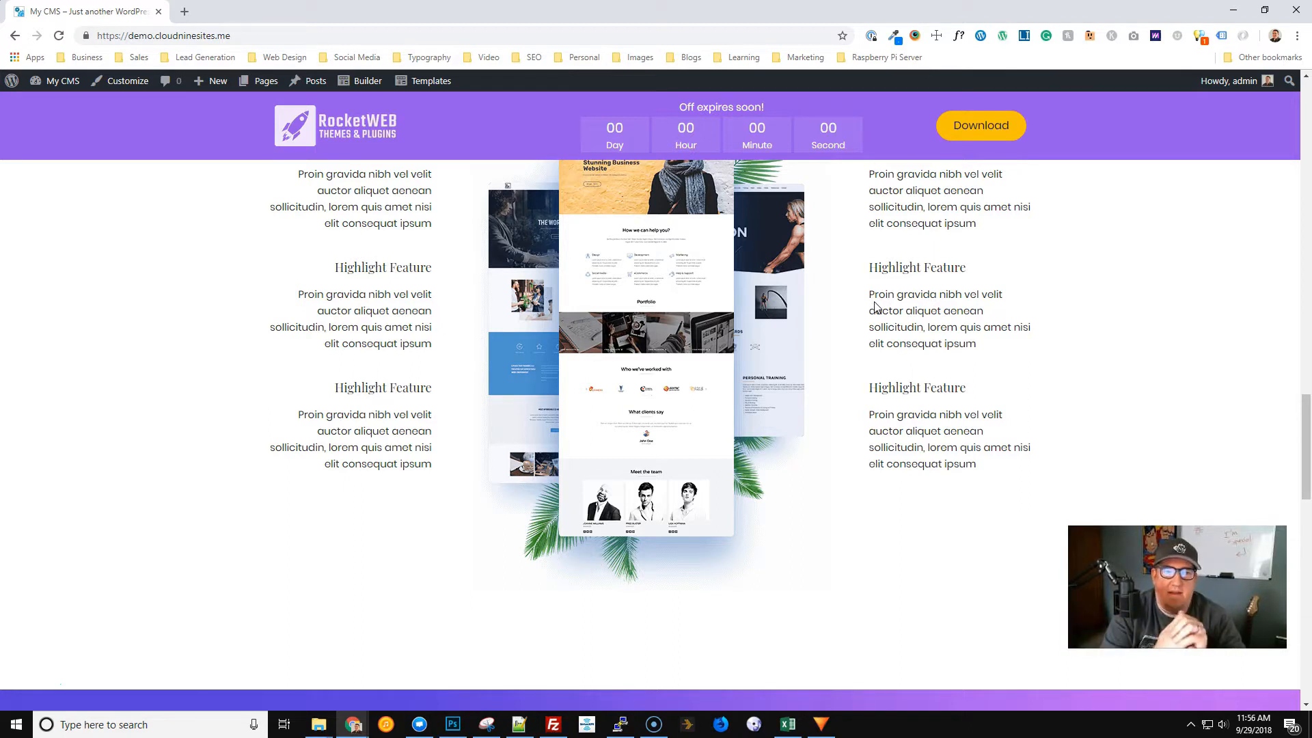
{"action": "mouse_move", "coordinate": [852, 300]}
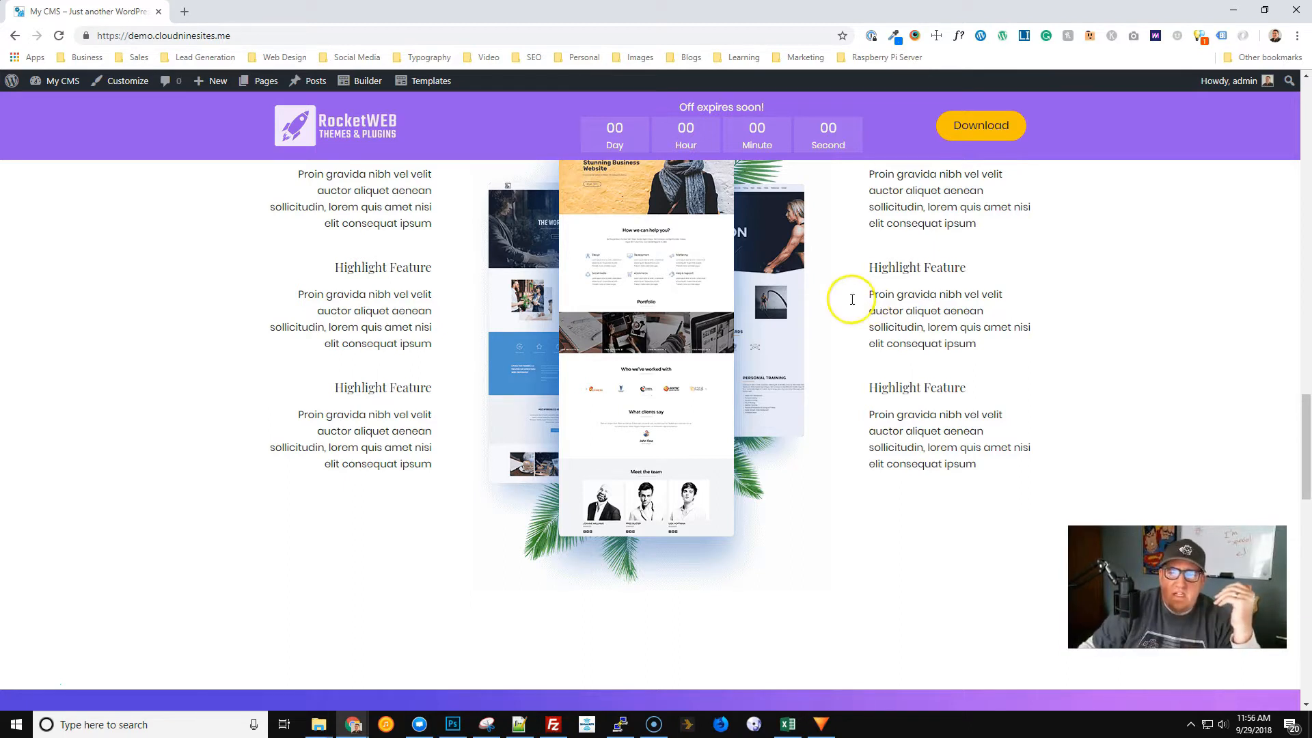
{"action": "mouse_move", "coordinate": [628, 134]}
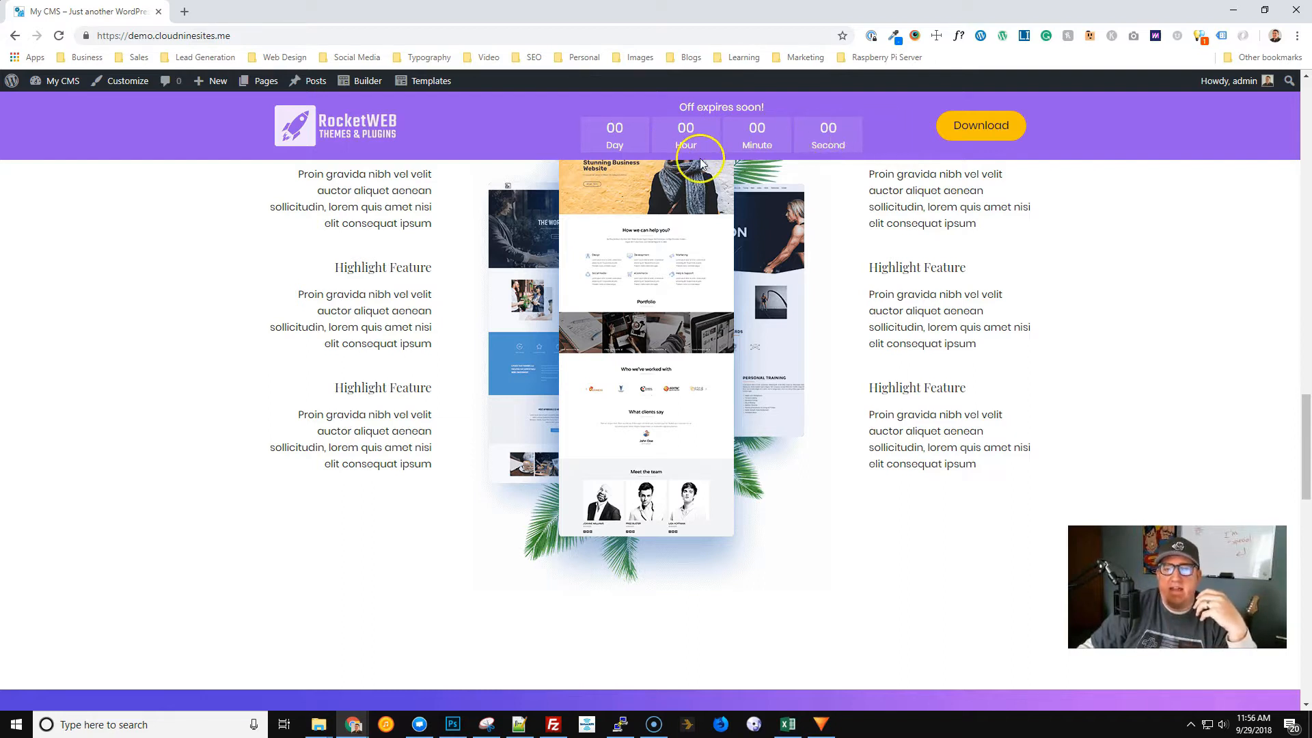
{"action": "mouse_move", "coordinate": [945, 132]}
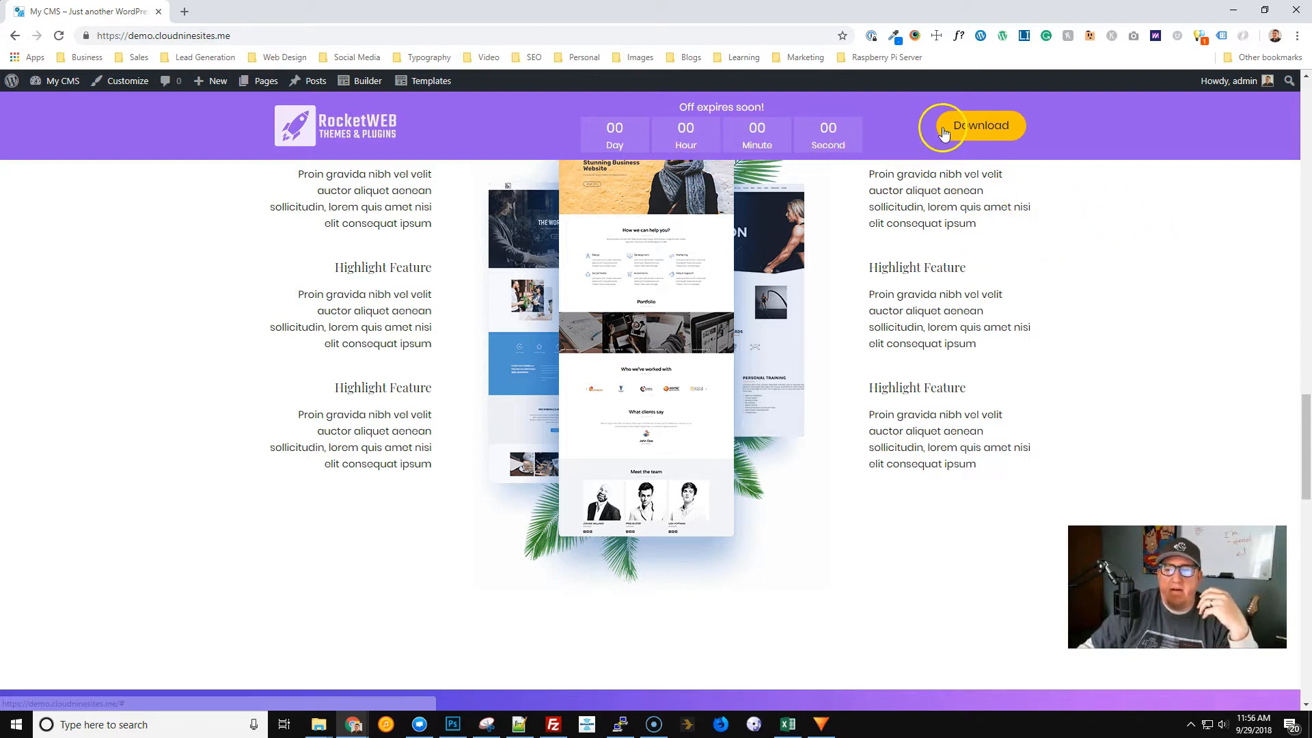
{"action": "mouse_move", "coordinate": [869, 128]}
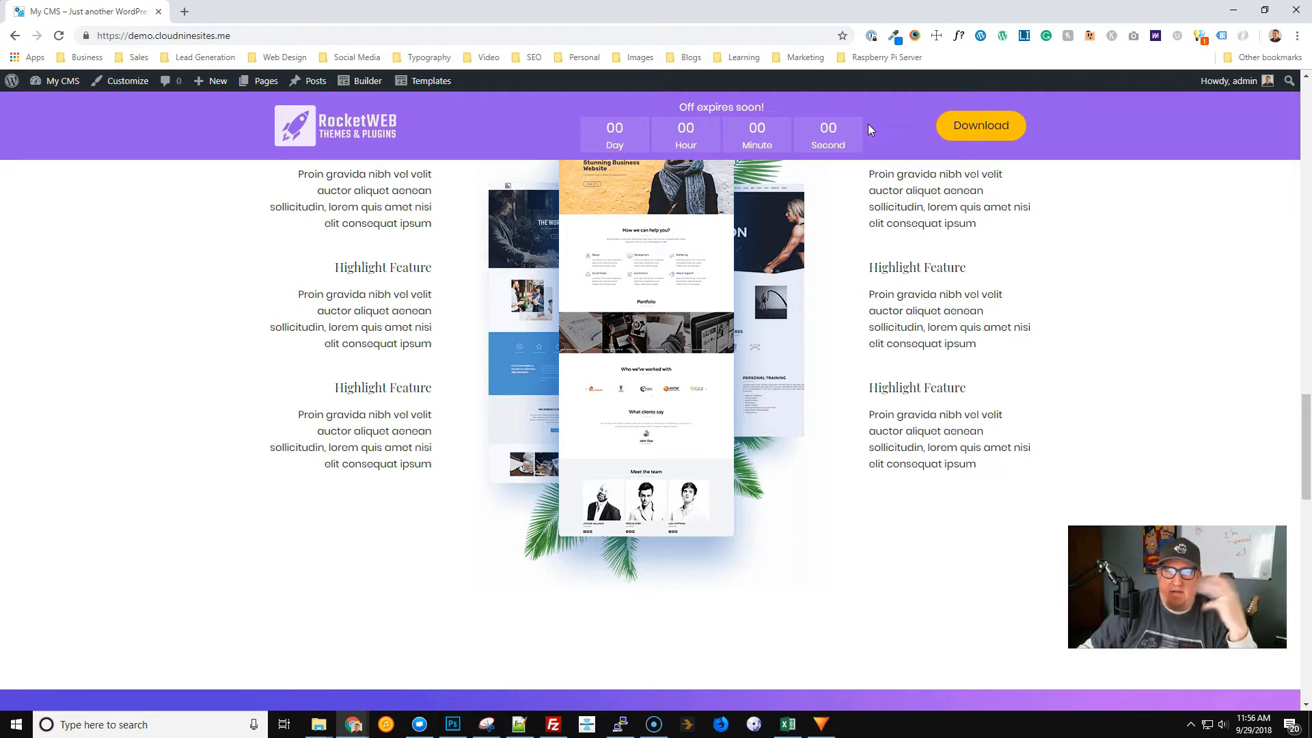
{"action": "mouse_move", "coordinate": [868, 152]}
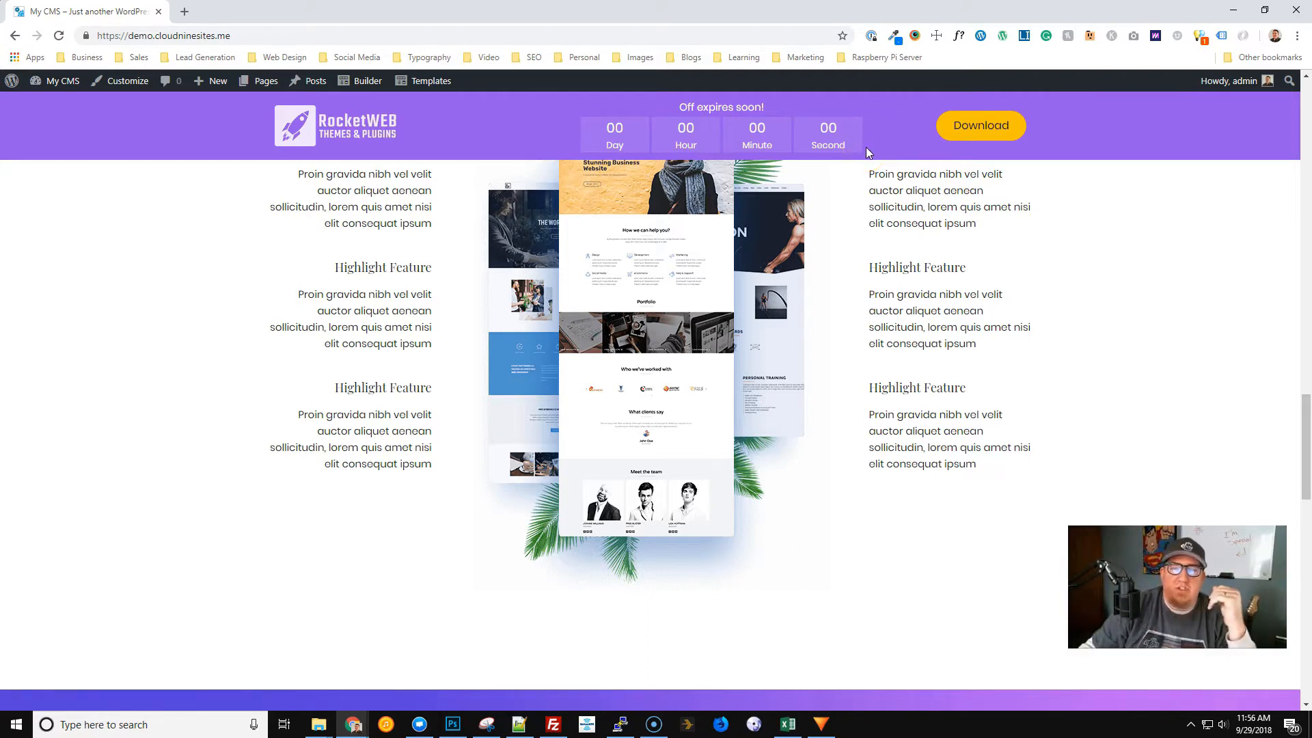
{"action": "mouse_move", "coordinate": [1107, 134]}
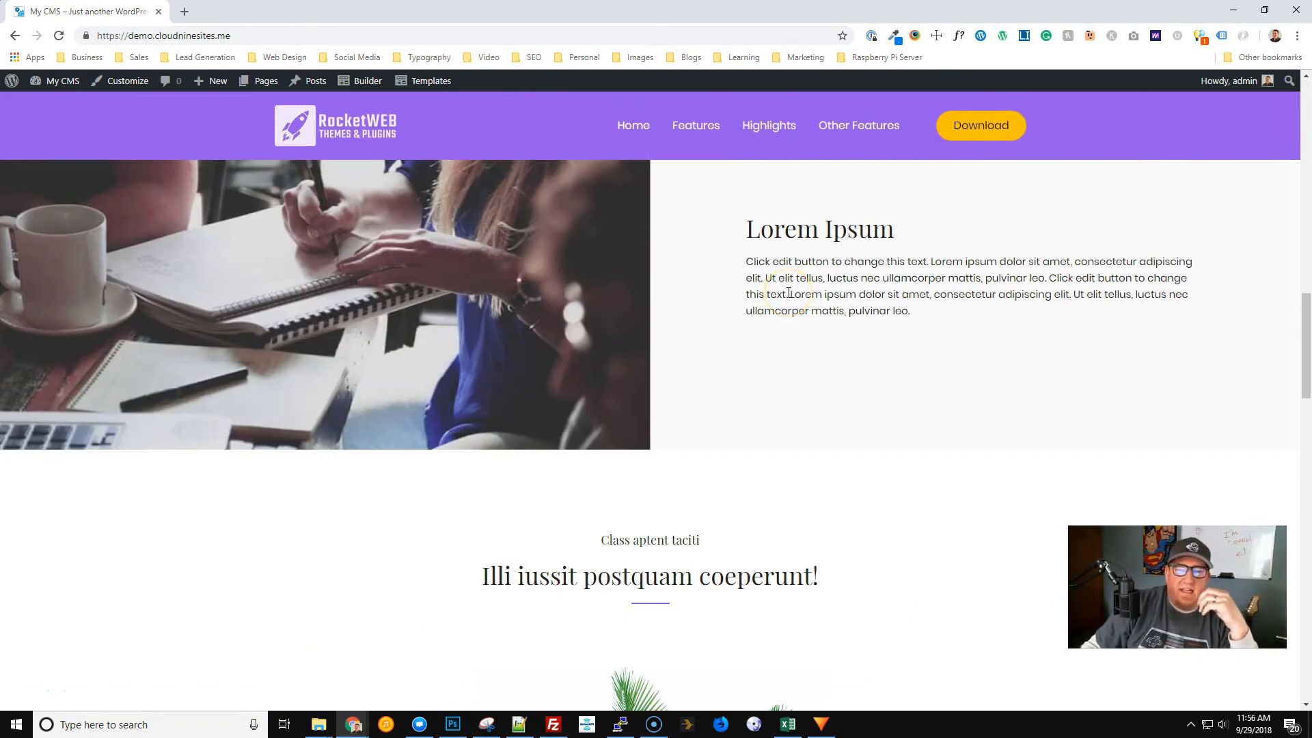
{"action": "scroll", "scroll_direction": "down", "scroll_amount": 3}
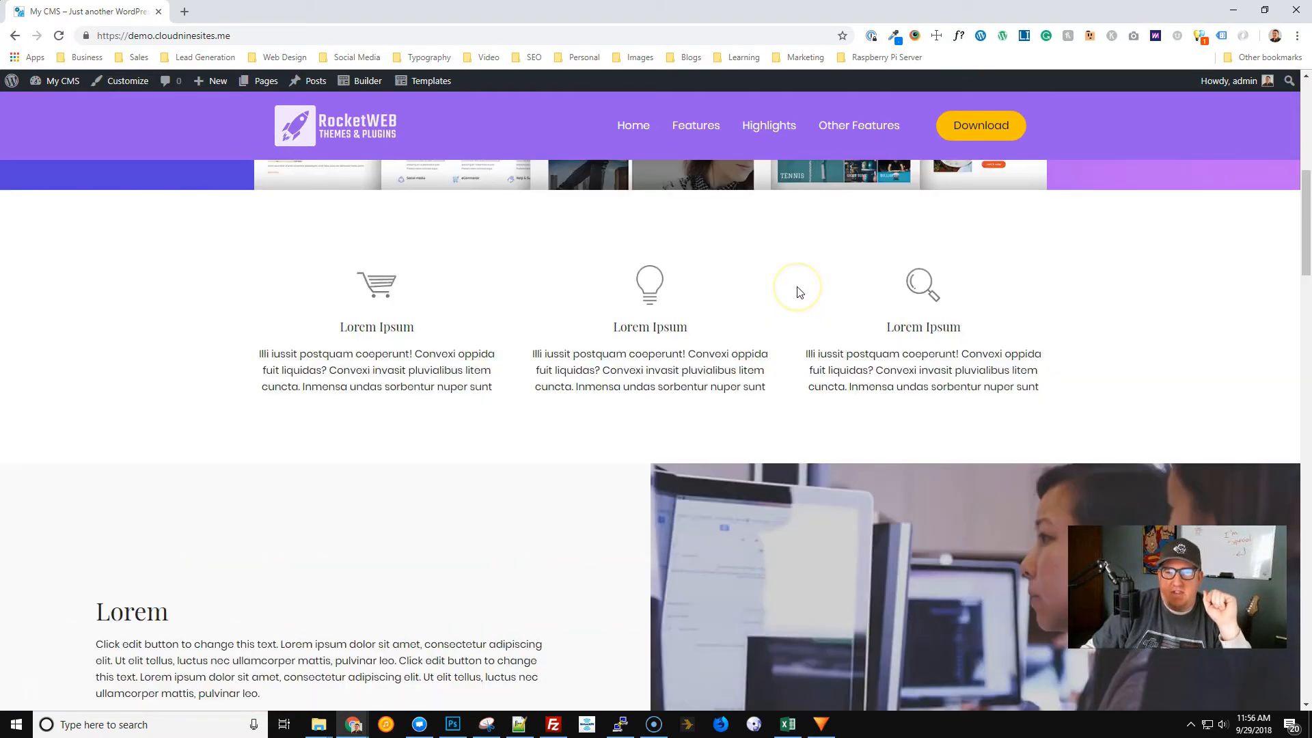
{"action": "scroll", "scroll_direction": "up", "scroll_amount": 3}
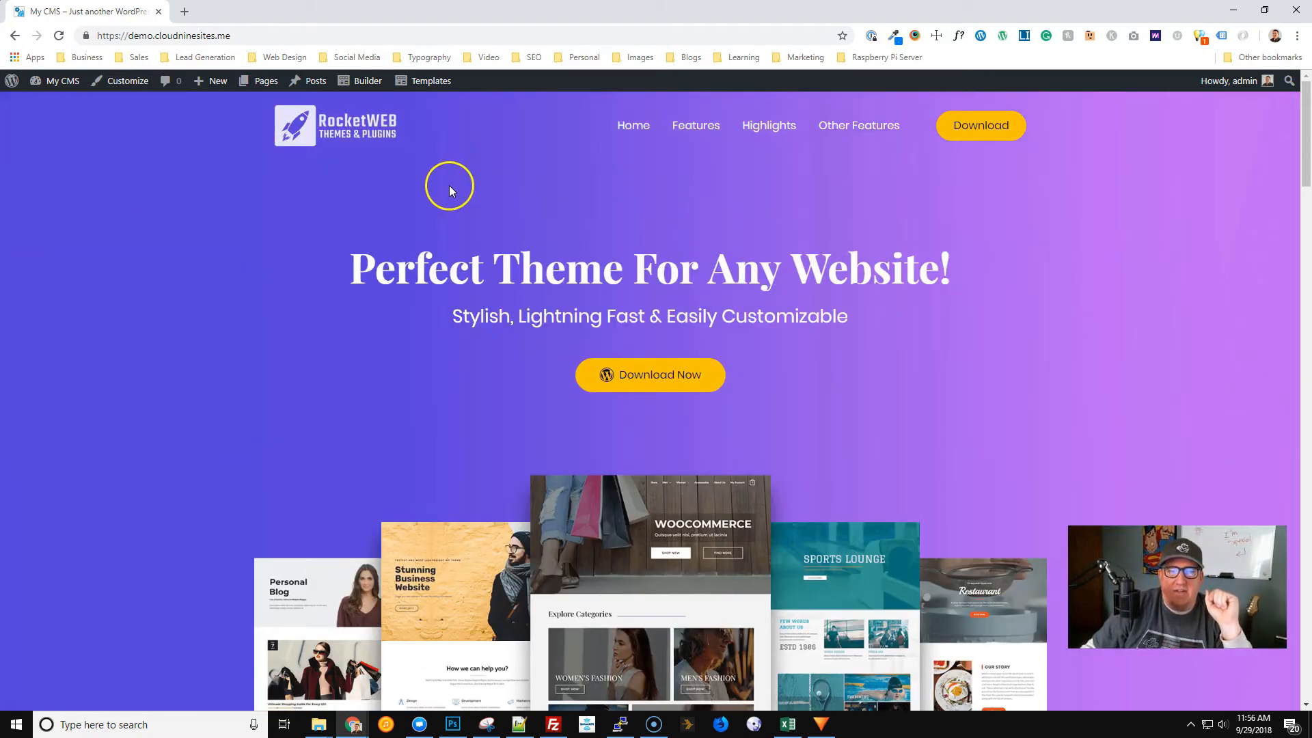
Reopen the Flipped Header layout in Beaver Builder from the admin bar's Templates menu.
{"action": "left_click", "coordinate": [62, 81]}
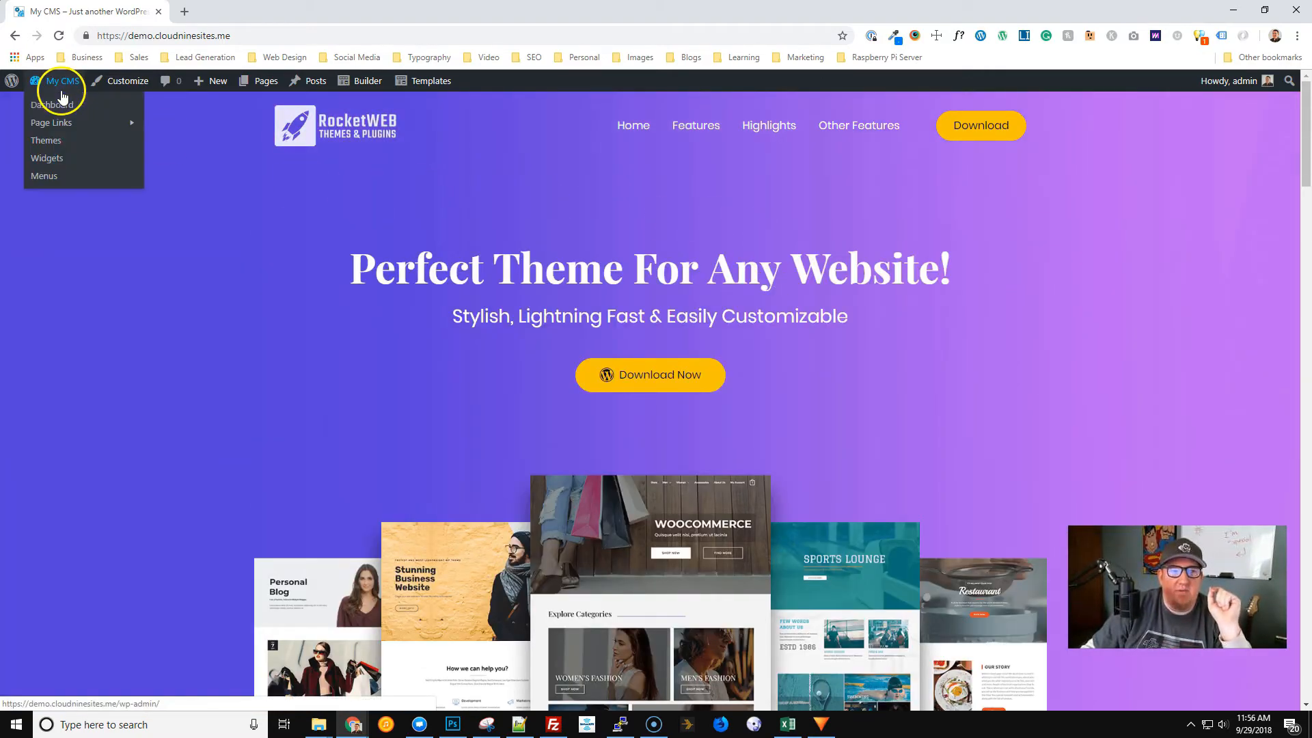
{"action": "left_click", "coordinate": [431, 81]}
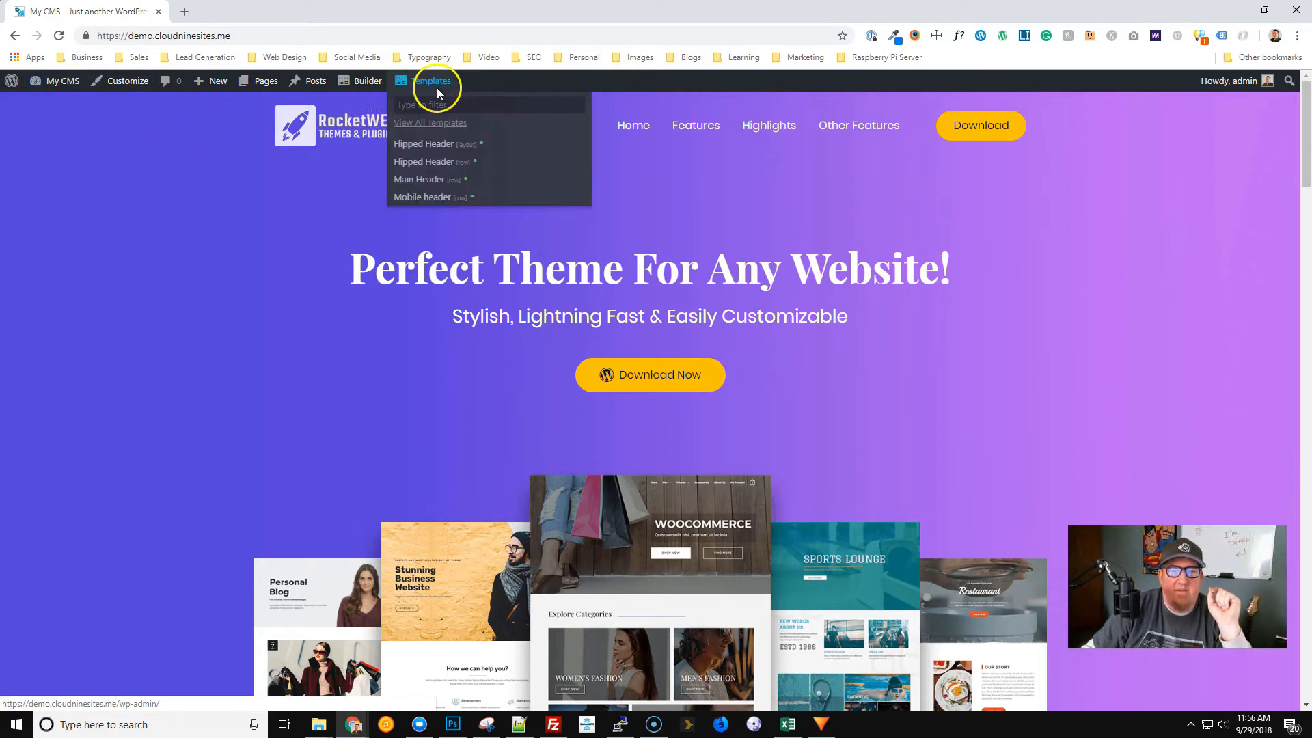
{"action": "mouse_move", "coordinate": [433, 144]}
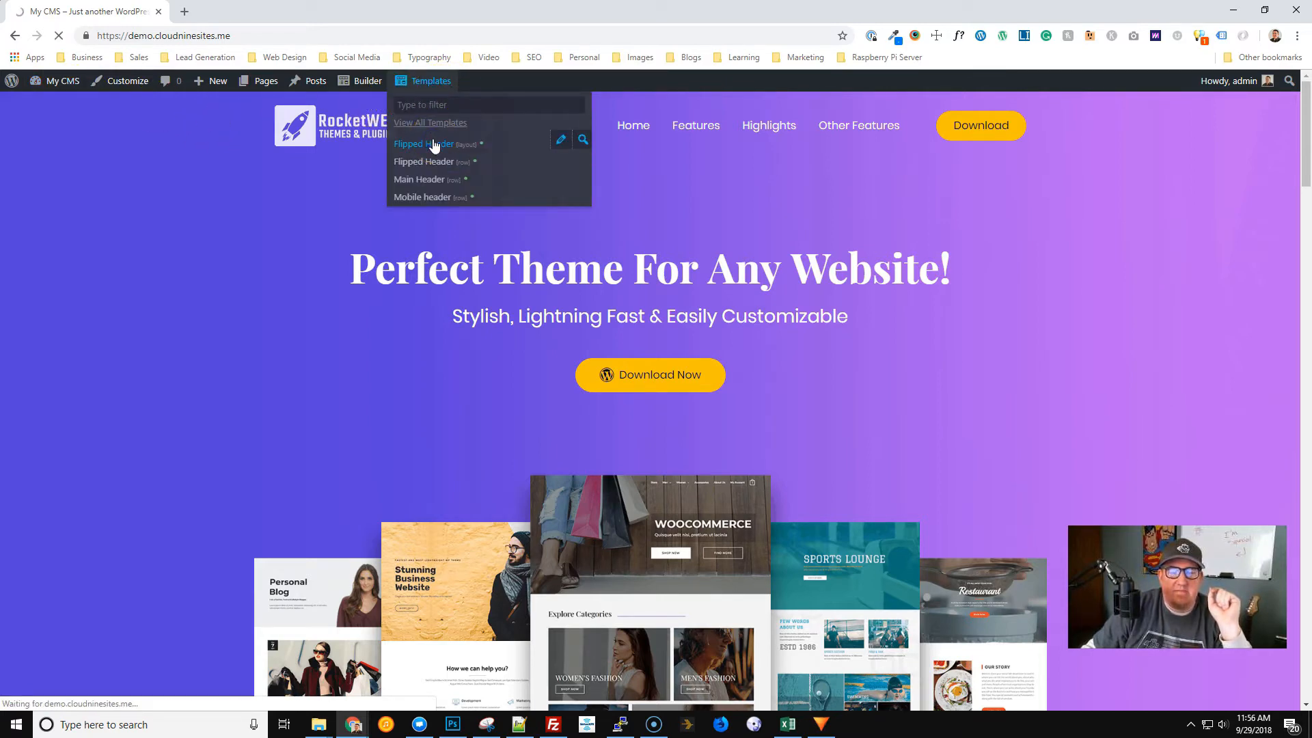
{"action": "left_click", "coordinate": [427, 143]}
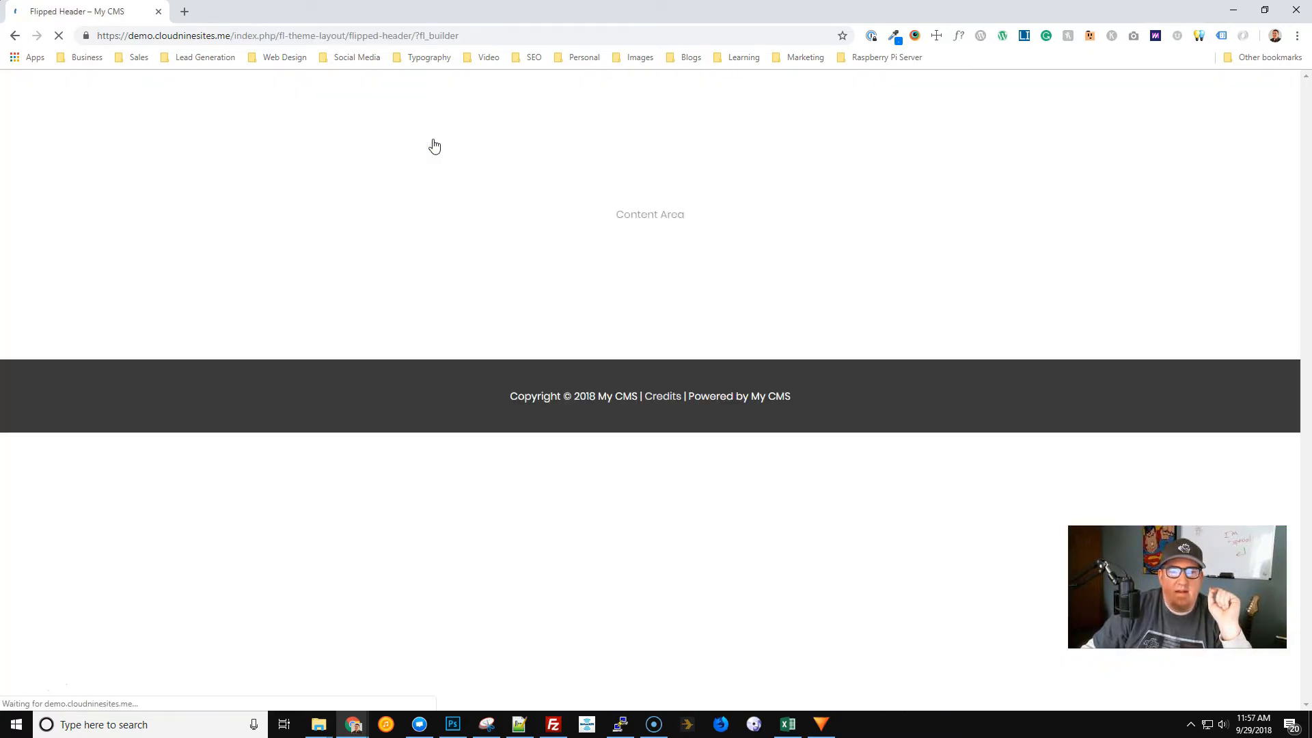
{"action": "mouse_move", "coordinate": [433, 249]}
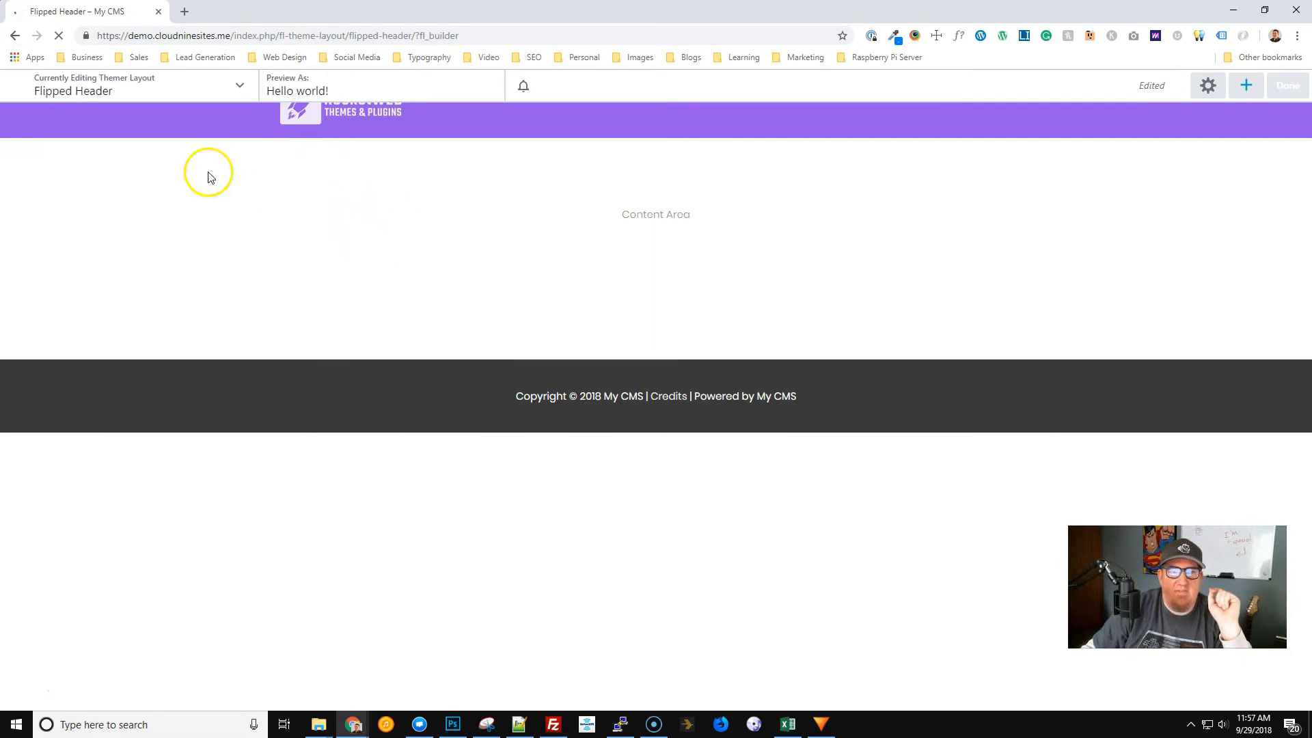
{"action": "left_click", "coordinate": [239, 84]}
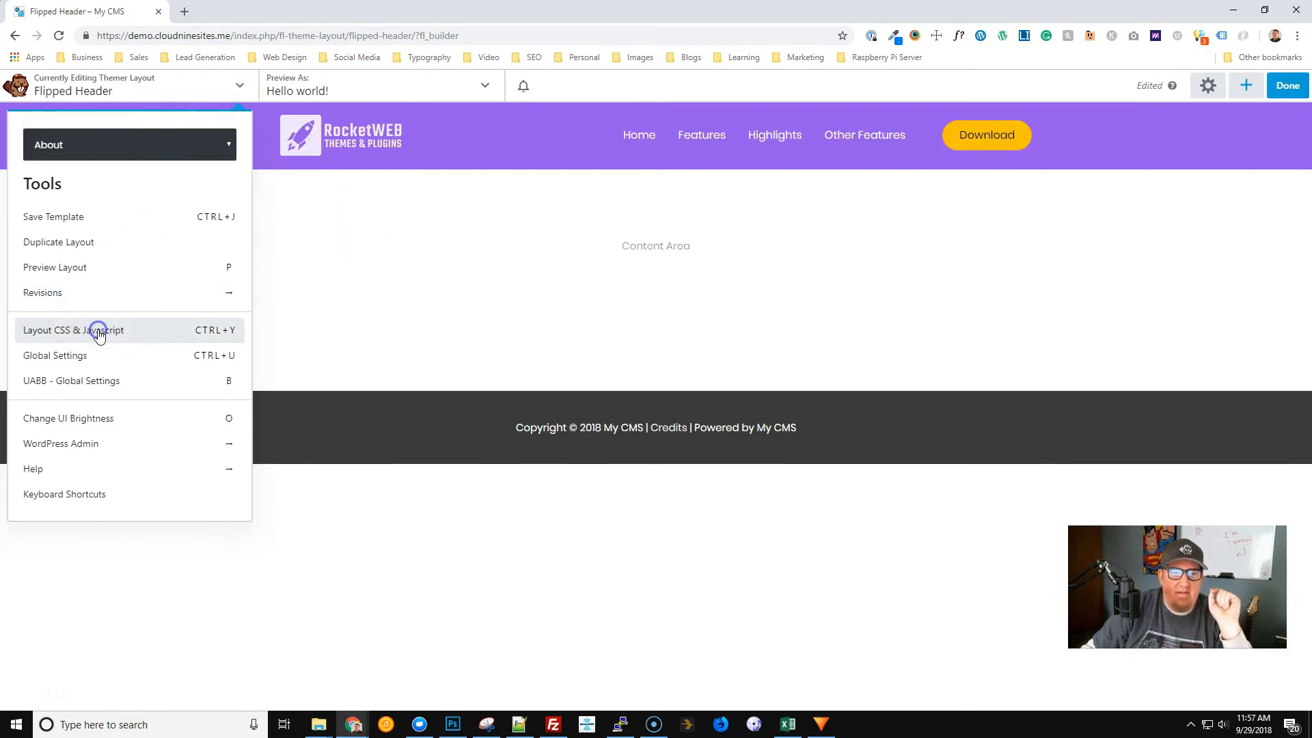
Add layout CSS making the header fixed, 100px tall with 0.4s transitions on screens 769px+, and save it.
{"action": "left_click", "coordinate": [73, 330]}
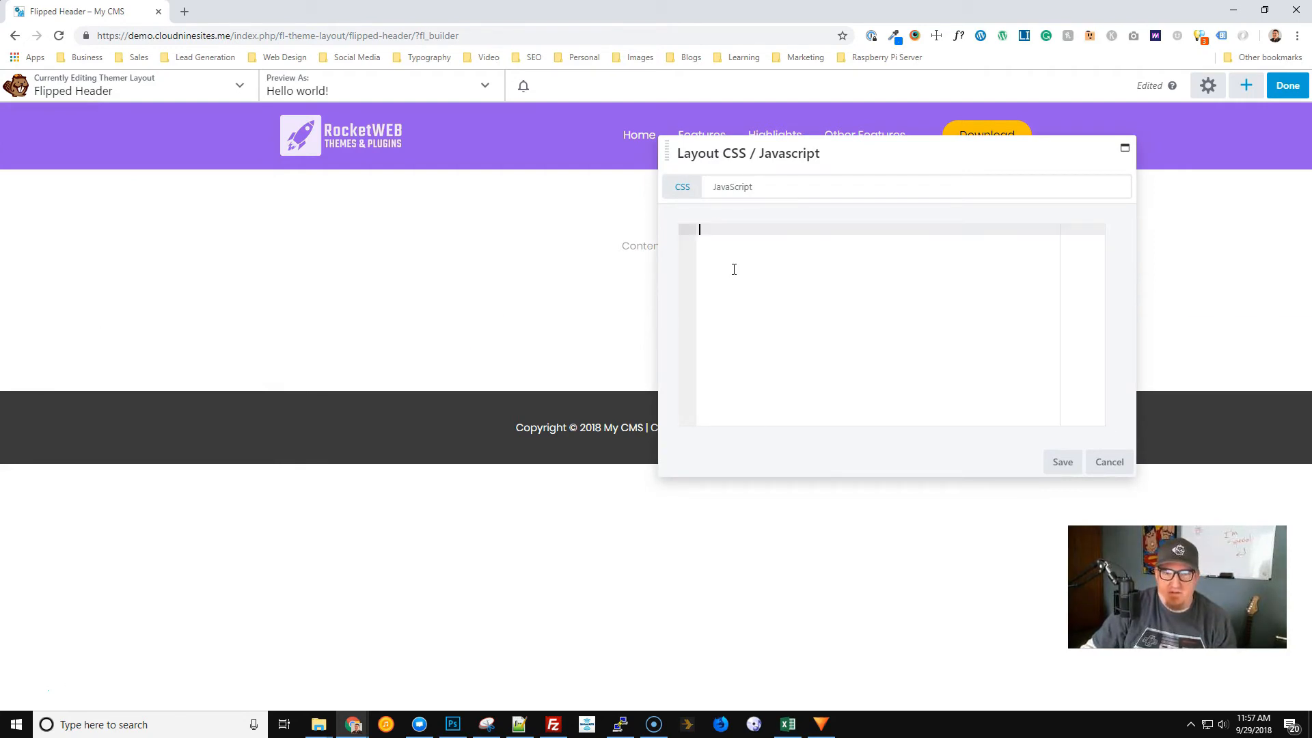
{"action": "left_click", "coordinate": [1064, 461]}
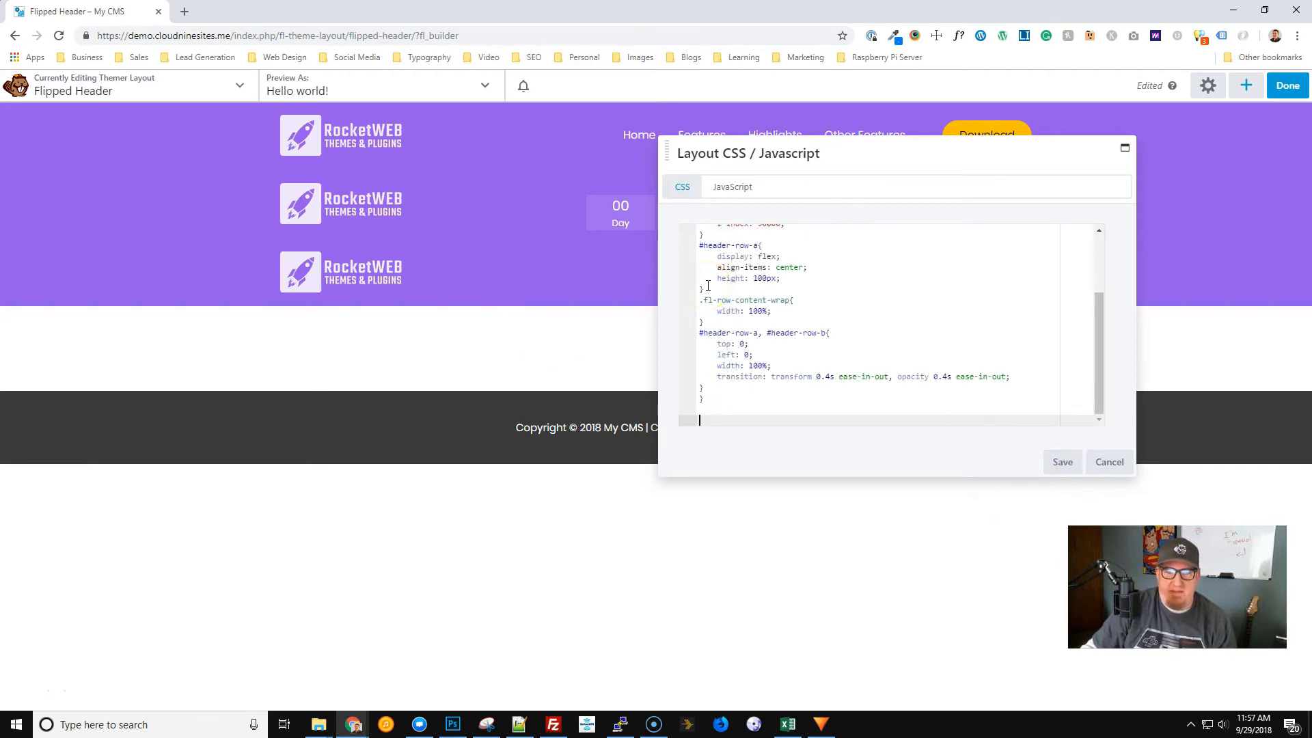
{"action": "scroll", "scroll_direction": "up", "scroll_amount": 3}
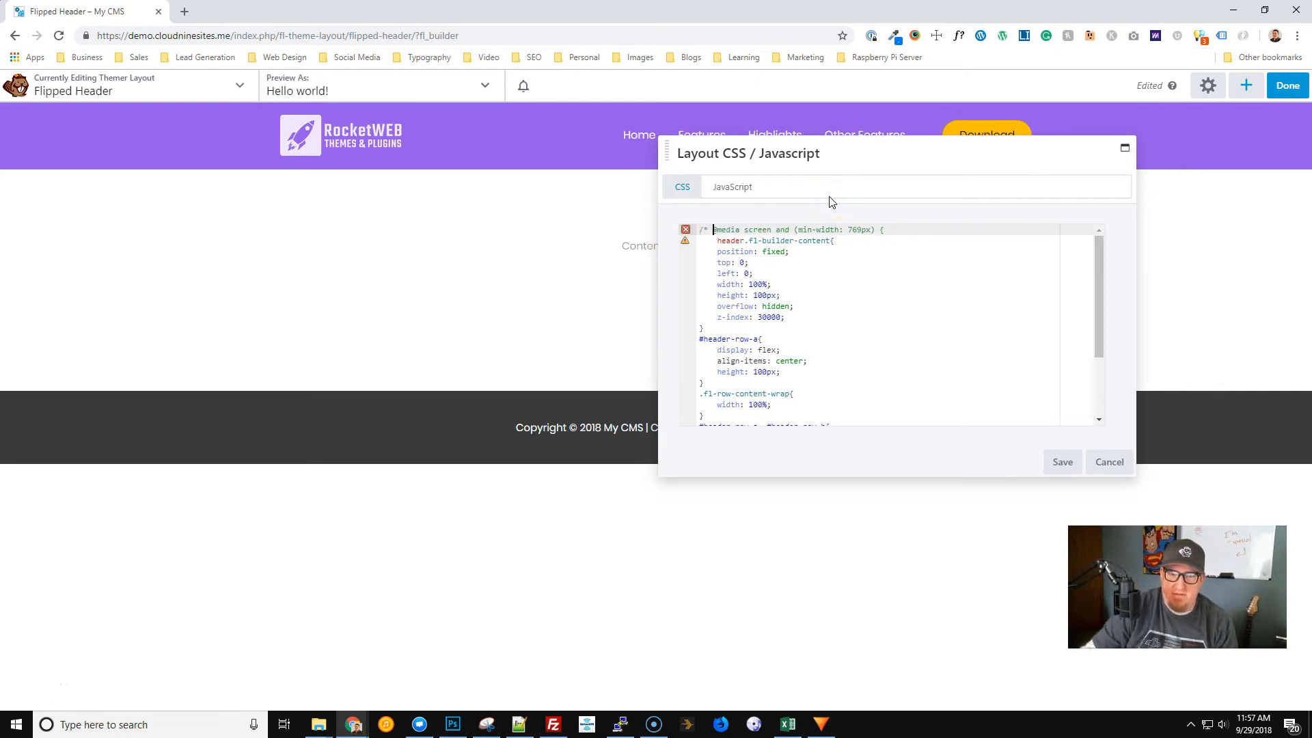
{"action": "scroll", "scroll_direction": "down", "scroll_amount": 3}
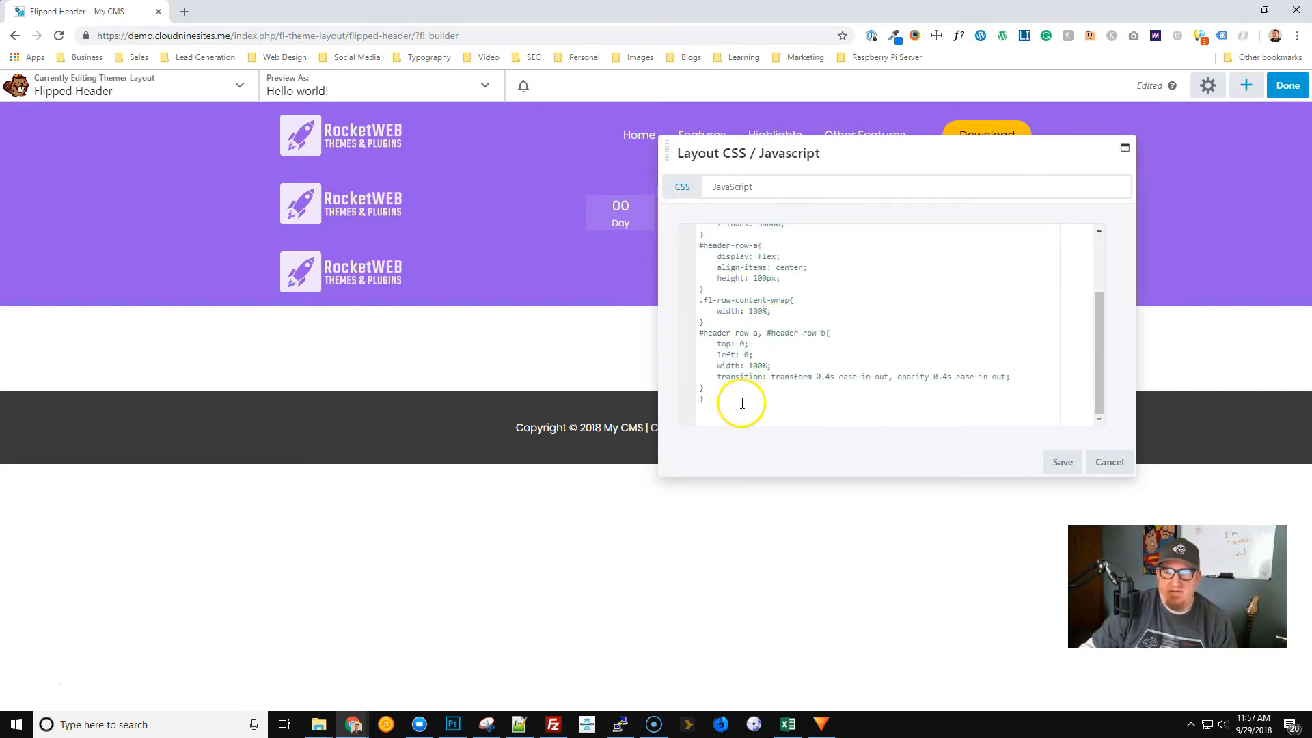
{"action": "scroll", "scroll_direction": "up", "scroll_amount": 3}
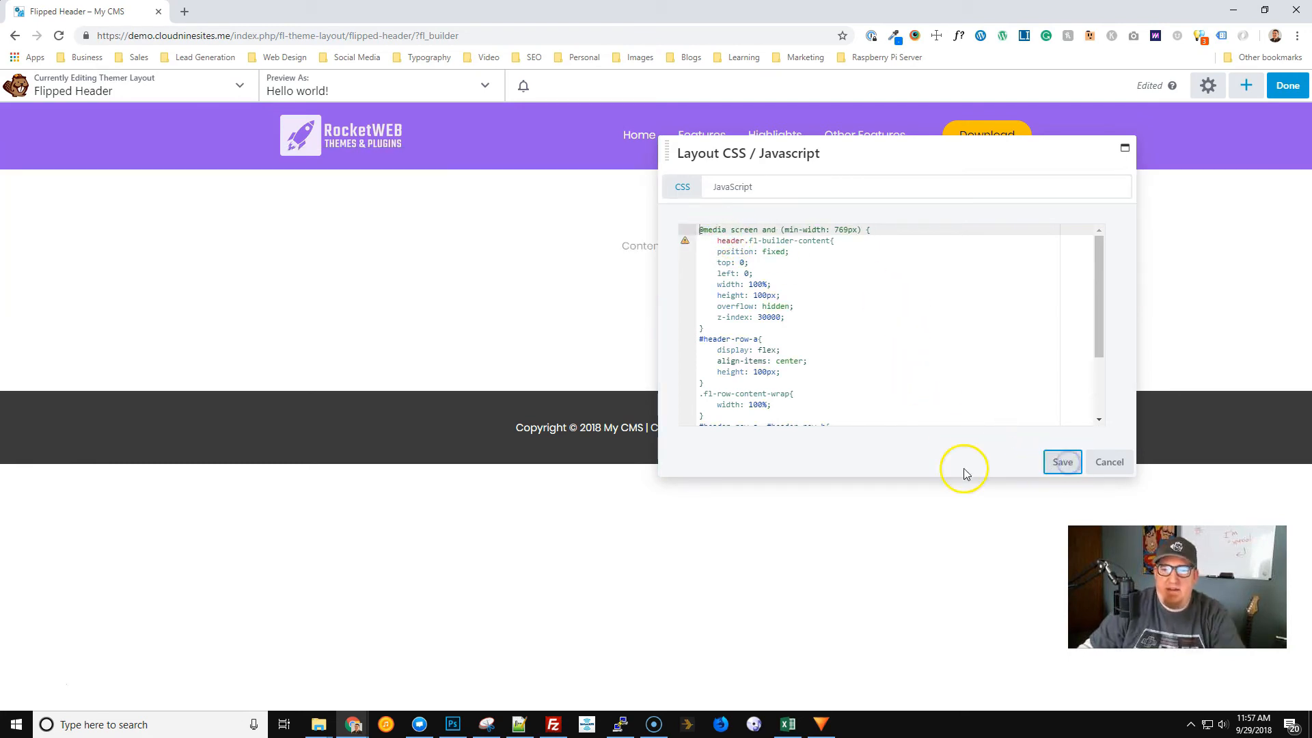
{"action": "left_click", "coordinate": [1062, 460]}
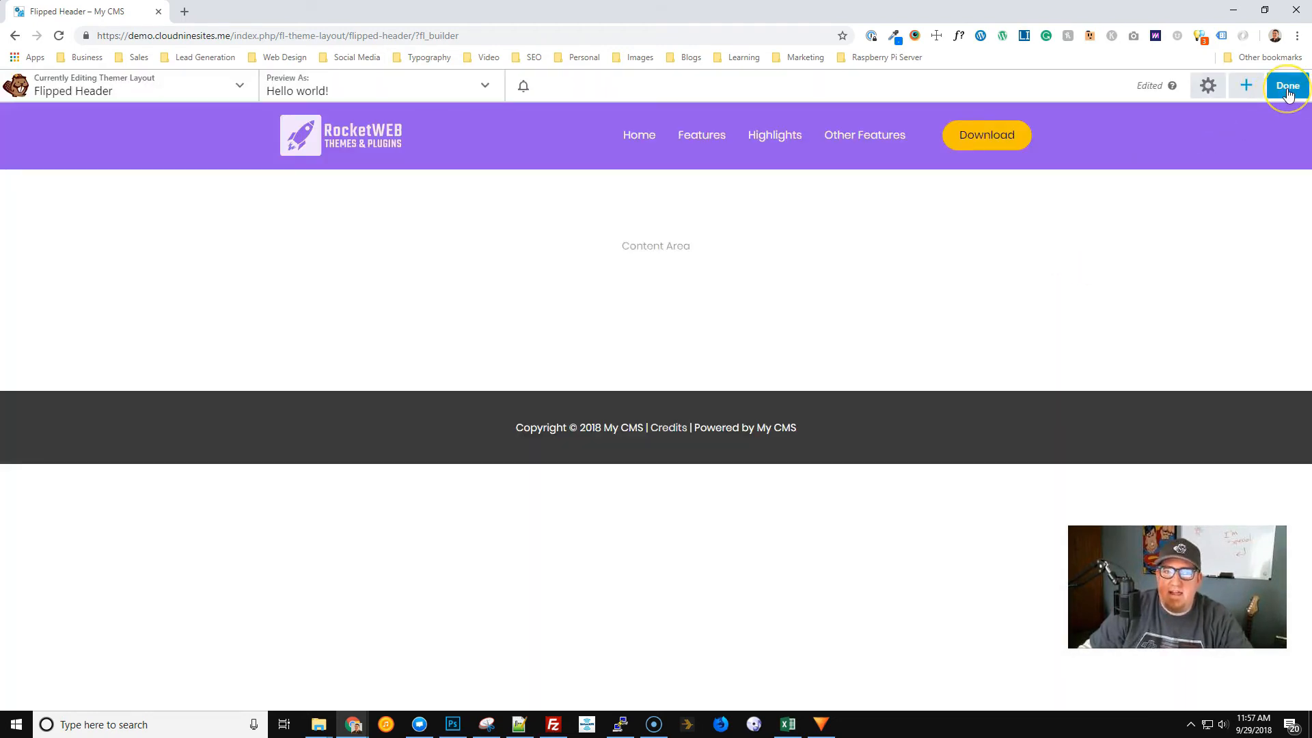
{"action": "mouse_move", "coordinate": [1287, 85]}
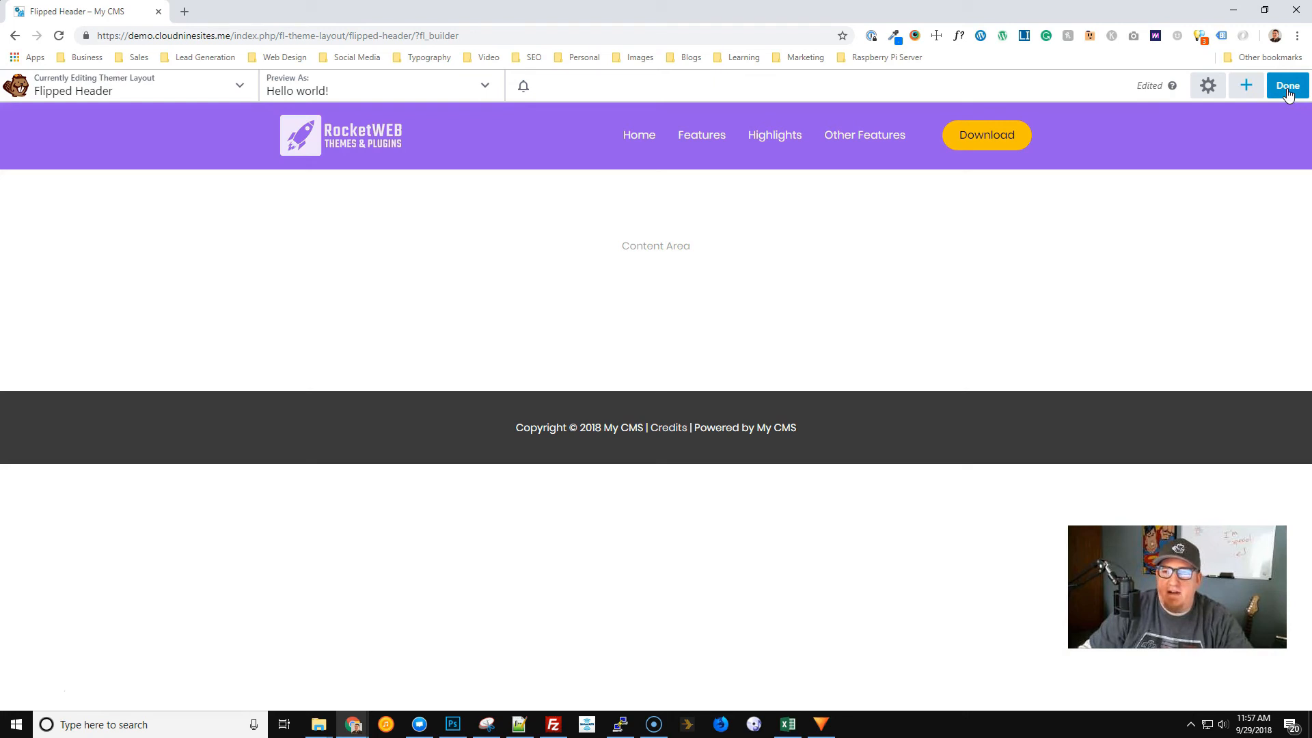